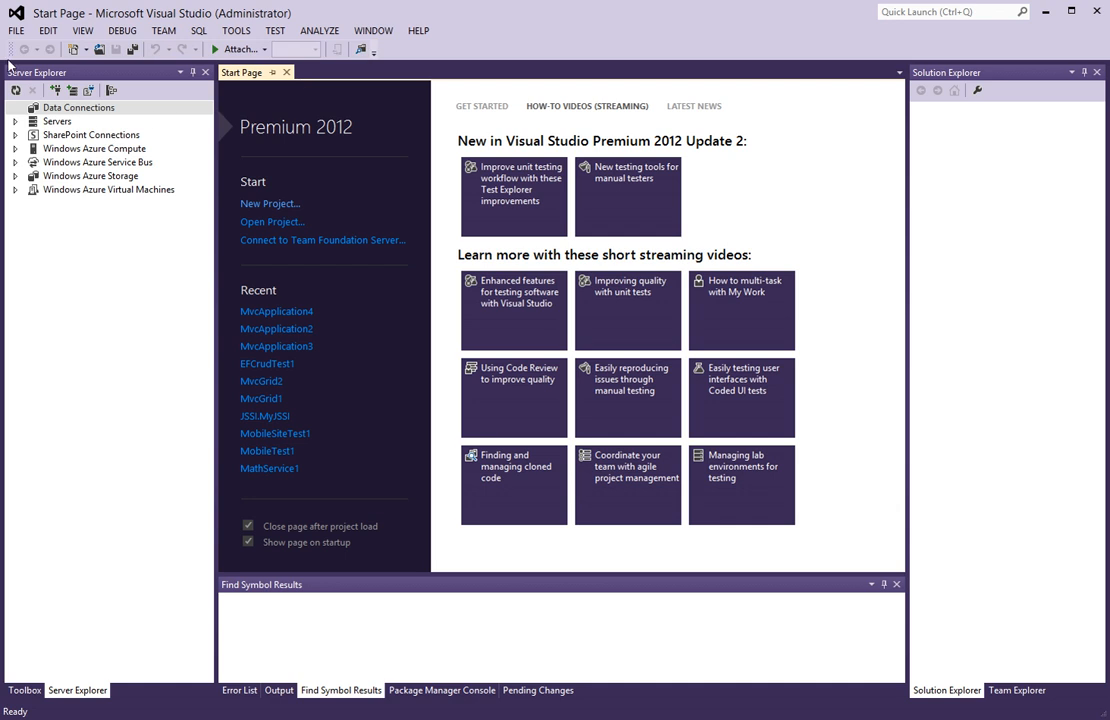
# Create a new ASP.NET MVC 4 Web Application project named EFCrudTest2.
pyautogui.click(18, 30)
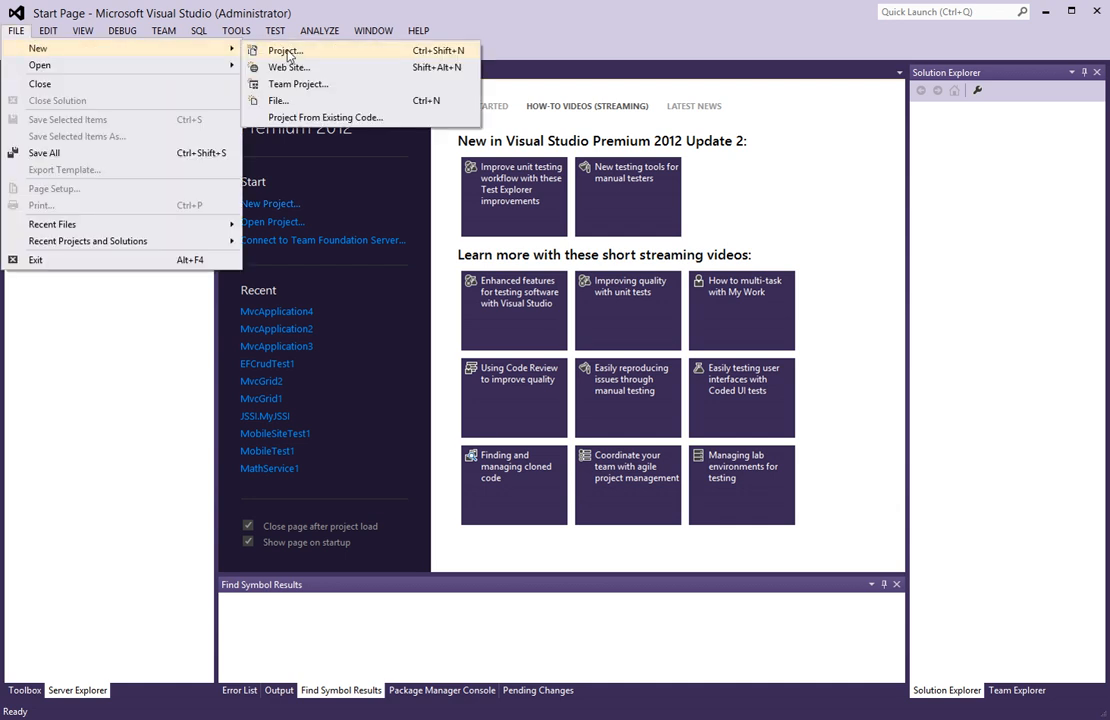
pyautogui.click(288, 50)
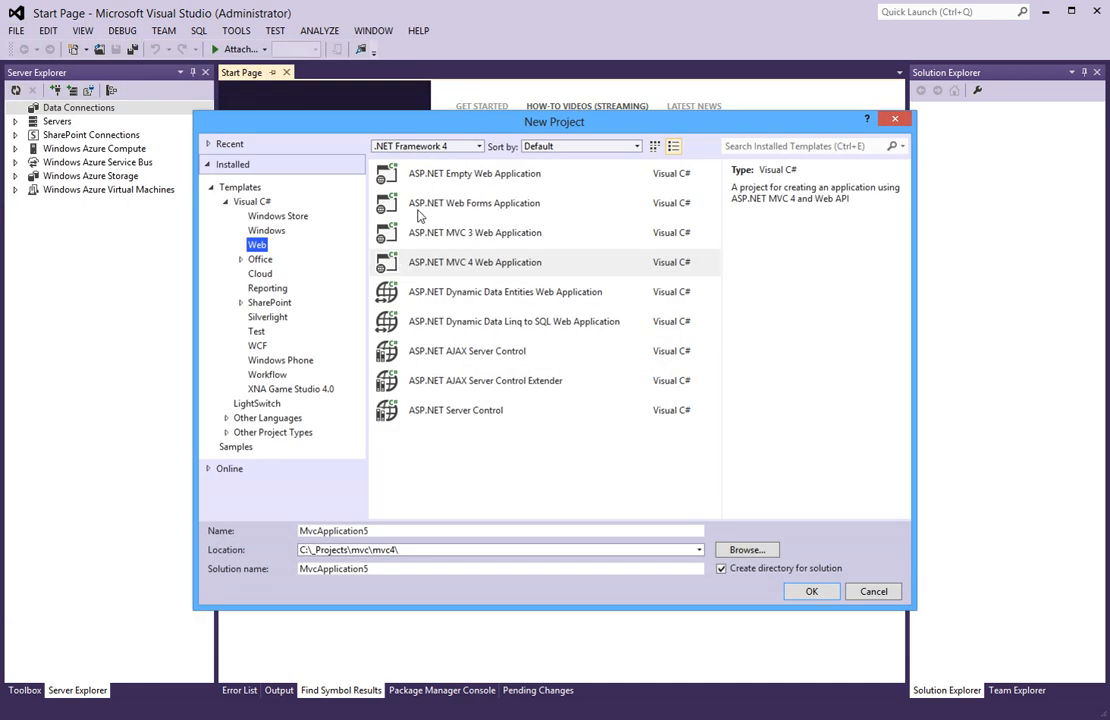
pyautogui.click(476, 262)
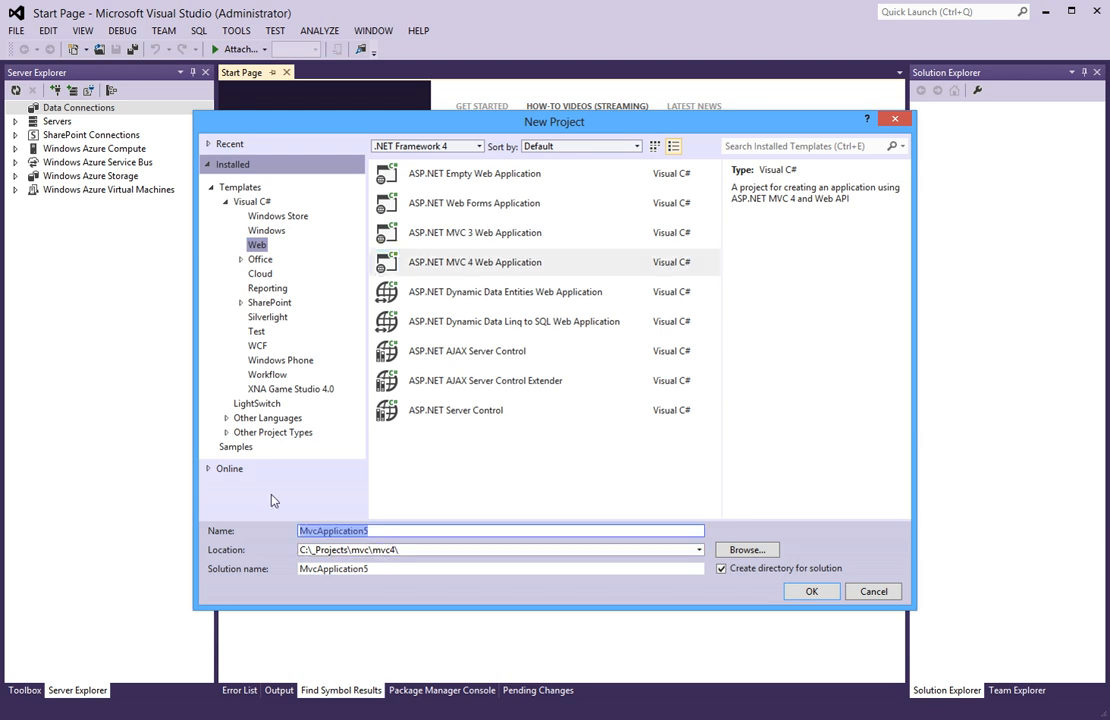
pyautogui.write('EFTest')
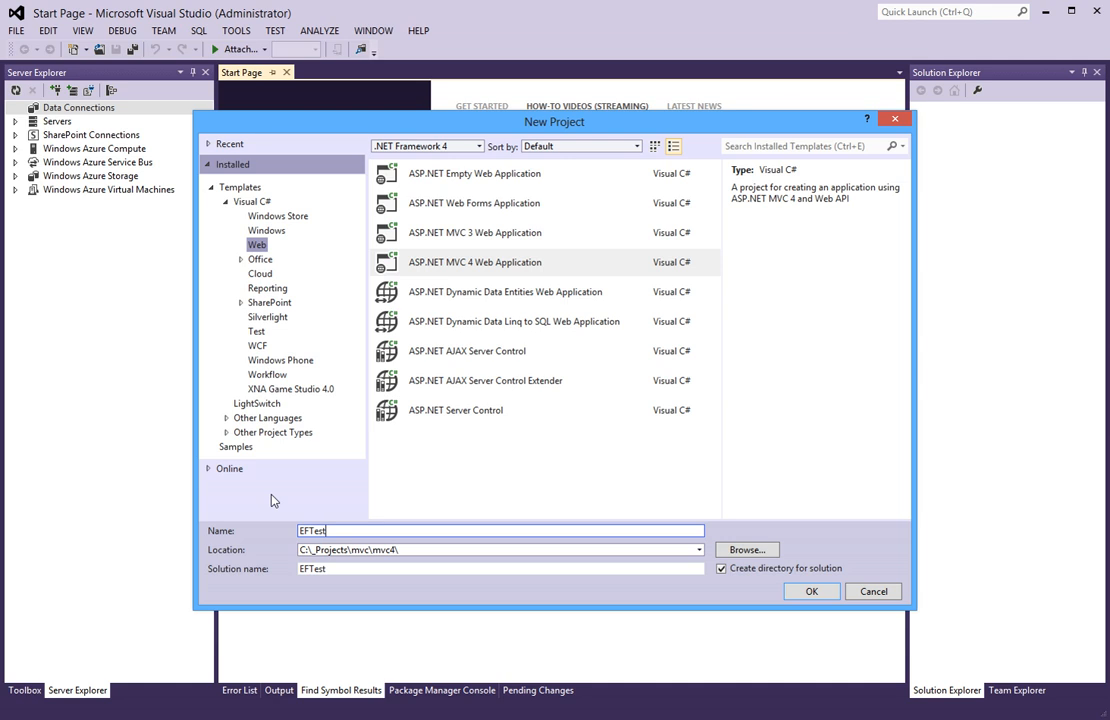
pyautogui.write('EFCrud')
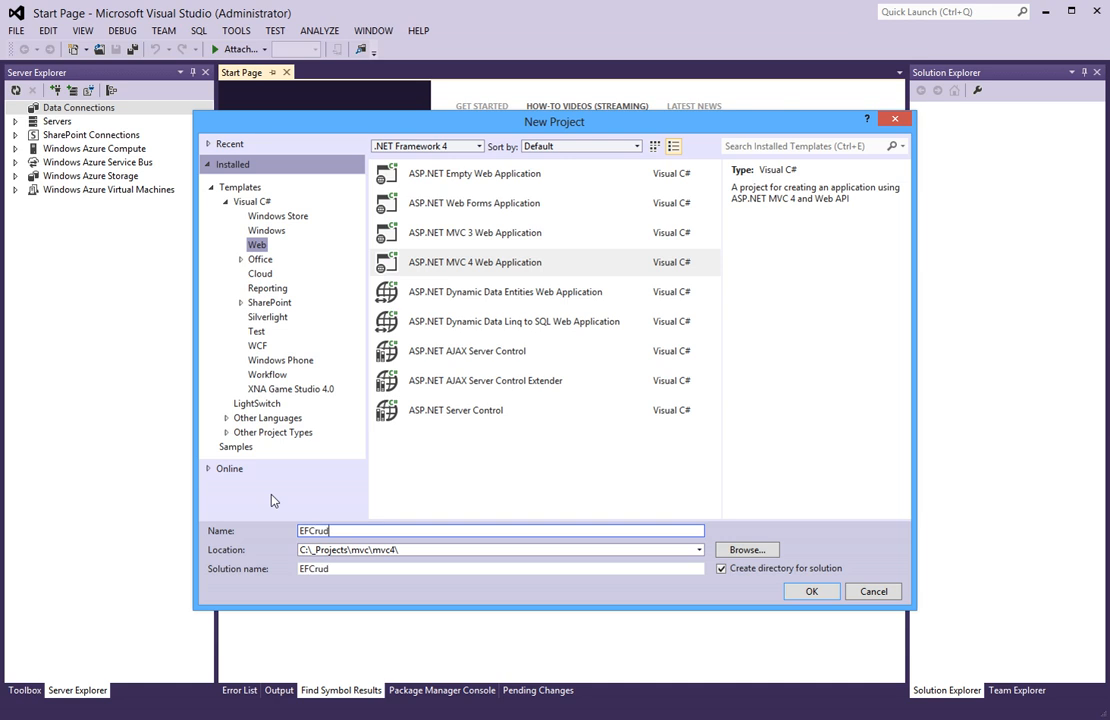
pyautogui.write('Test2')
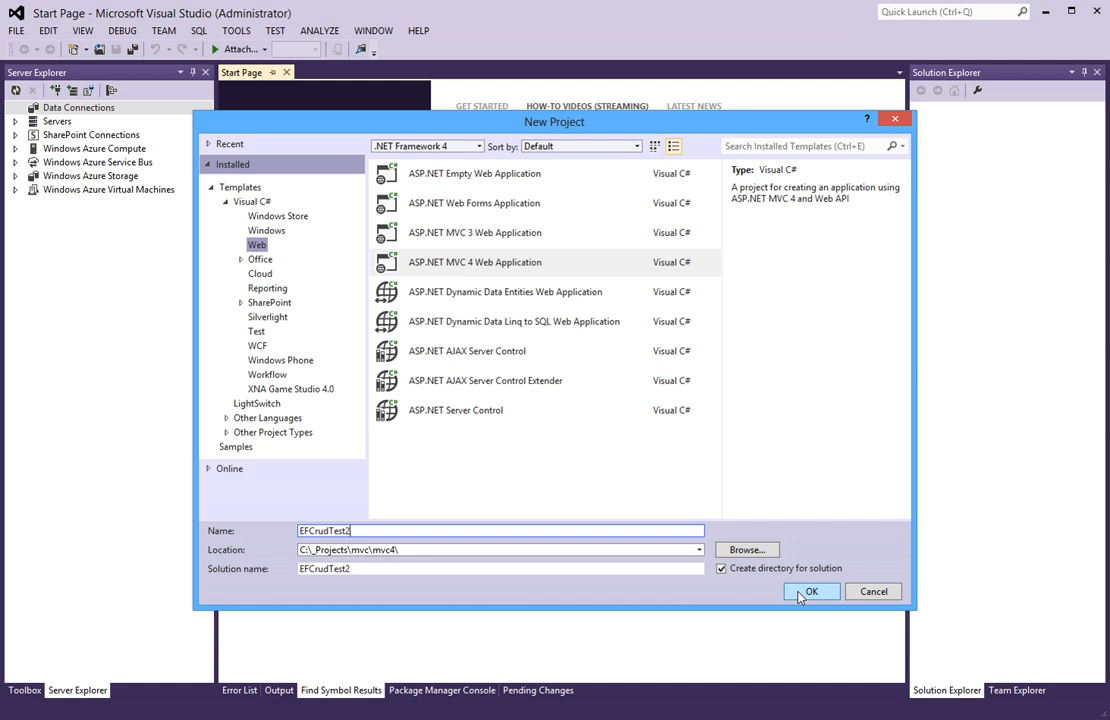
pyautogui.click(812, 592)
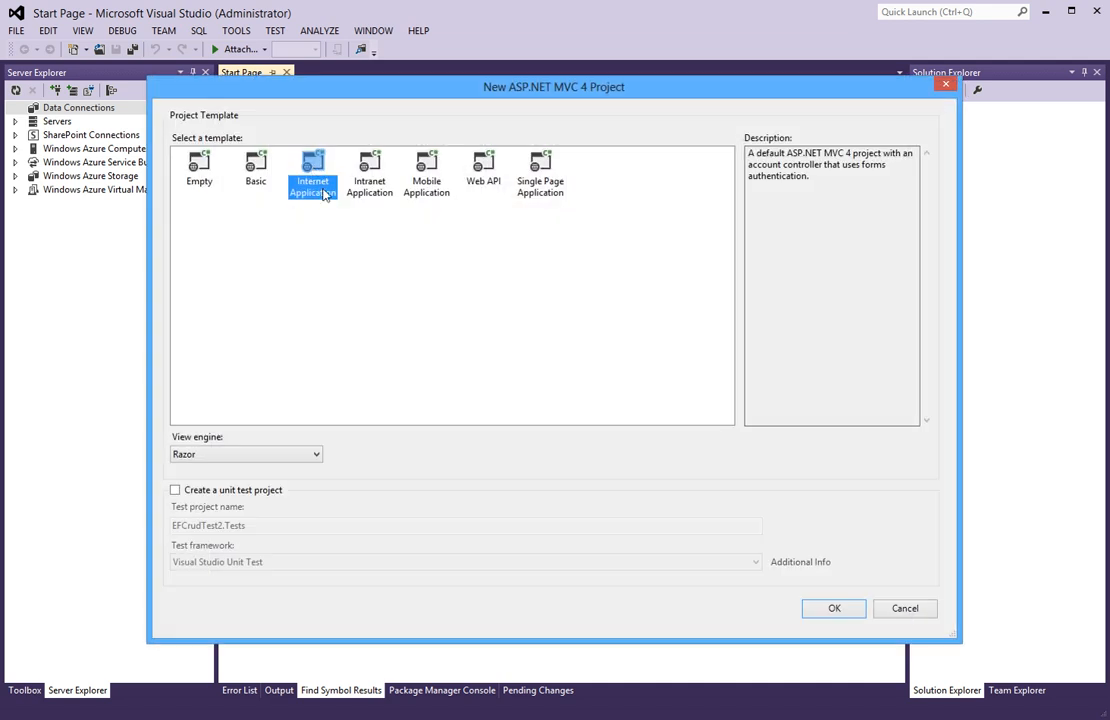
# Use the Internet Application template, then start adding a data connection in Server Explorer.
pyautogui.click(832, 608)
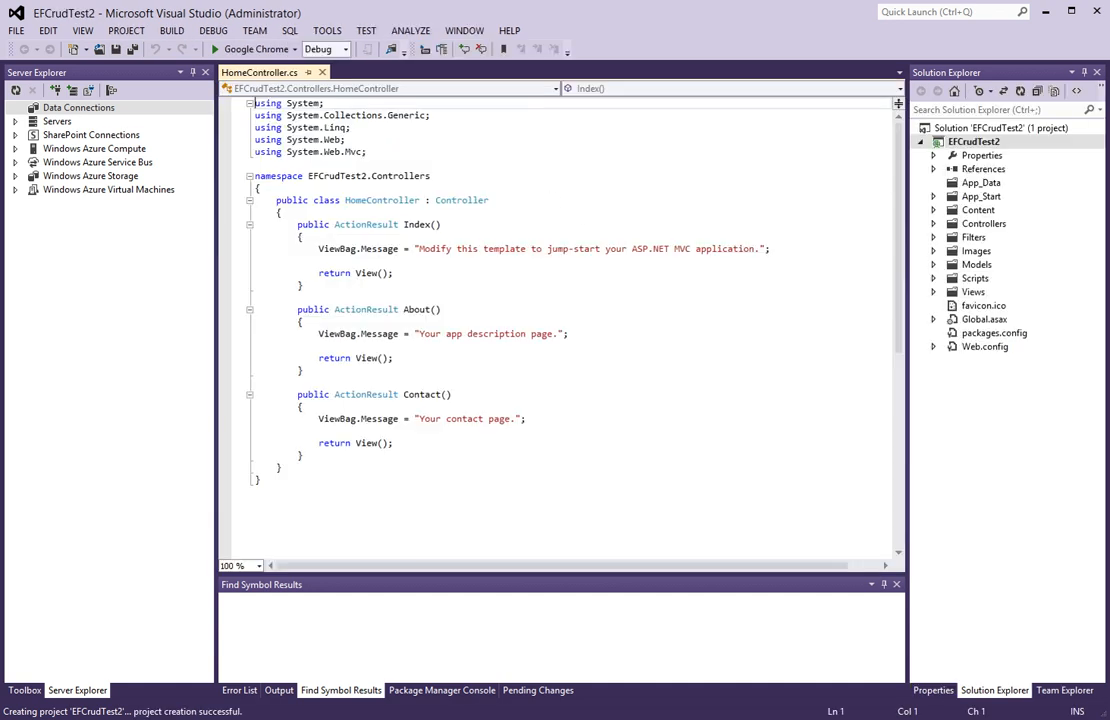
pyautogui.rightClick(76, 108)
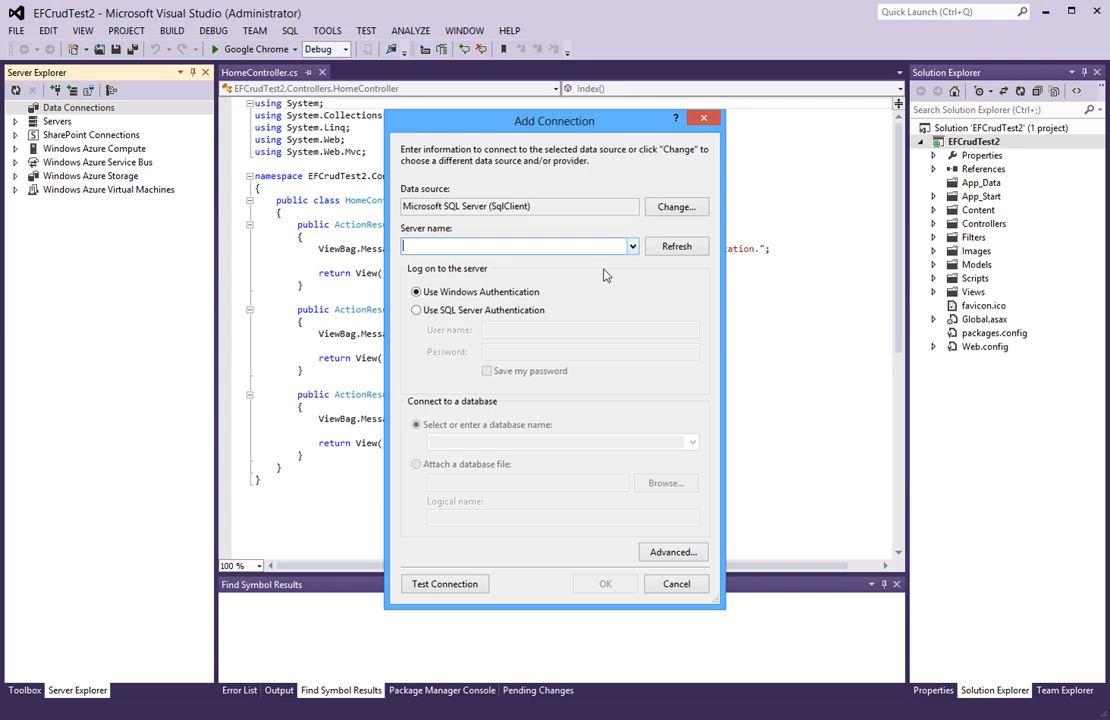
# Add a SQL Server connection to the Customers database as user sa with the password saved.
pyautogui.click(630, 246)
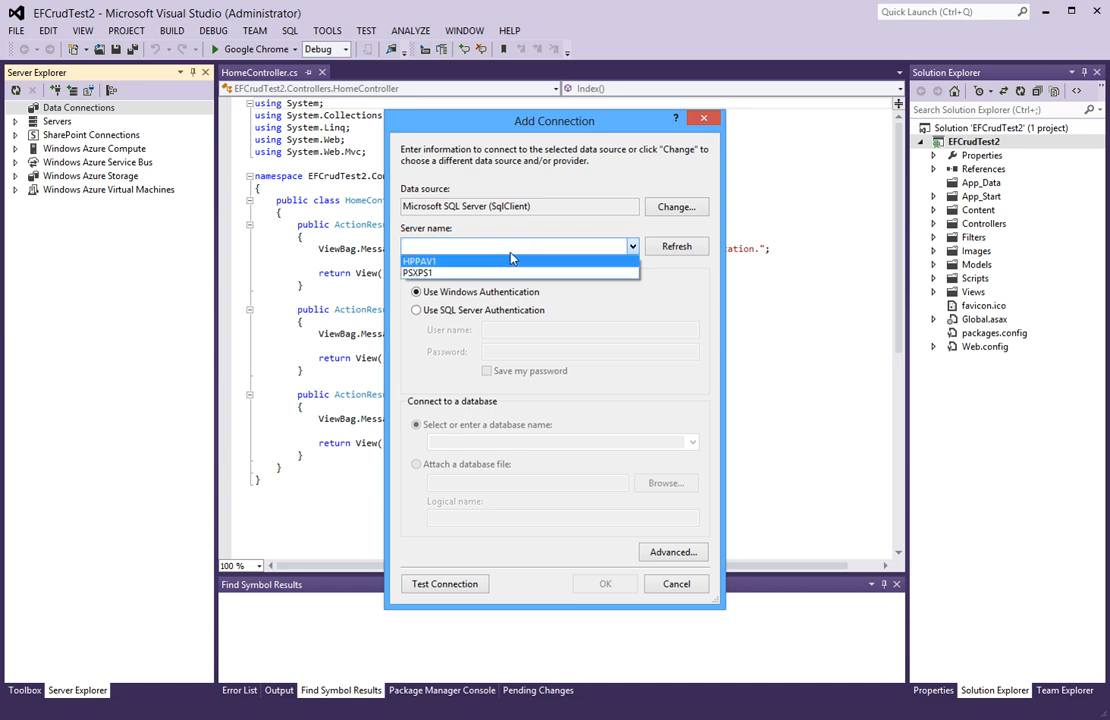
pyautogui.click(628, 246)
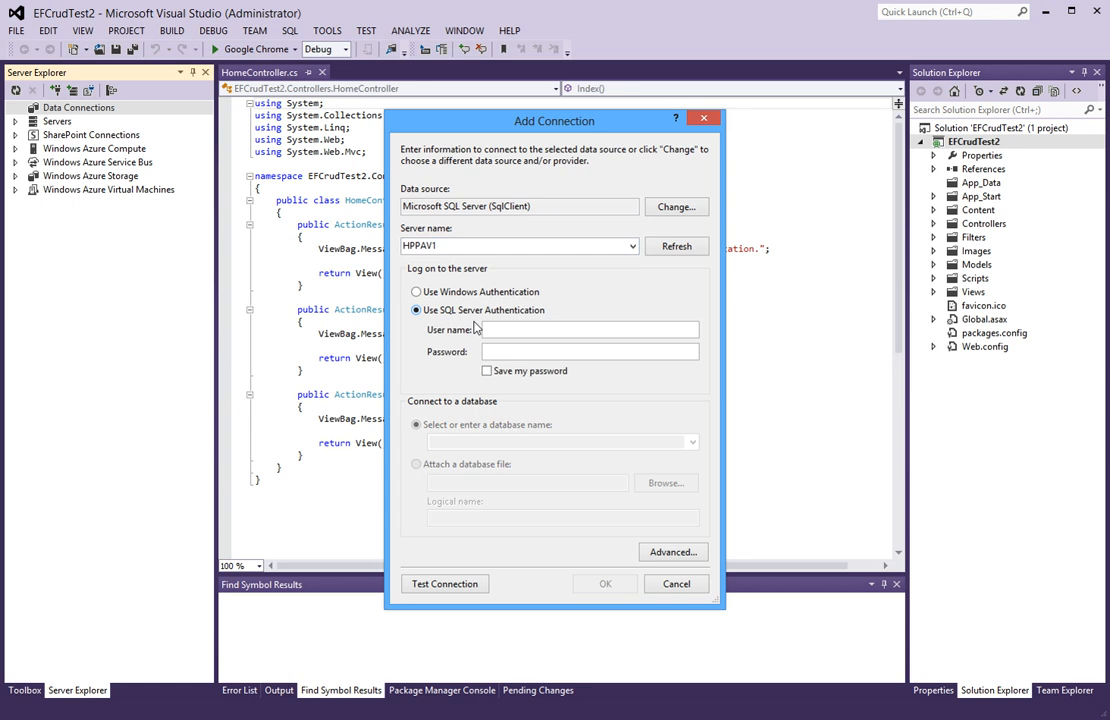
pyautogui.write('sa')
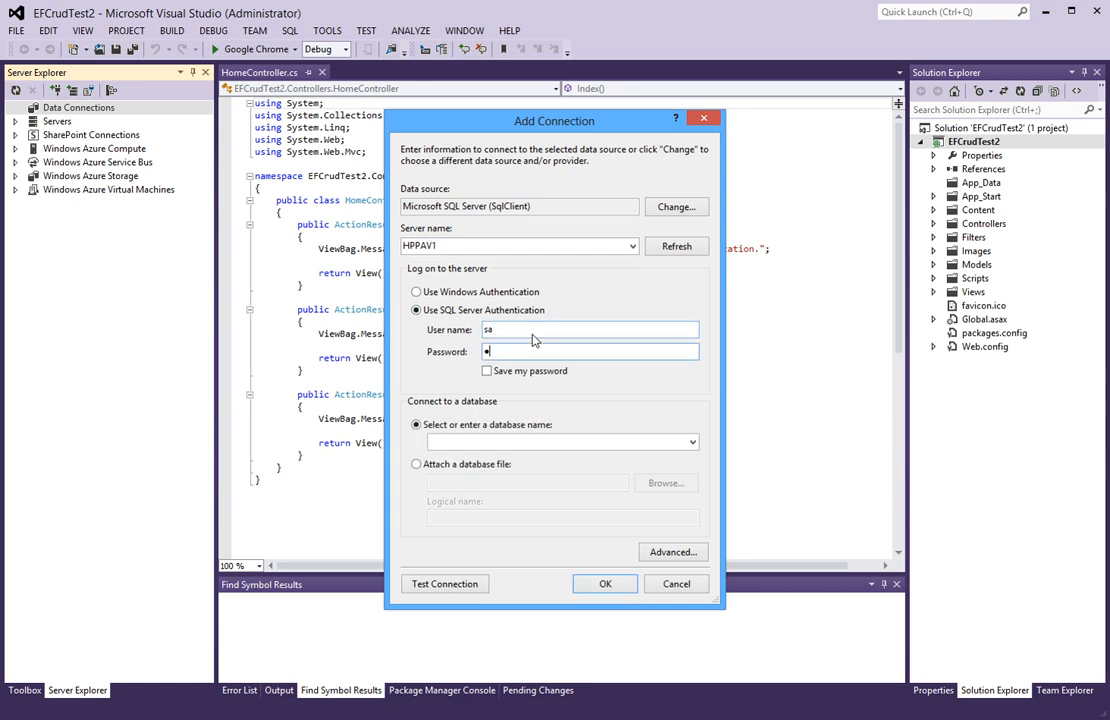
pyautogui.write('password')
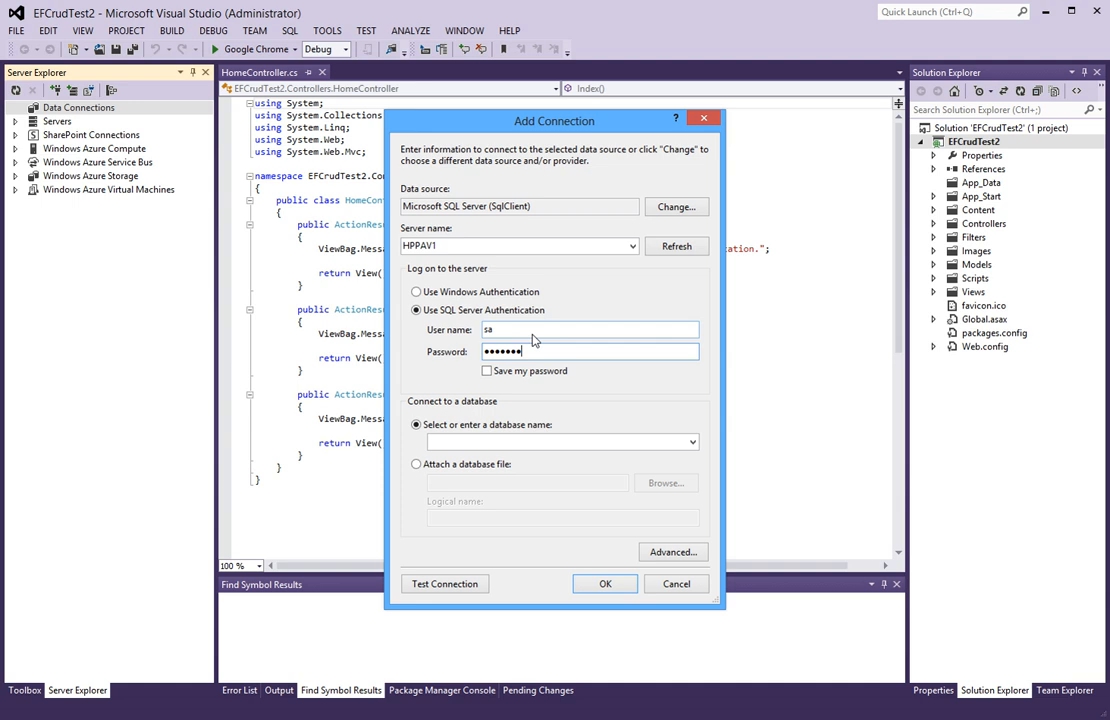
pyautogui.click(488, 370)
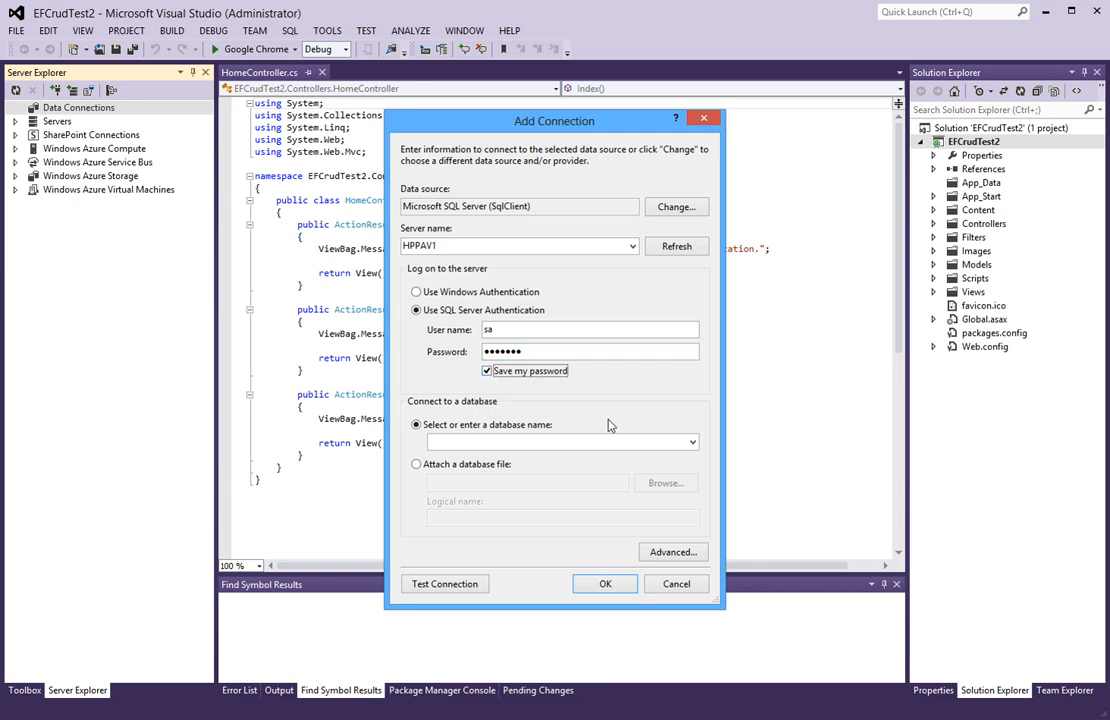
pyautogui.click(692, 442)
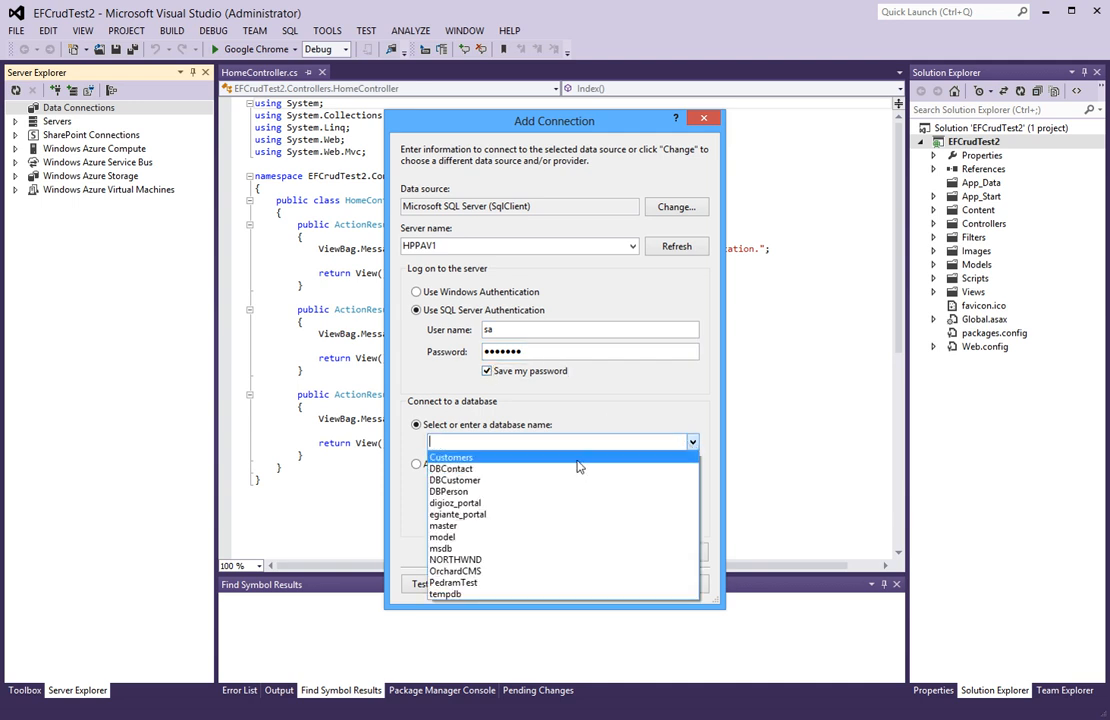
pyautogui.click(452, 456)
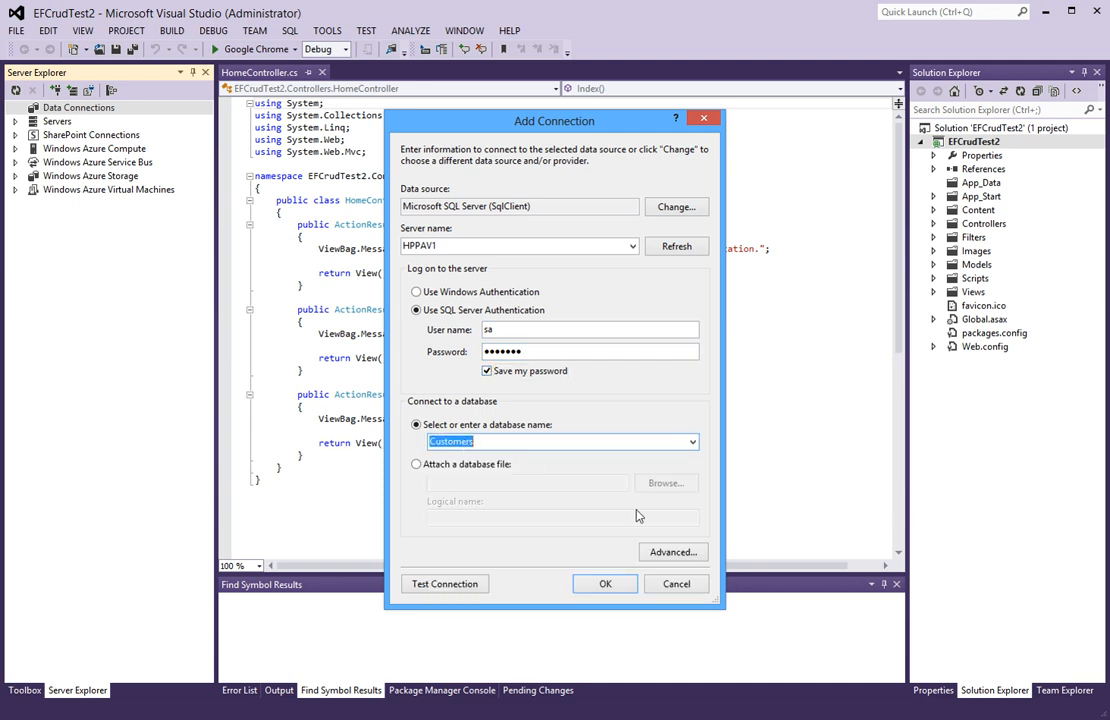
pyautogui.click(604, 584)
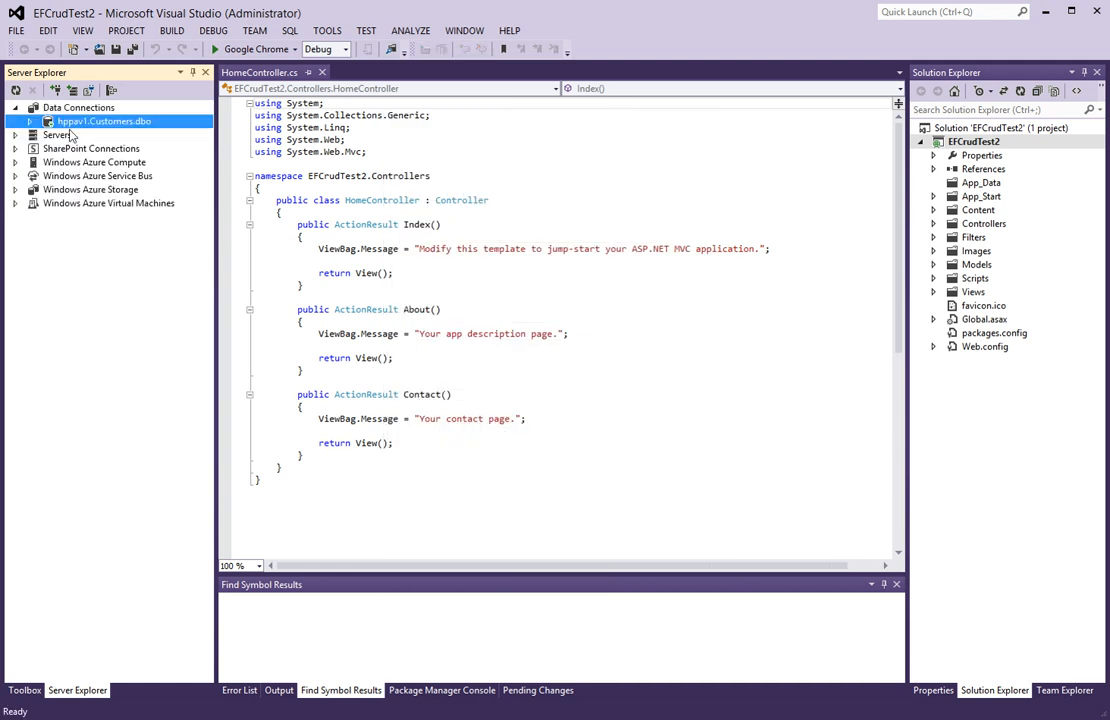
pyautogui.moveTo(100, 130)
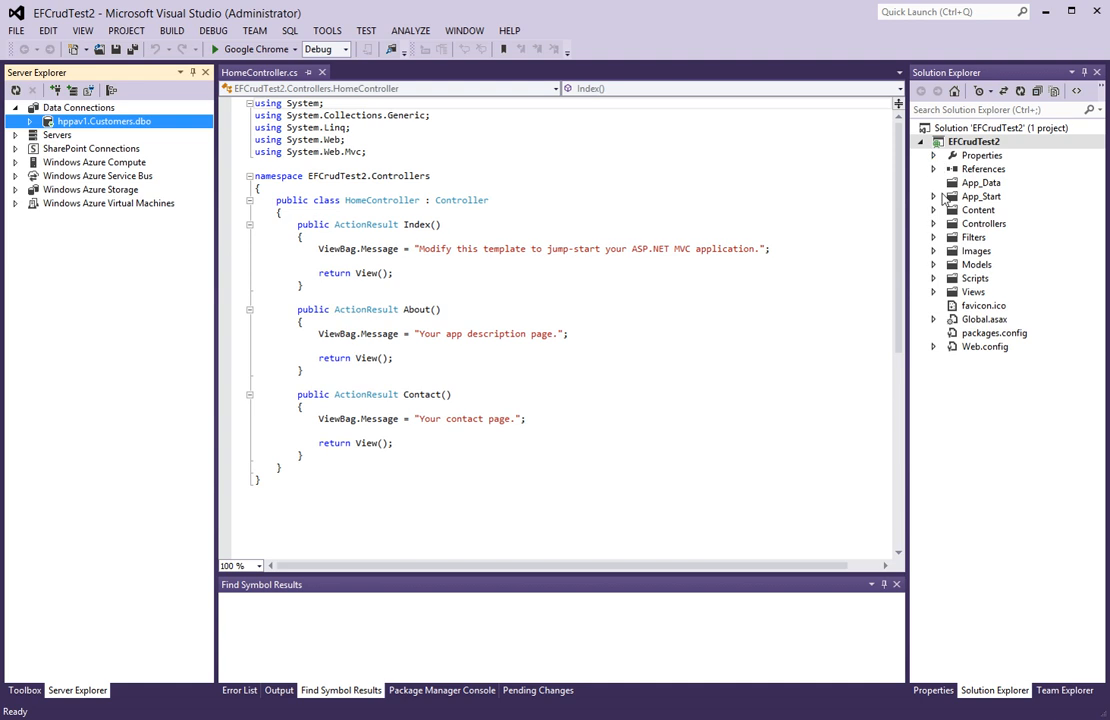
# Add a new ADO.NET Entity Data Model item named Customers.edmx to the EFCrudTest2 project.
pyautogui.rightClick(976, 140)
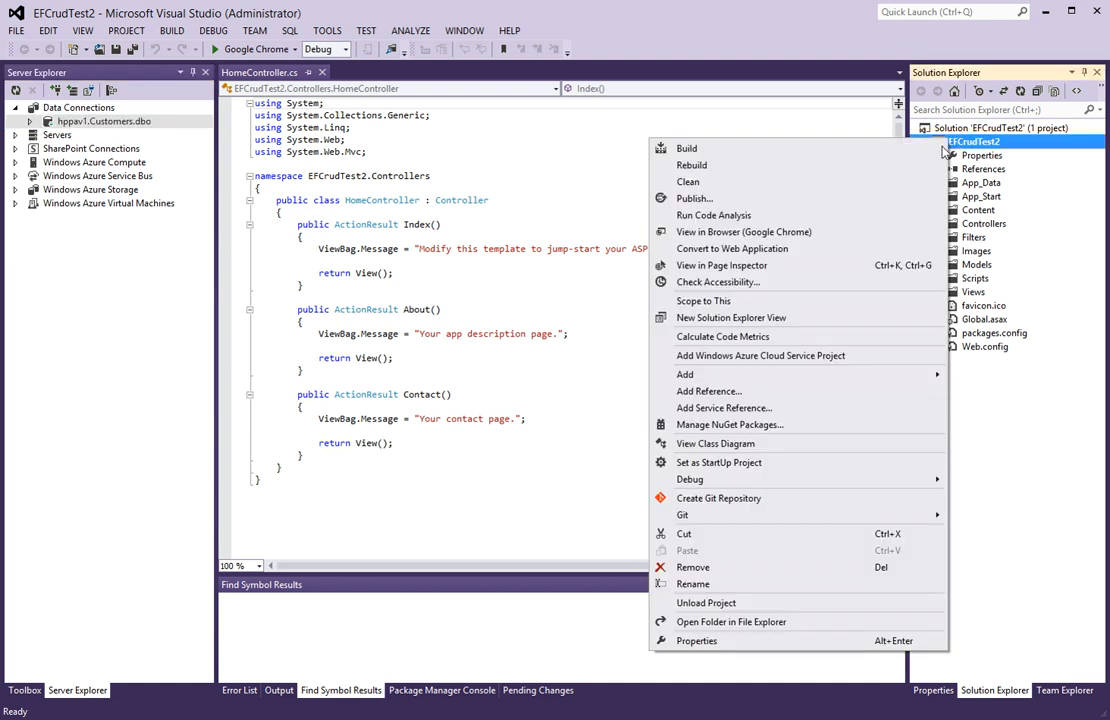
pyautogui.moveTo(722, 336)
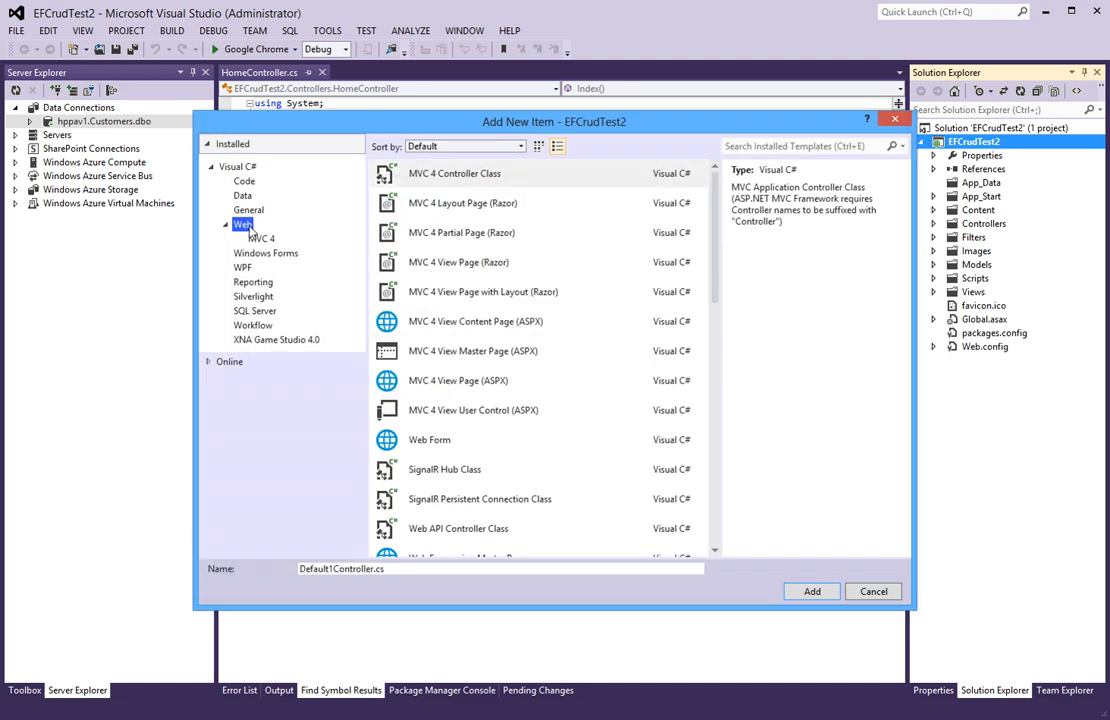
pyautogui.click(244, 196)
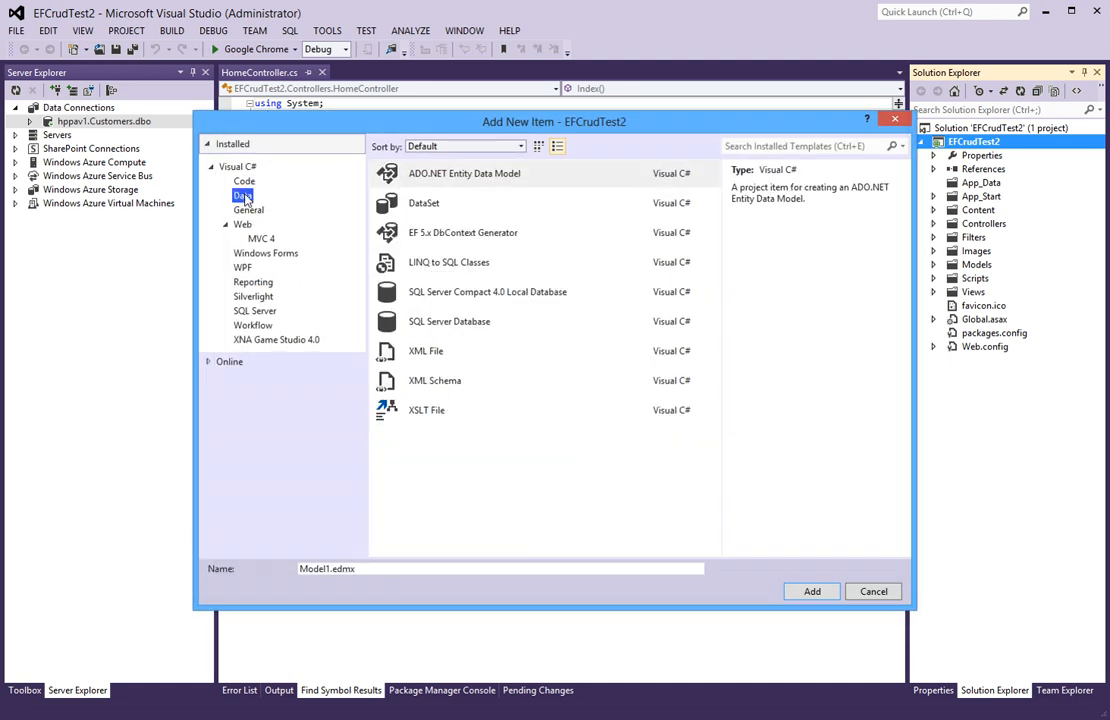
pyautogui.click(464, 172)
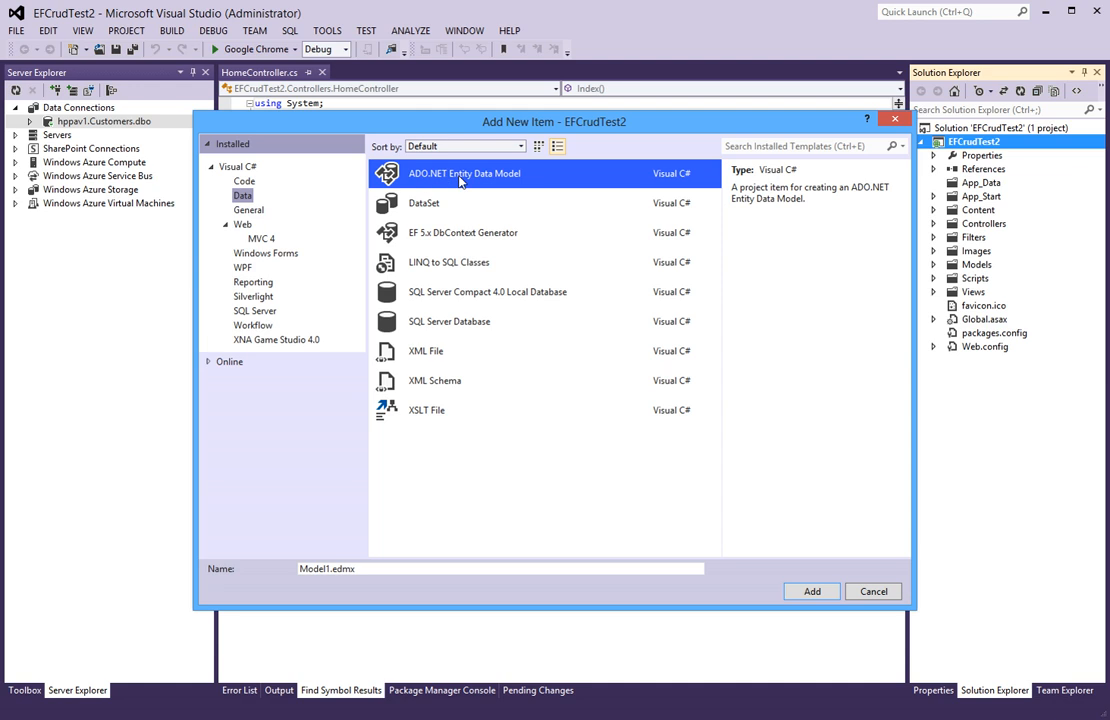
pyautogui.moveTo(576, 250)
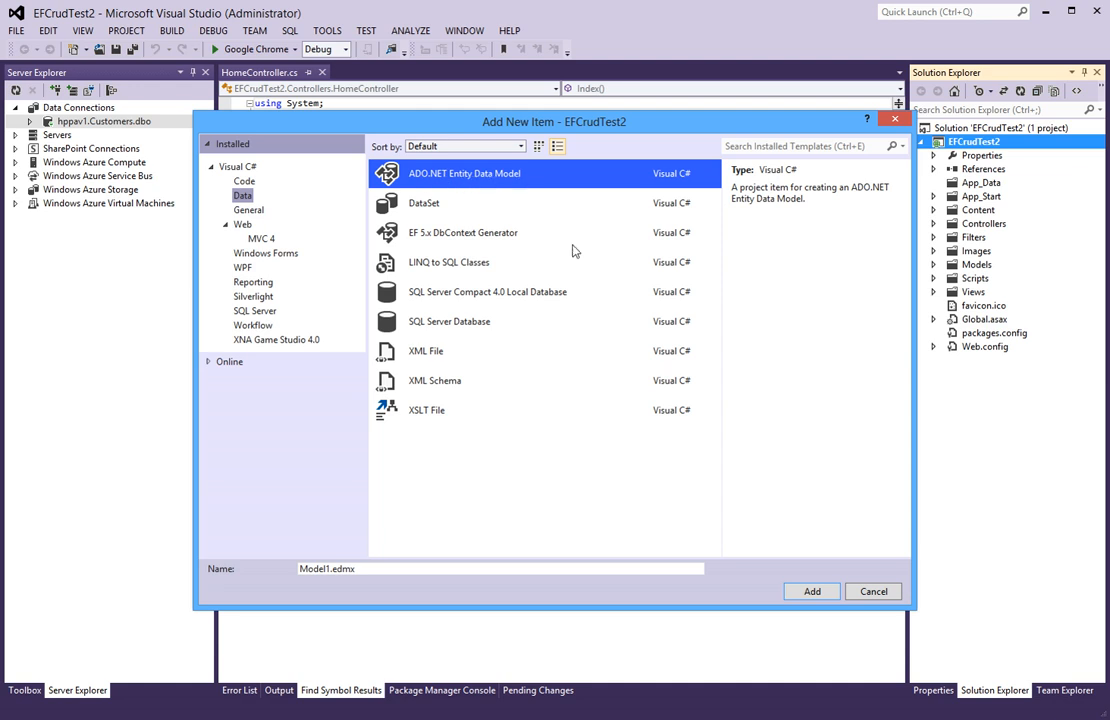
pyautogui.click(330, 568)
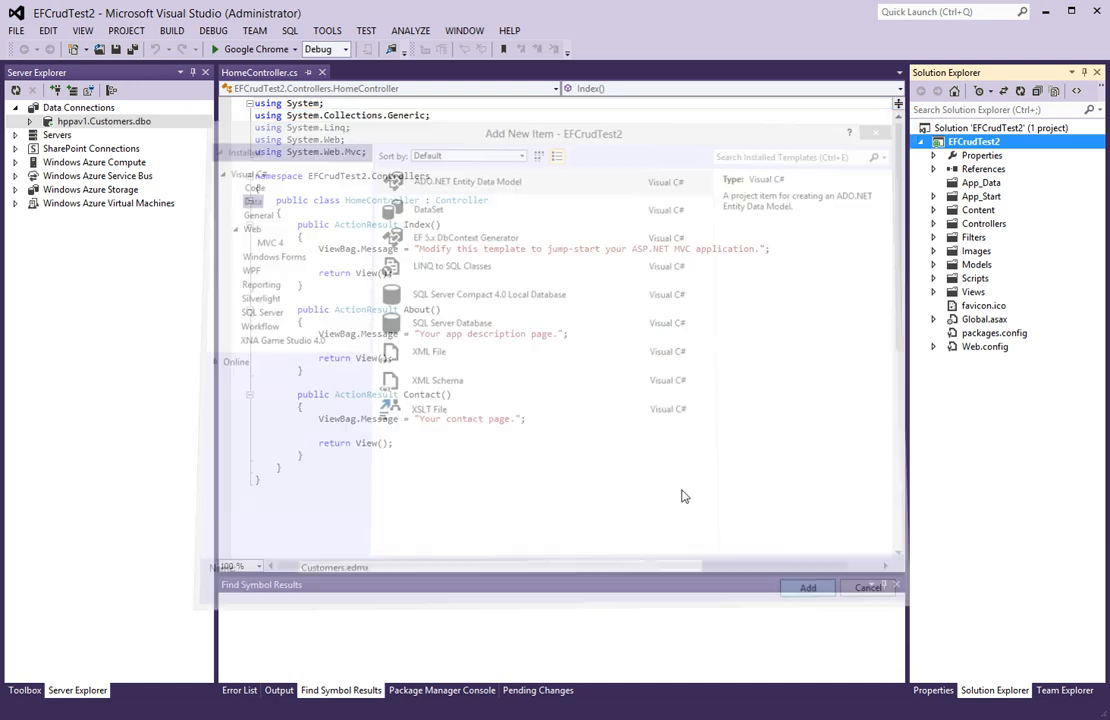
# Generate the model from the Customers database, saving the connection with sensitive data in Web.config as Customers.
pyautogui.click(808, 588)
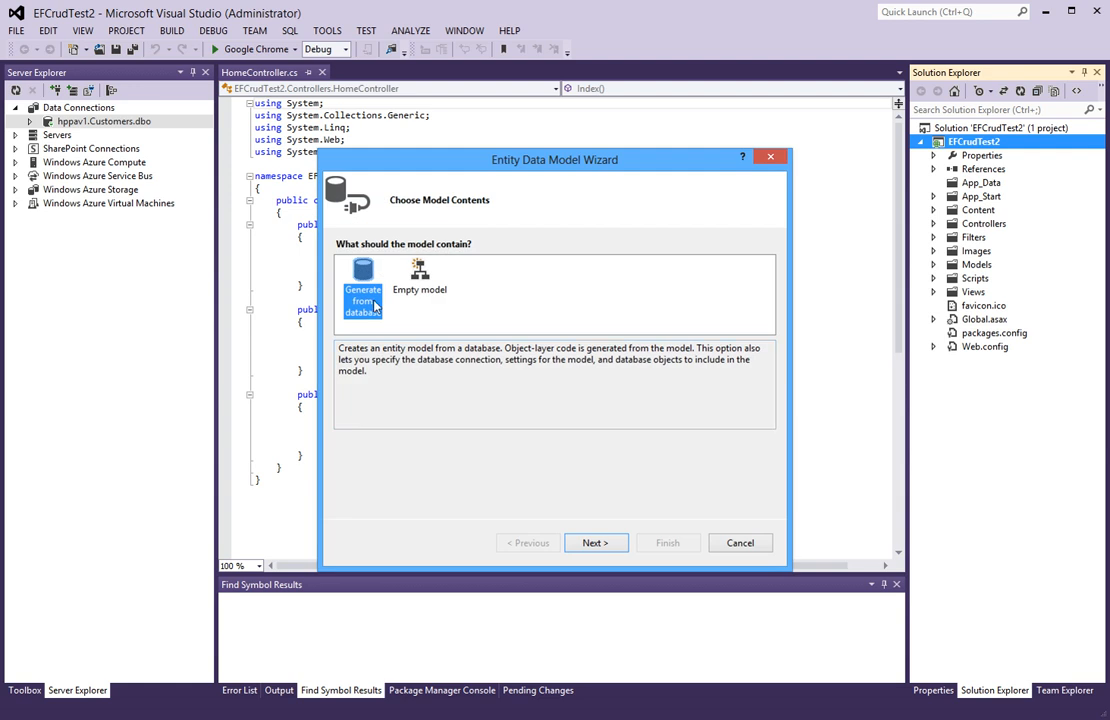
pyautogui.moveTo(376, 298)
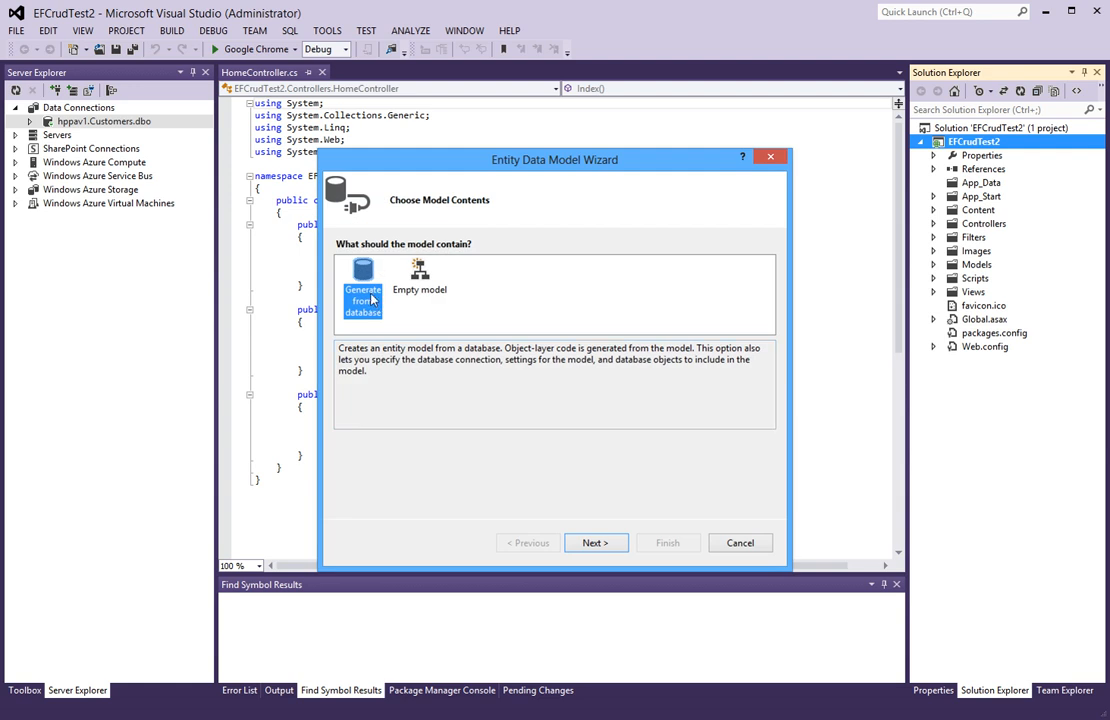
pyautogui.click(596, 542)
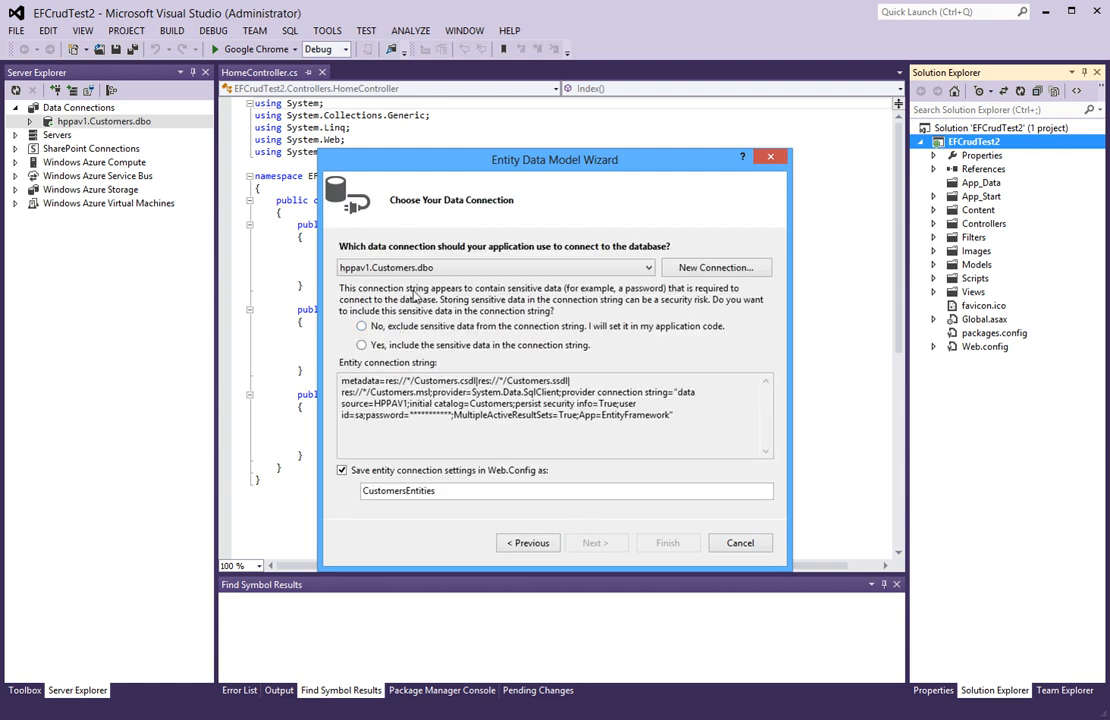
pyautogui.click(360, 344)
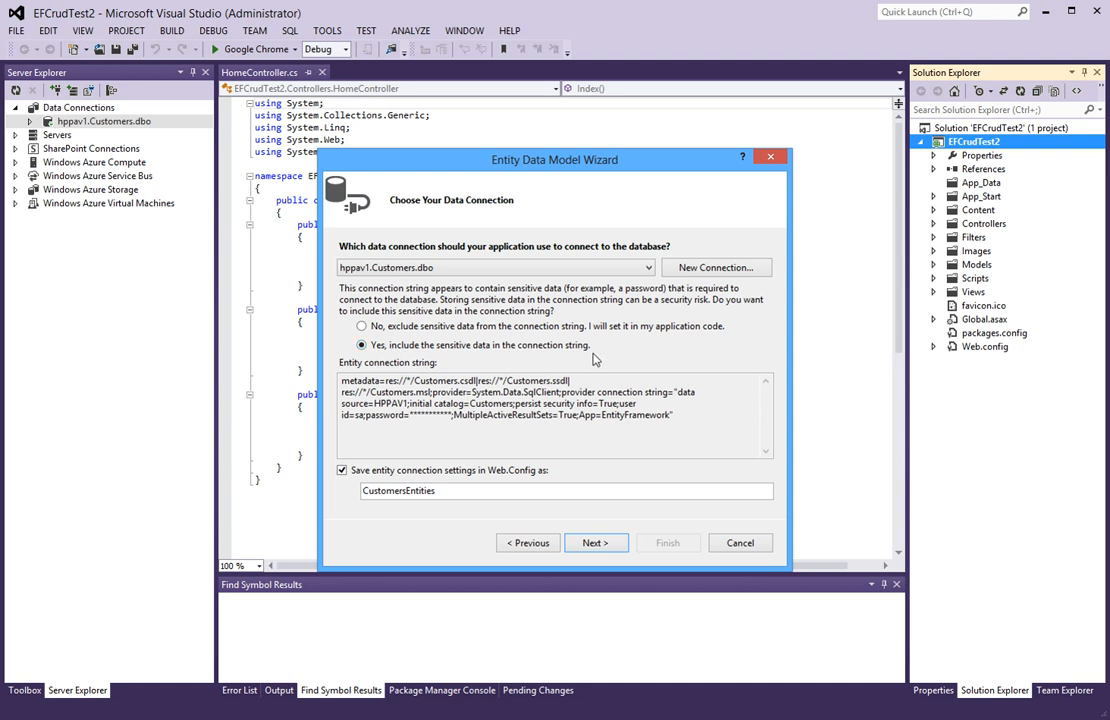
pyautogui.moveTo(400, 512)
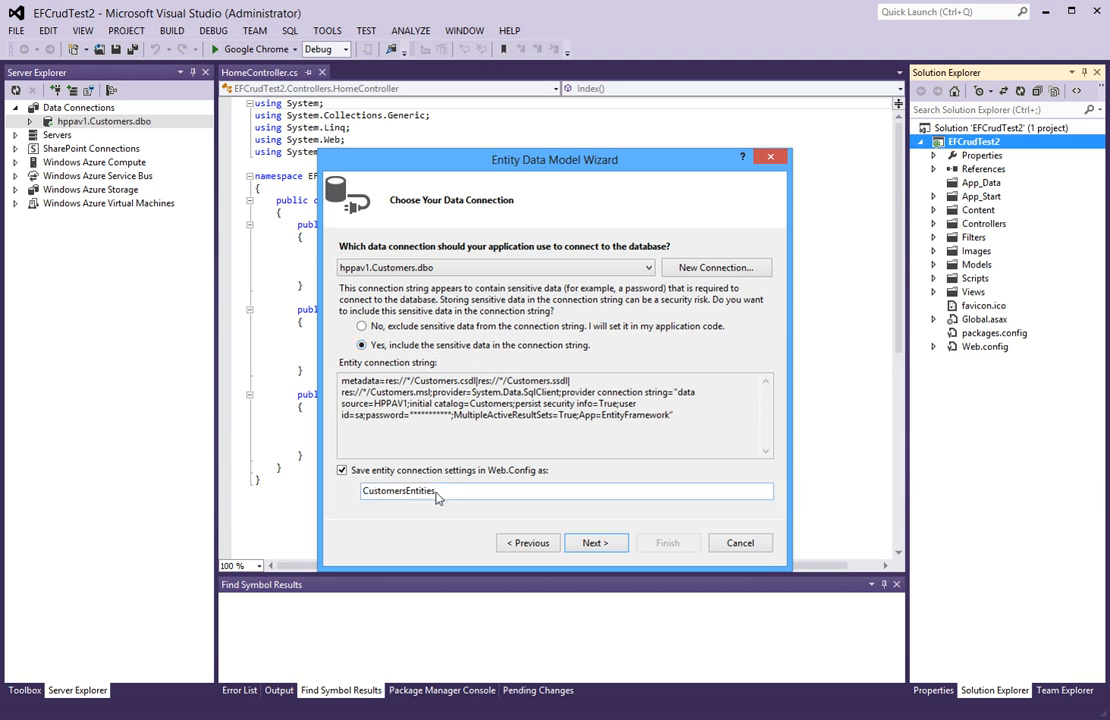
pyautogui.doubleClick(436, 496)
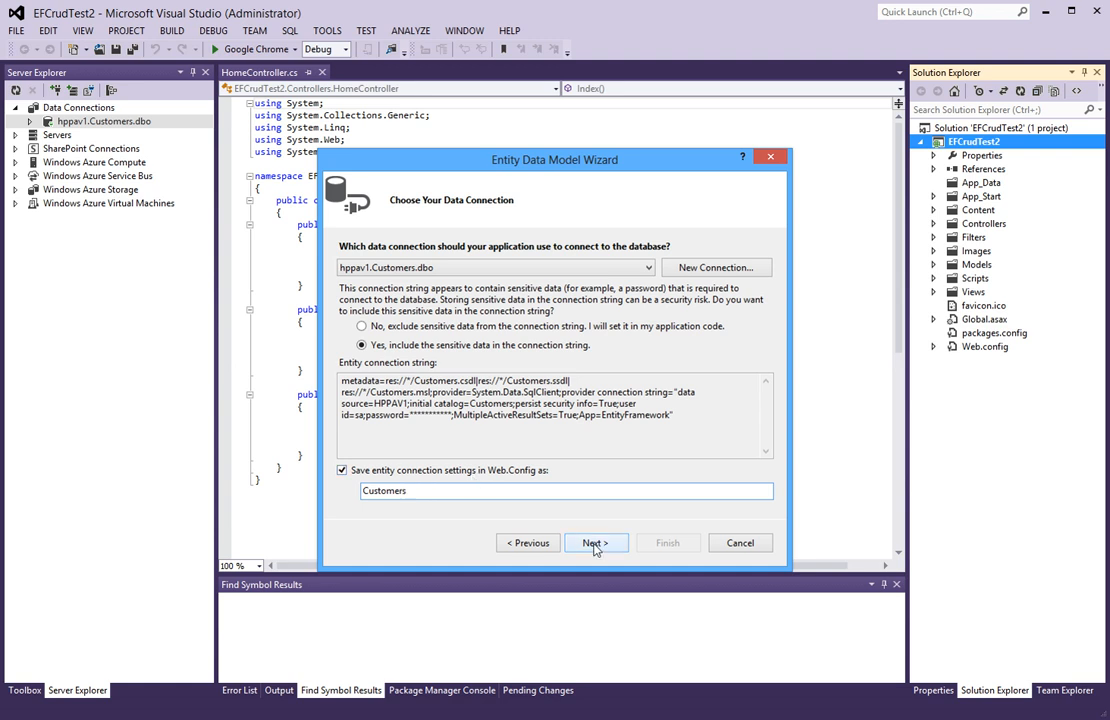
pyautogui.click(596, 544)
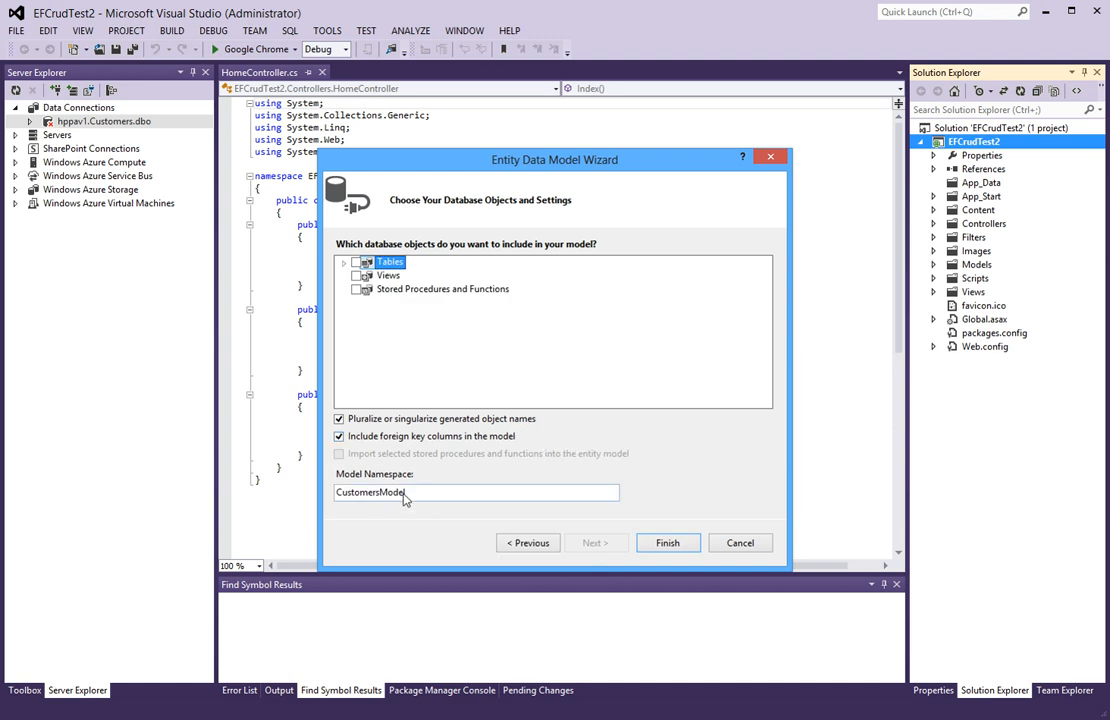
pyautogui.moveTo(414, 496)
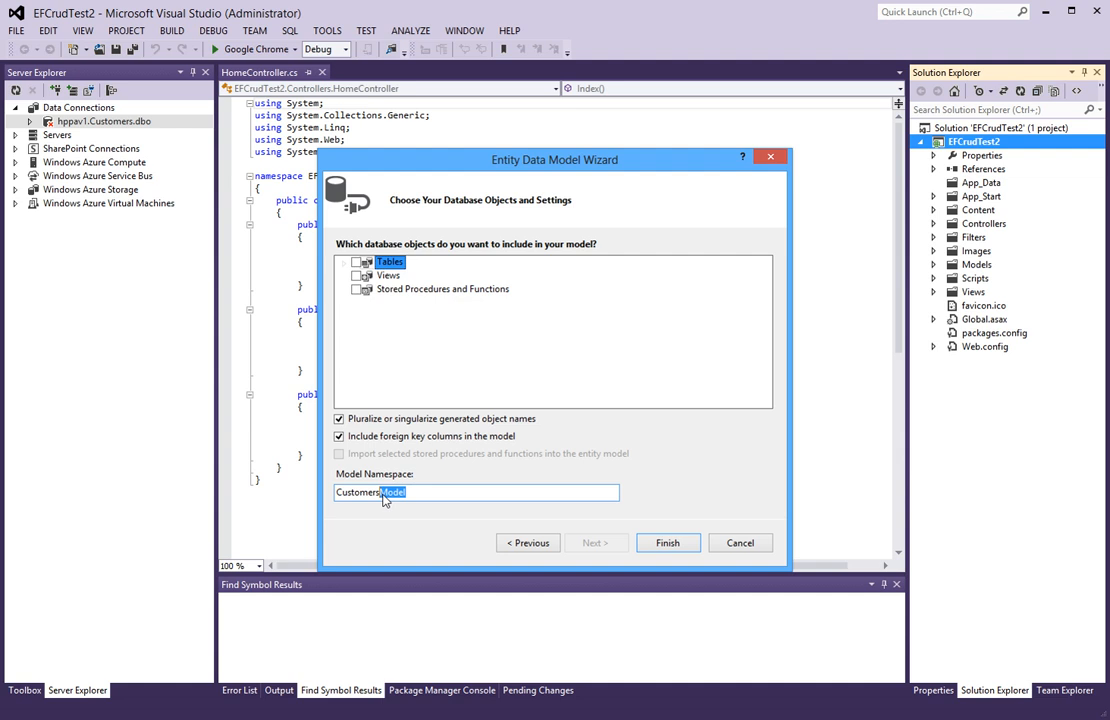
# Set the model namespace to Customers, include the Contacts table and finish, hitting a namespace clash warning.
pyautogui.press('Delete')
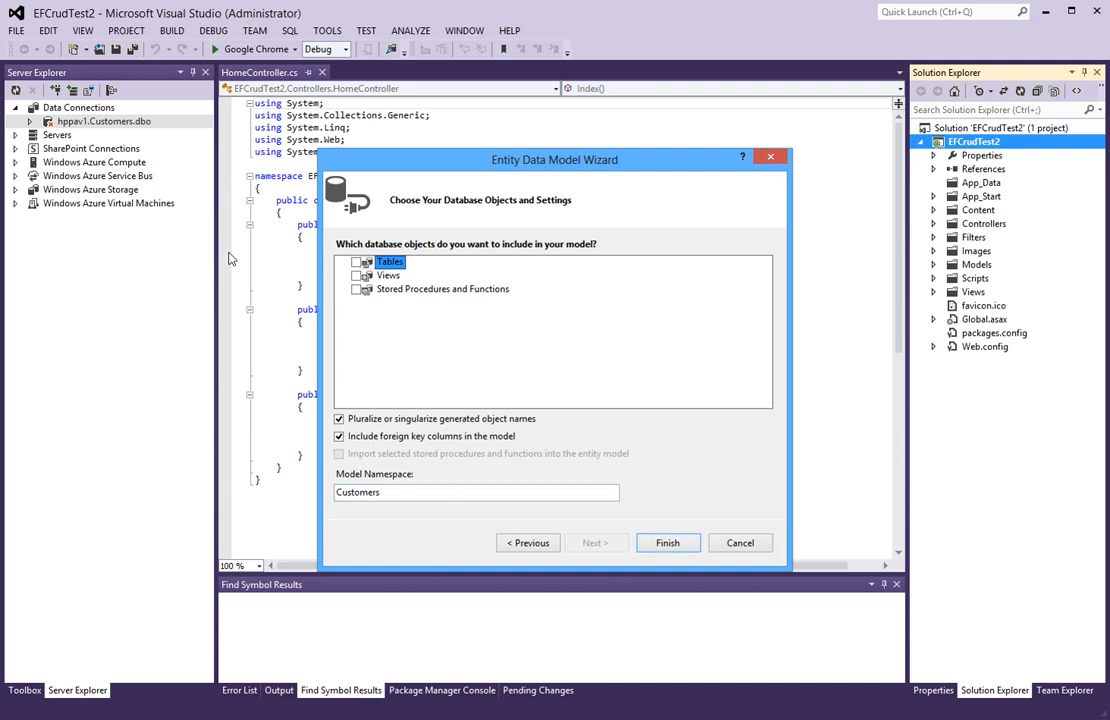
pyautogui.click(348, 262)
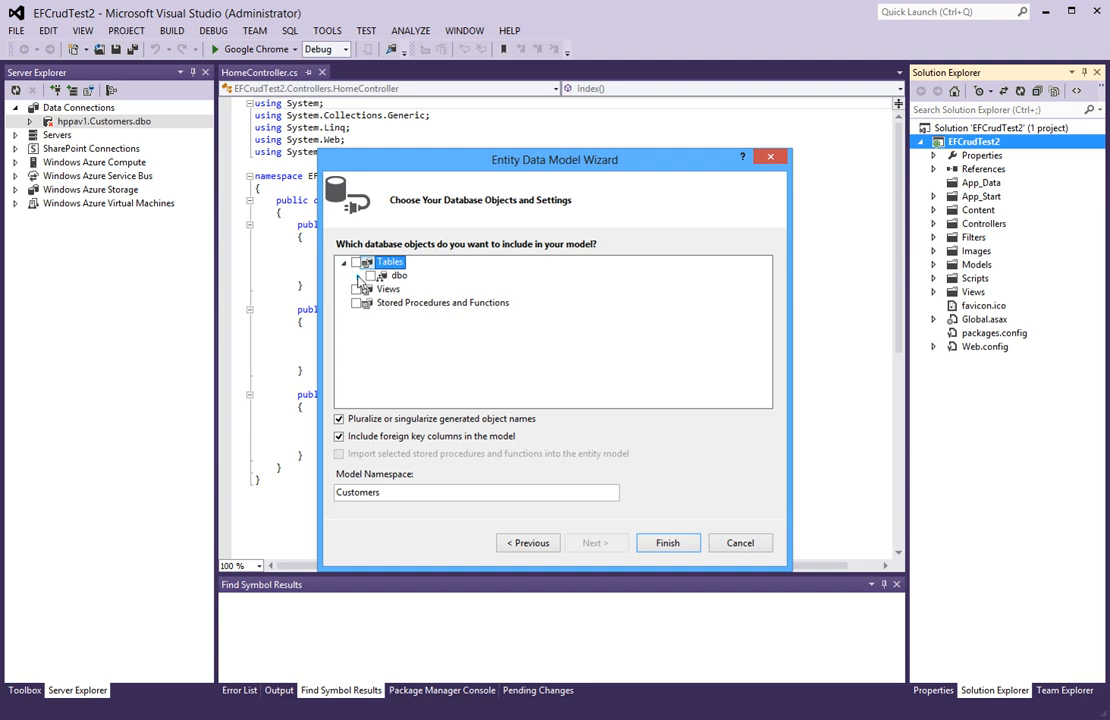
pyautogui.click(364, 276)
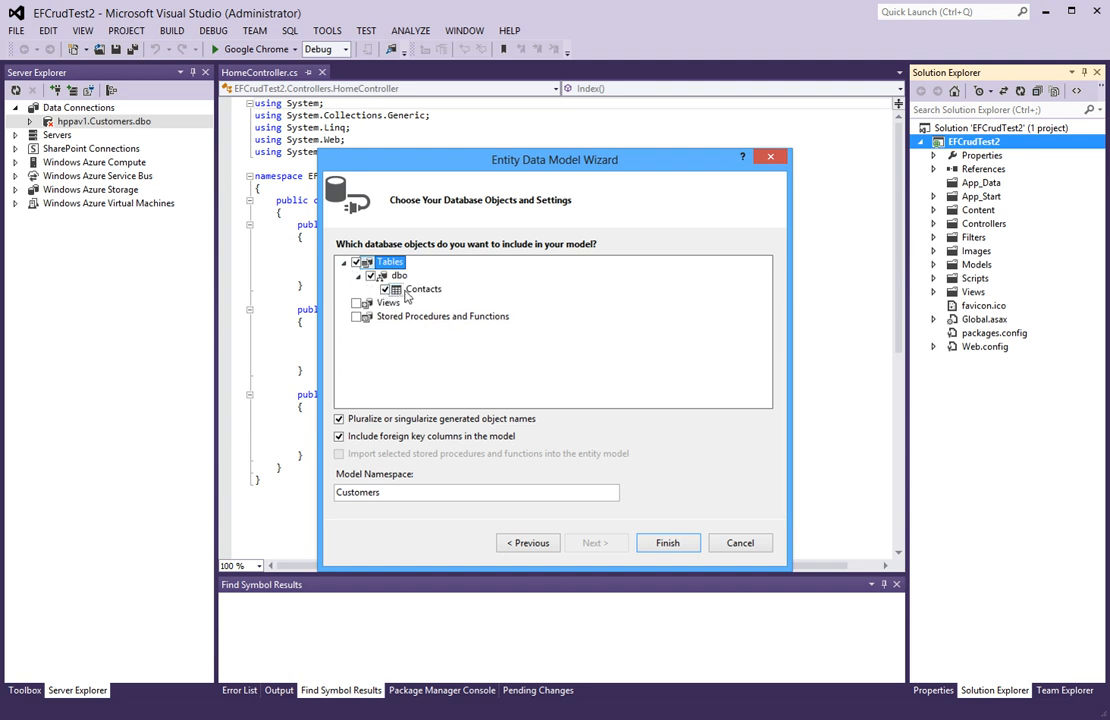
pyautogui.moveTo(432, 292)
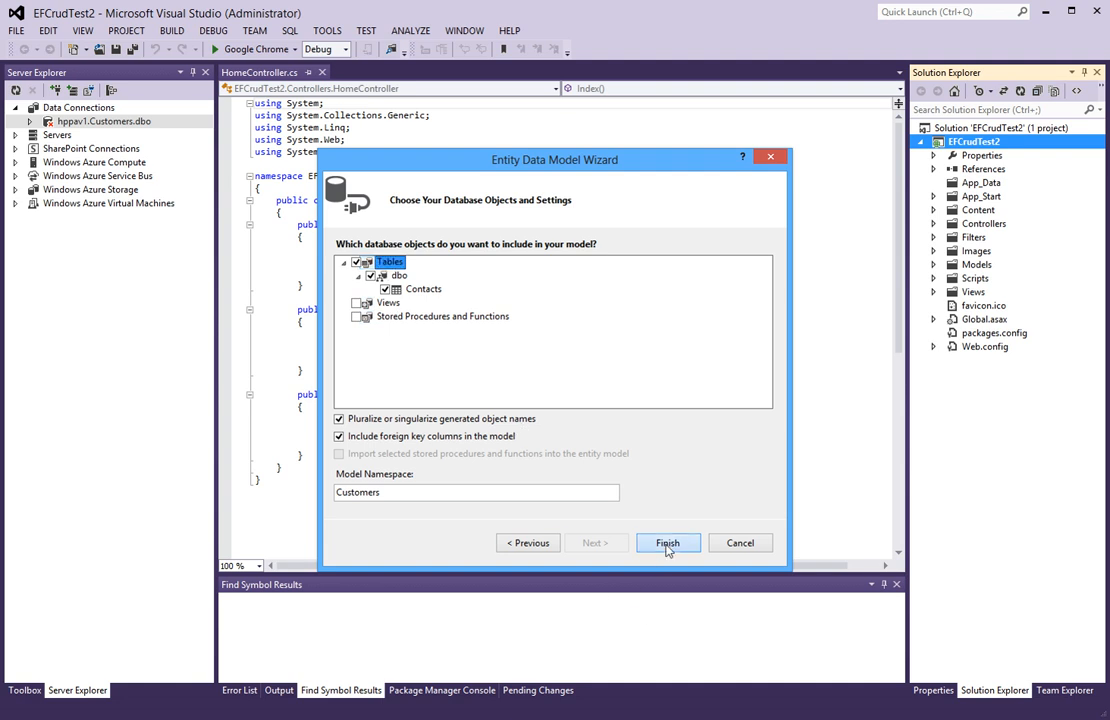
pyautogui.click(668, 544)
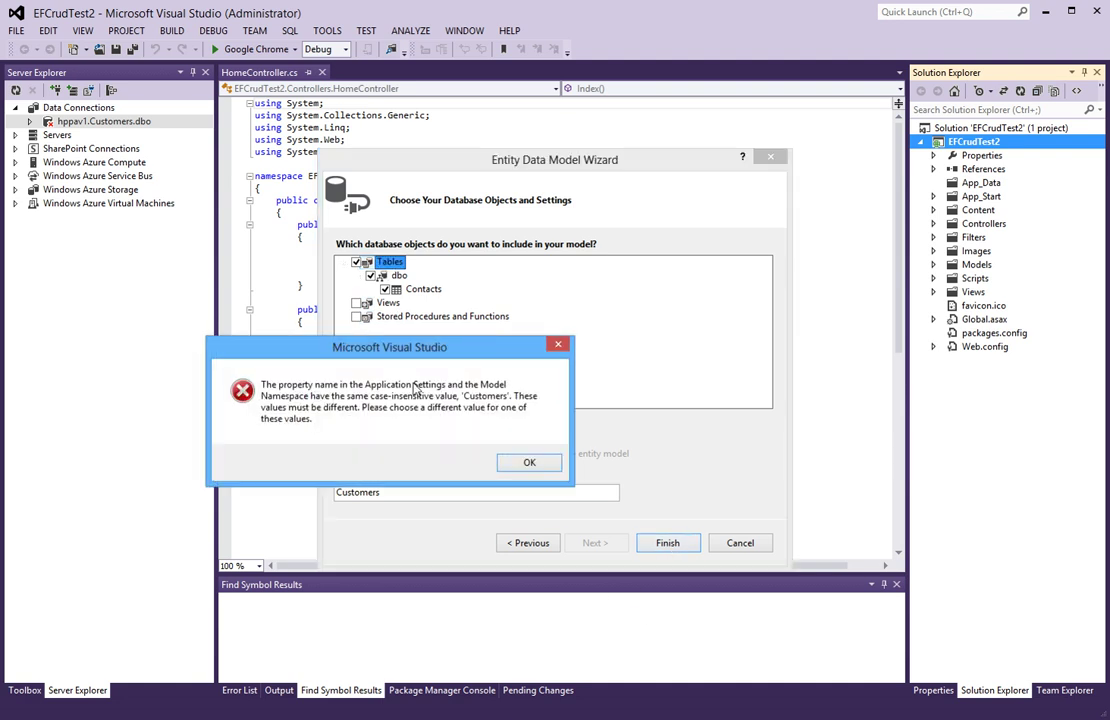
pyautogui.click(528, 464)
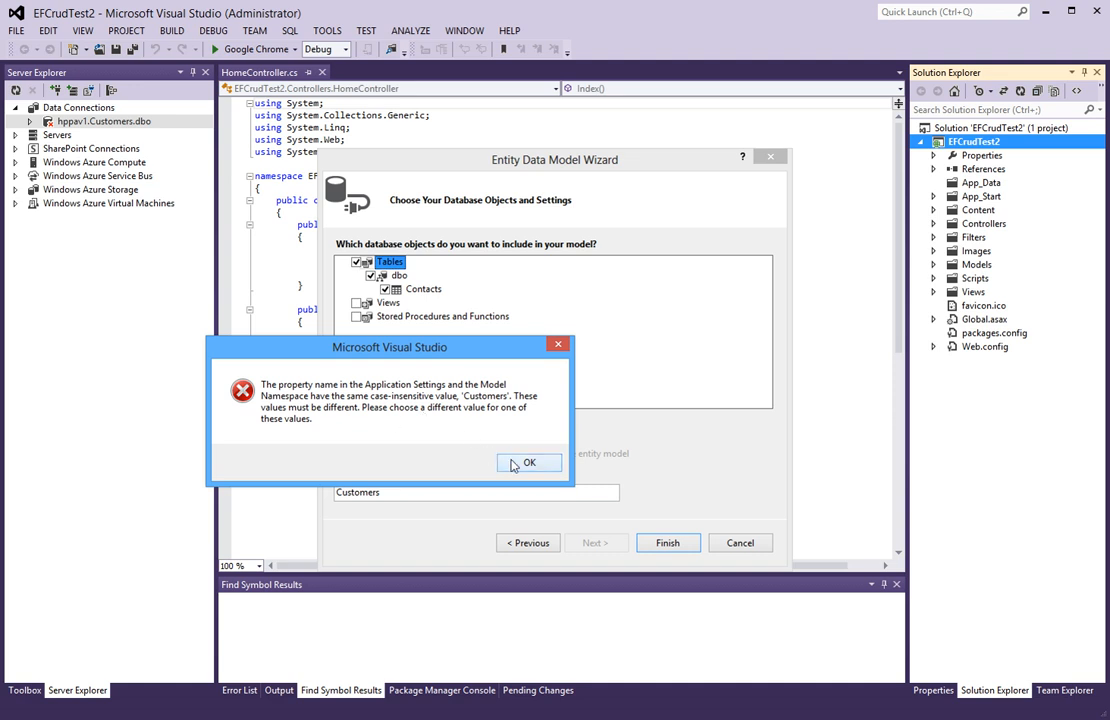
# Dismiss the warning and finish the wizard with namespace CustomersModel to generate Customers.edmx.
pyautogui.click(528, 462)
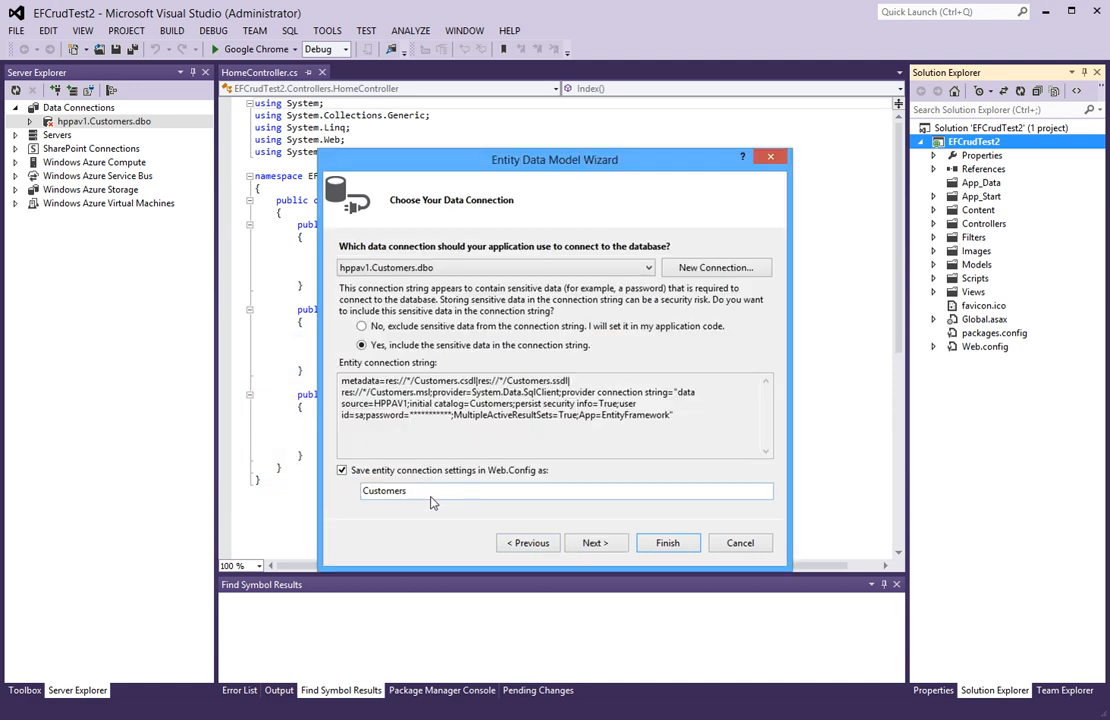
pyautogui.moveTo(482, 504)
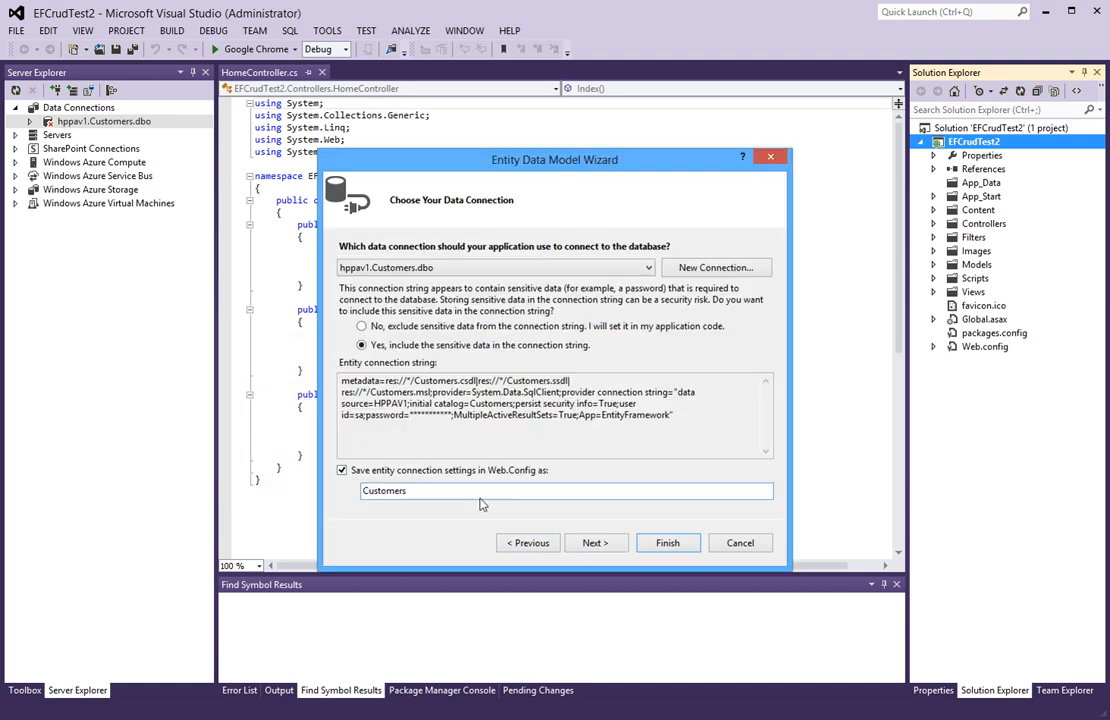
pyautogui.click(596, 542)
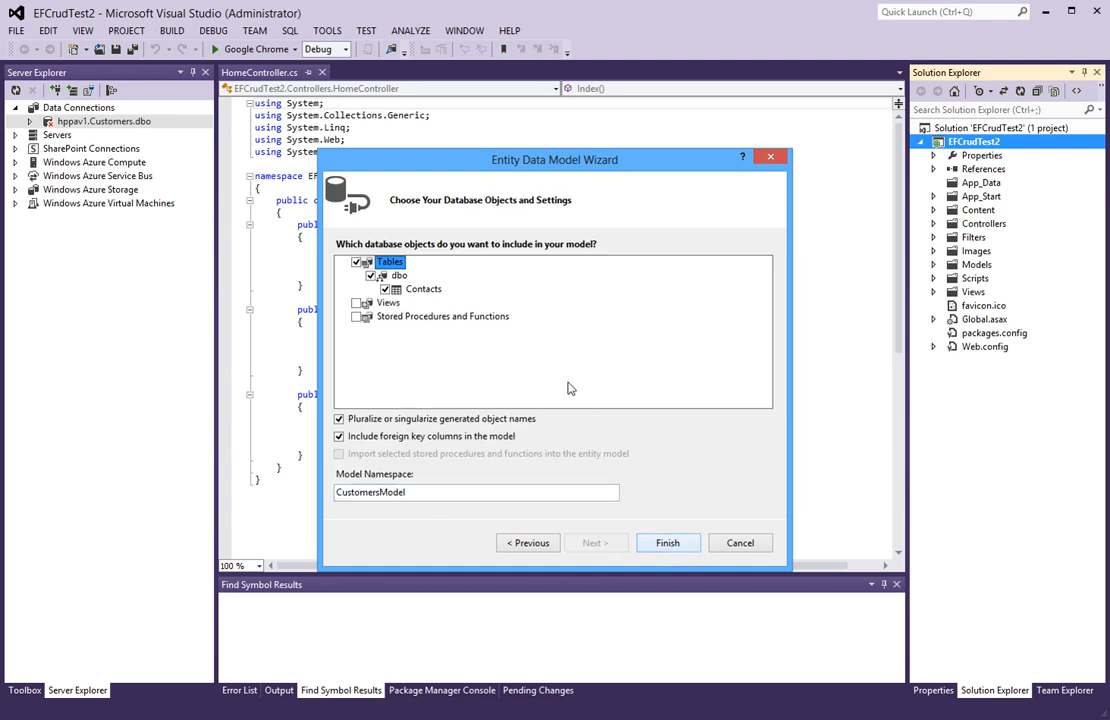
pyautogui.click(668, 544)
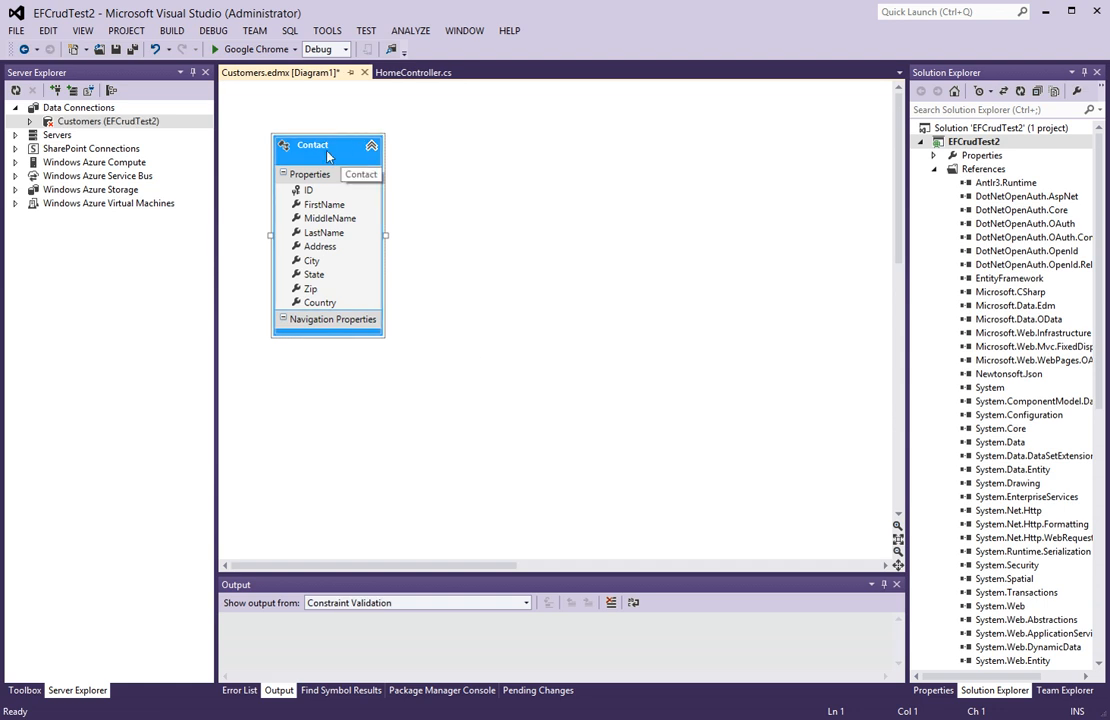
# Review the generated Contact class under Customers.tt.
pyautogui.click(934, 168)
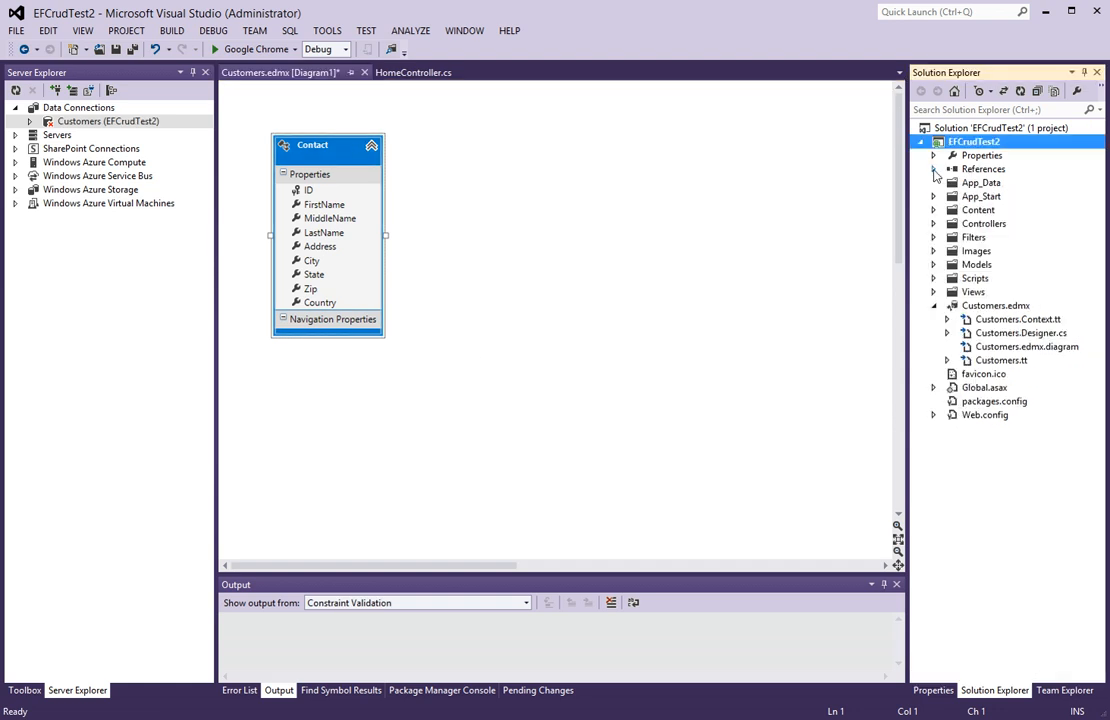
pyautogui.moveTo(1010, 360)
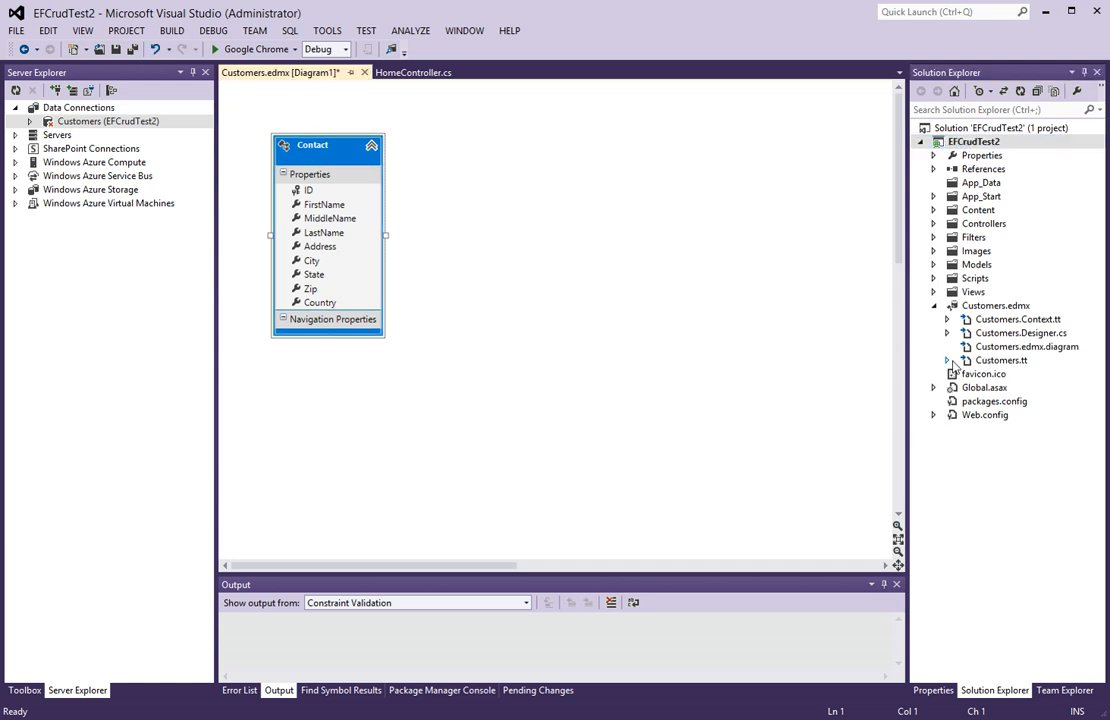
pyautogui.click(944, 360)
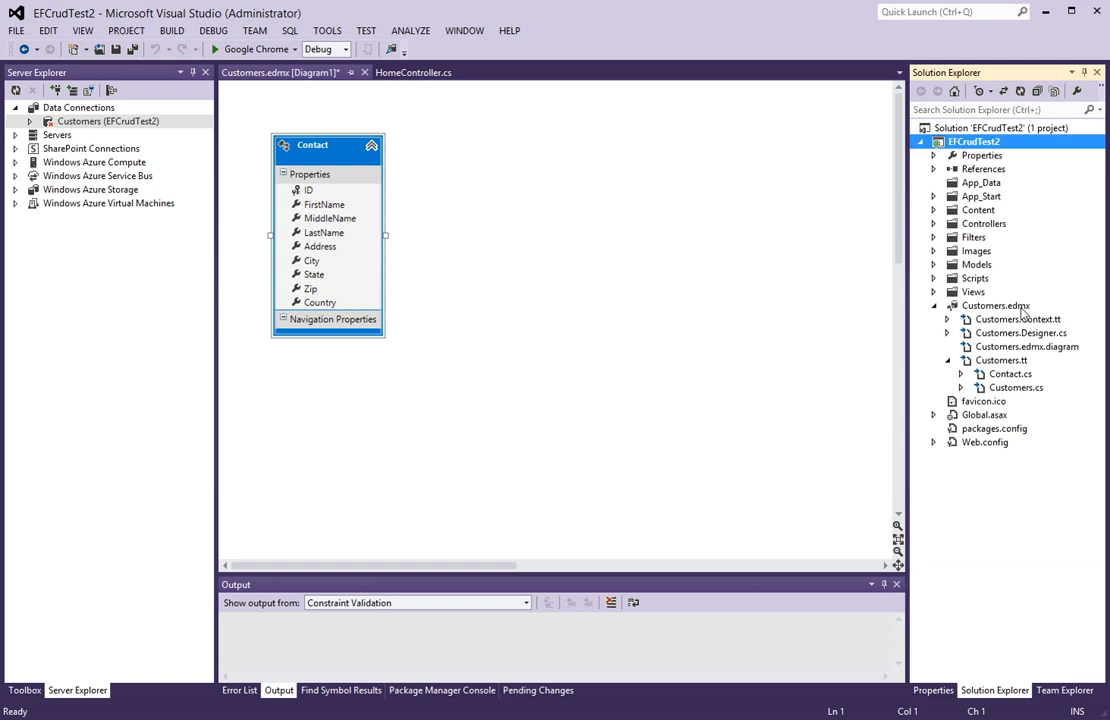
pyautogui.moveTo(996, 388)
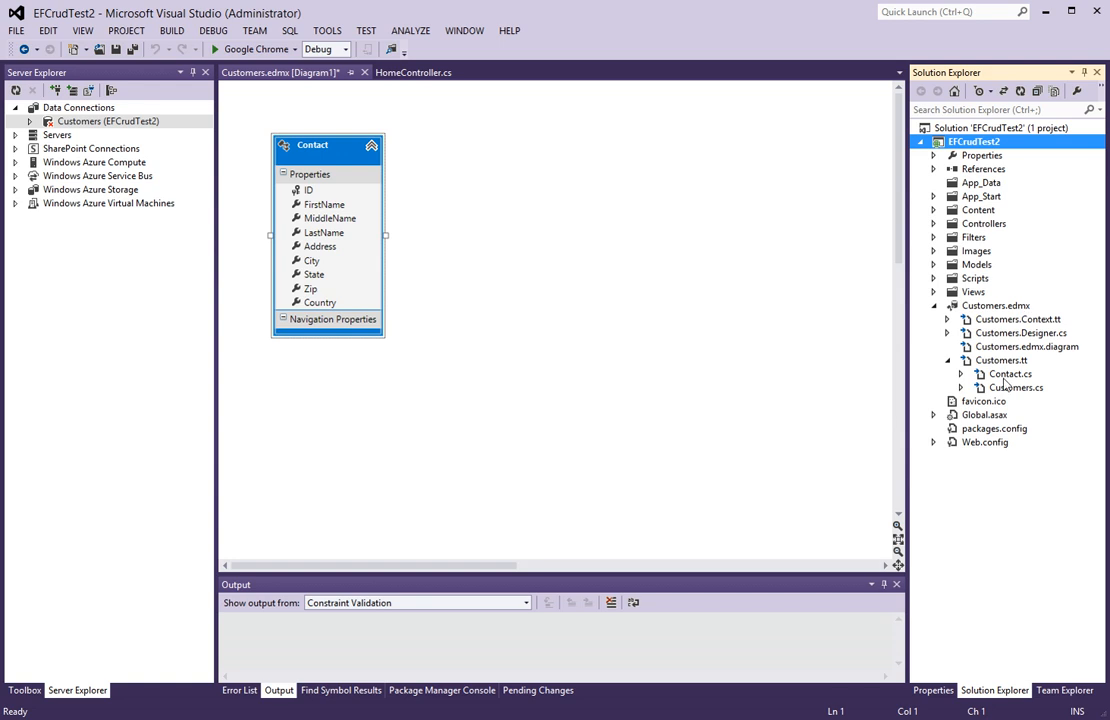
pyautogui.doubleClick(1006, 374)
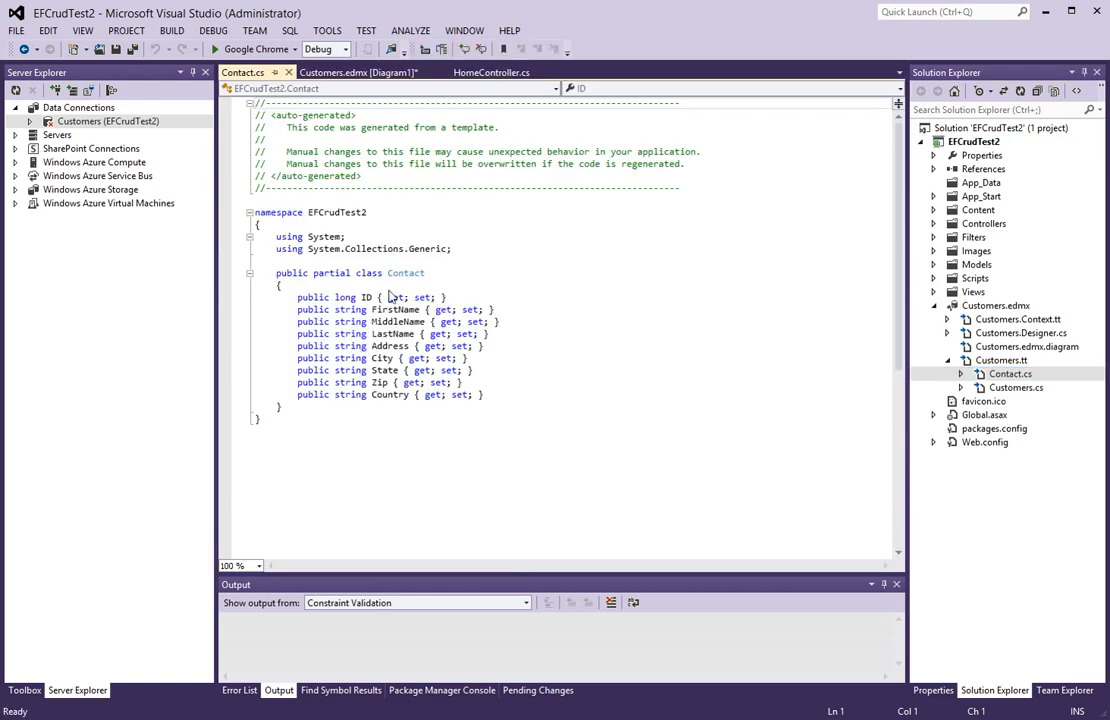
pyautogui.doubleClick(406, 272)
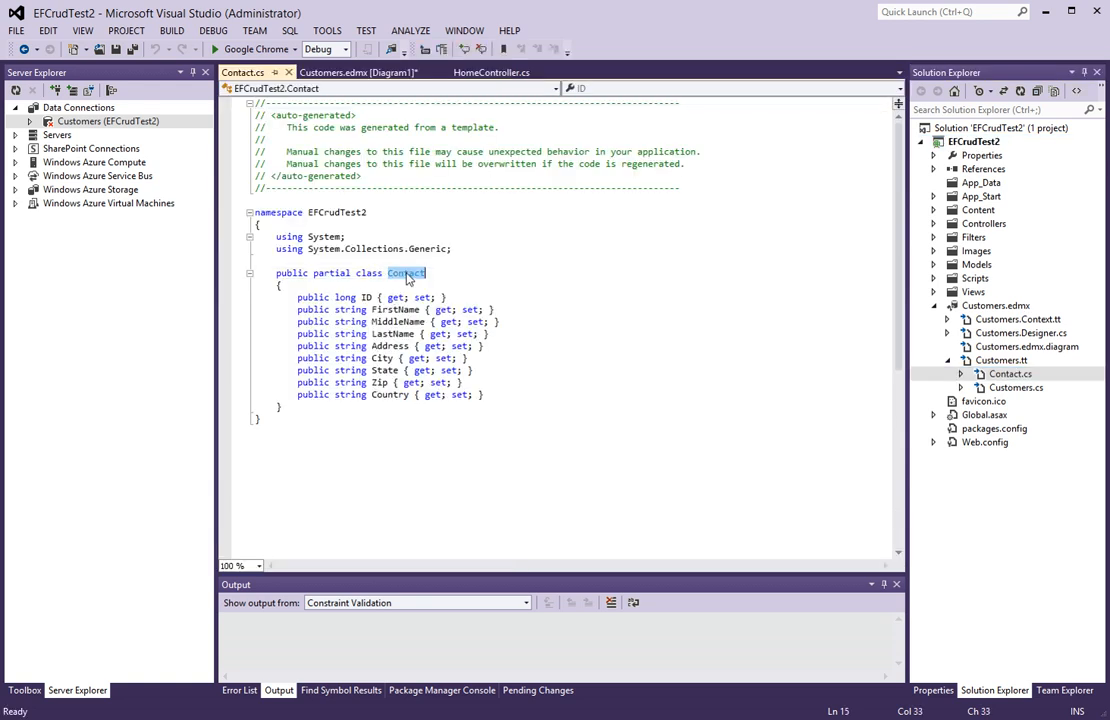
pyautogui.moveTo(992, 372)
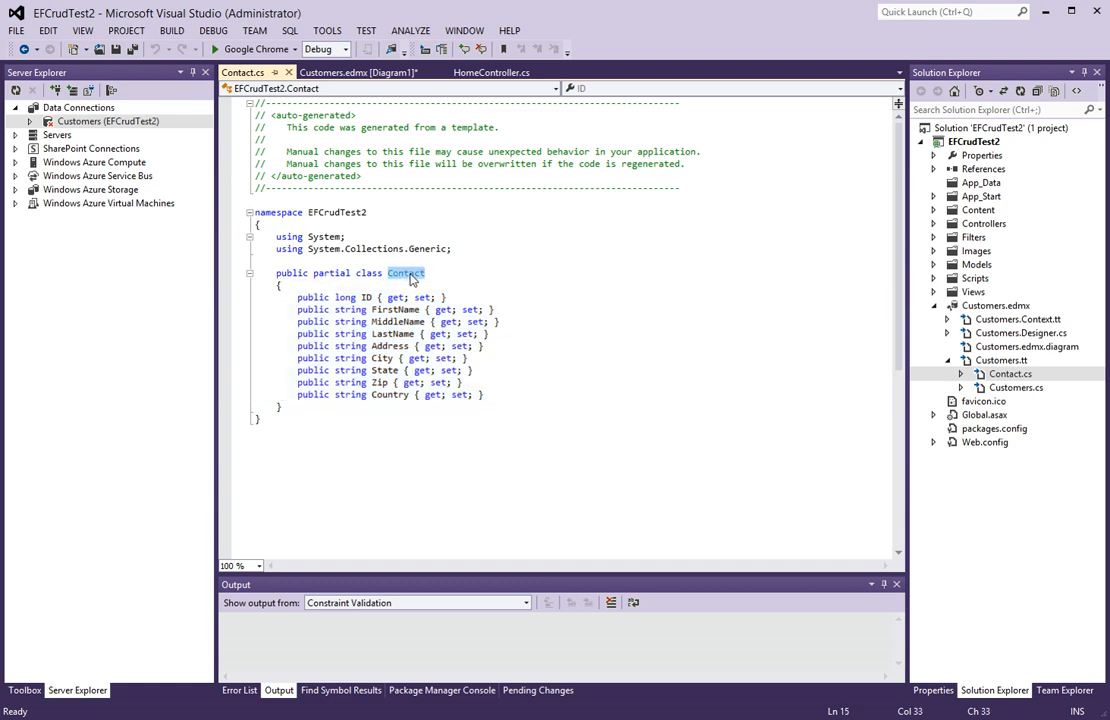
# Find all references to Contact and inspect the Contacts DbSet in the Customers context class.
pyautogui.rightClick(404, 272)
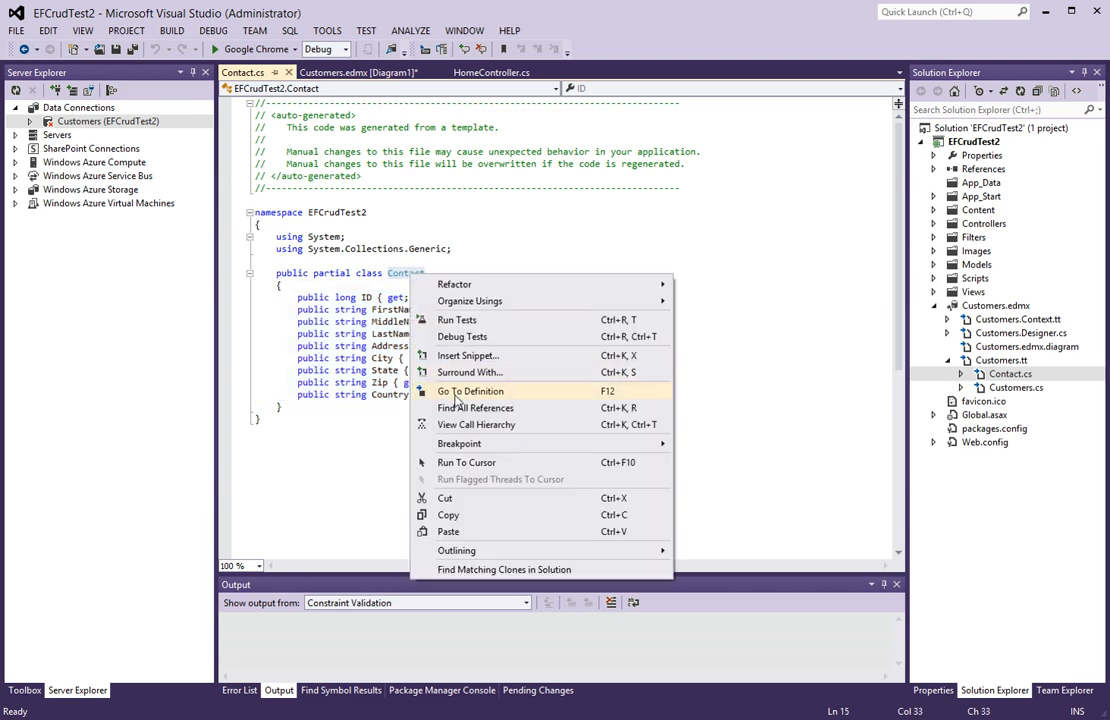
pyautogui.click(476, 408)
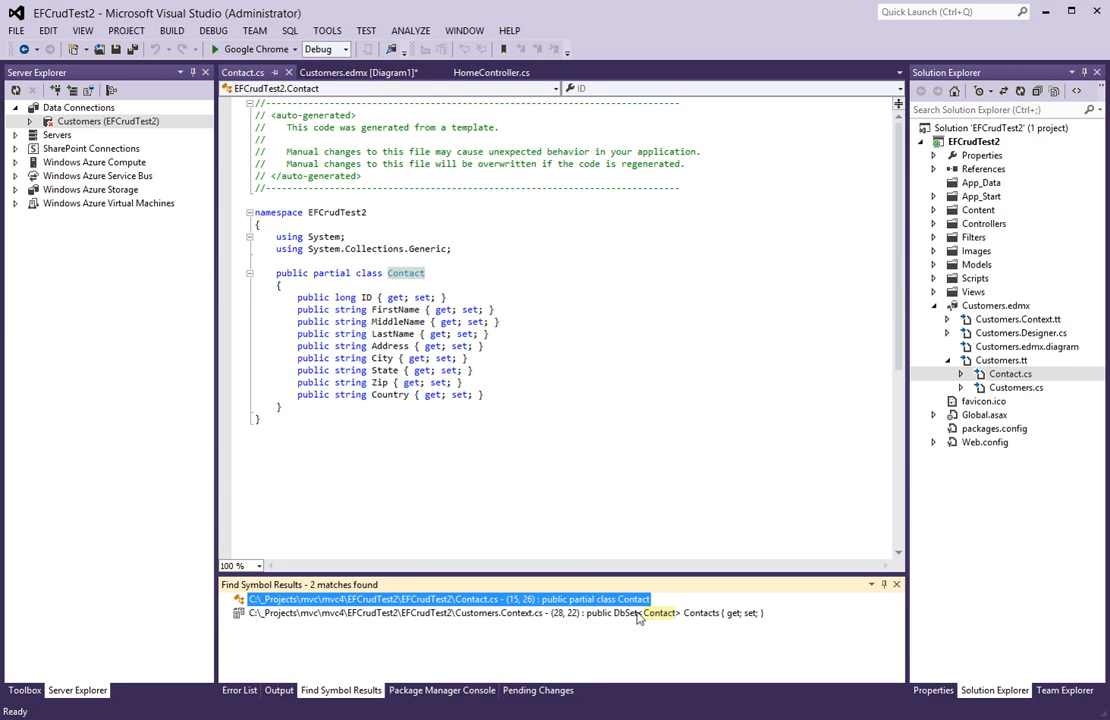
pyautogui.doubleClick(646, 614)
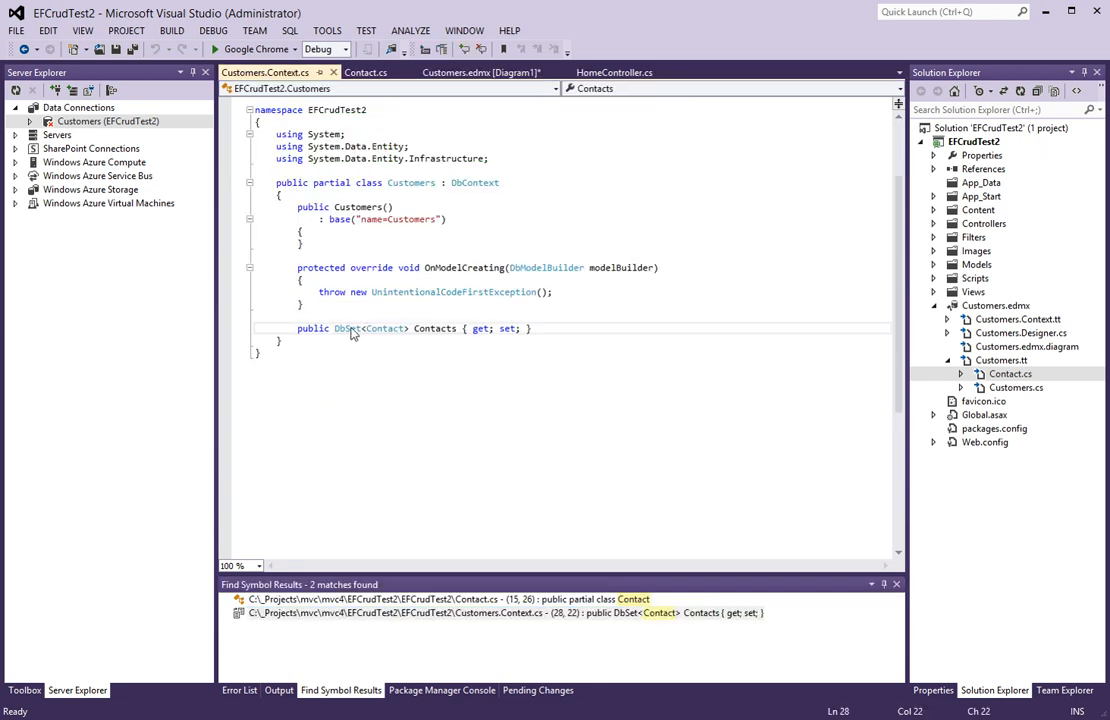
pyautogui.moveTo(382, 328)
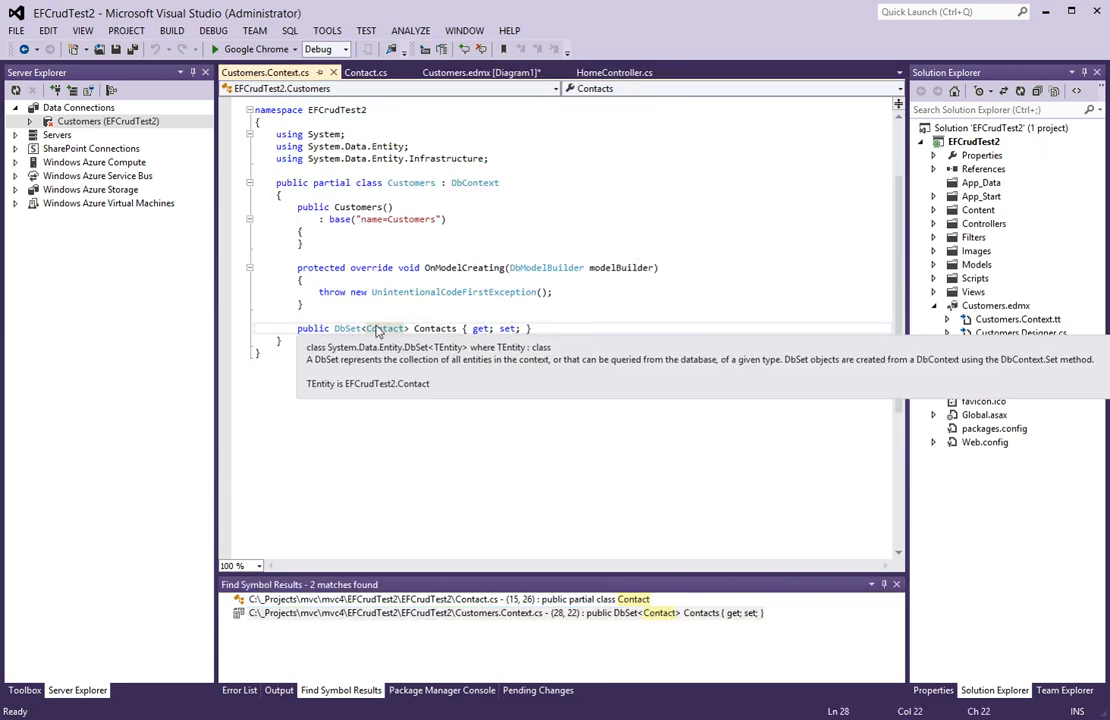
pyautogui.moveTo(408, 336)
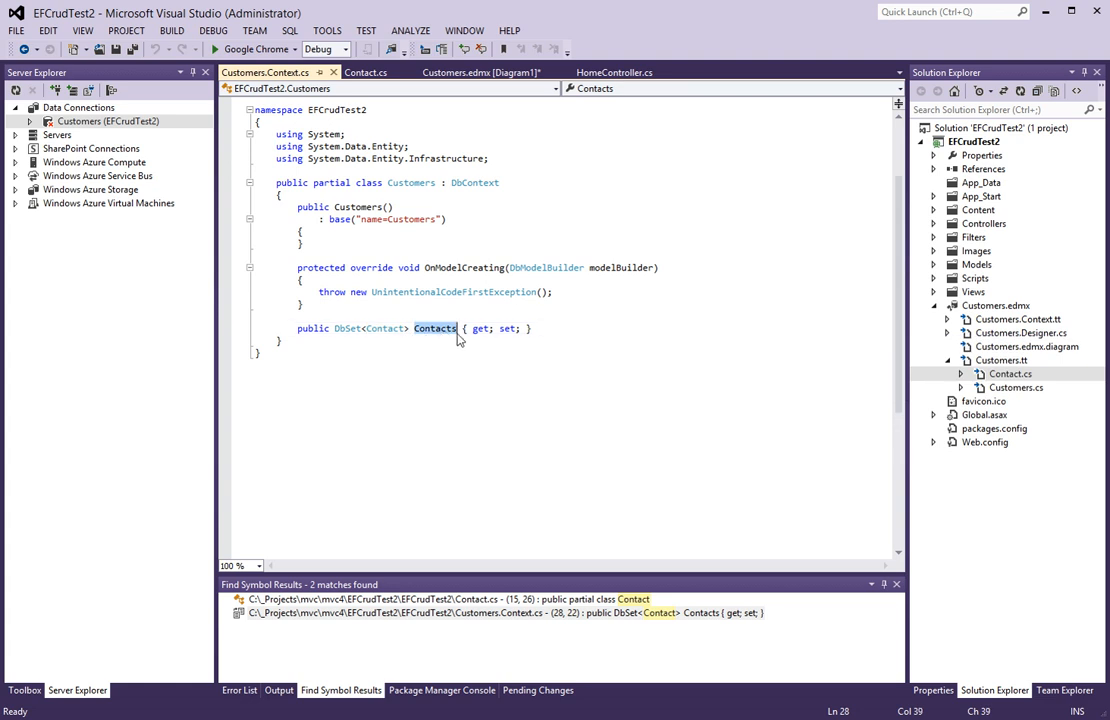
pyautogui.doubleClick(434, 328)
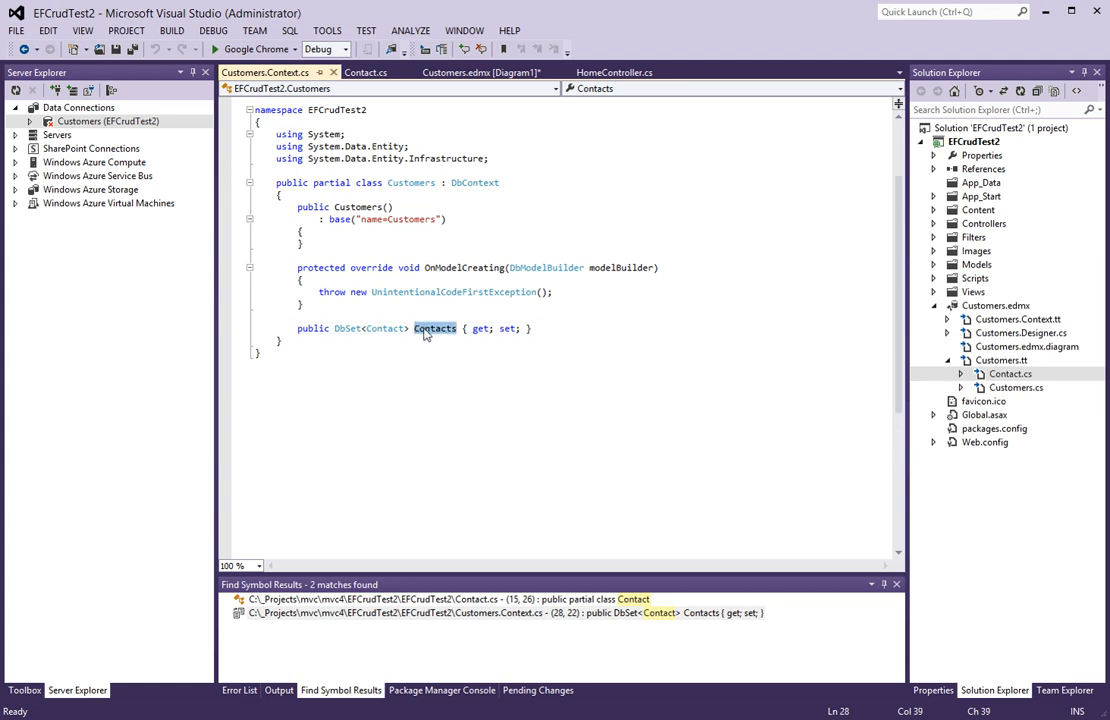
pyautogui.moveTo(412, 190)
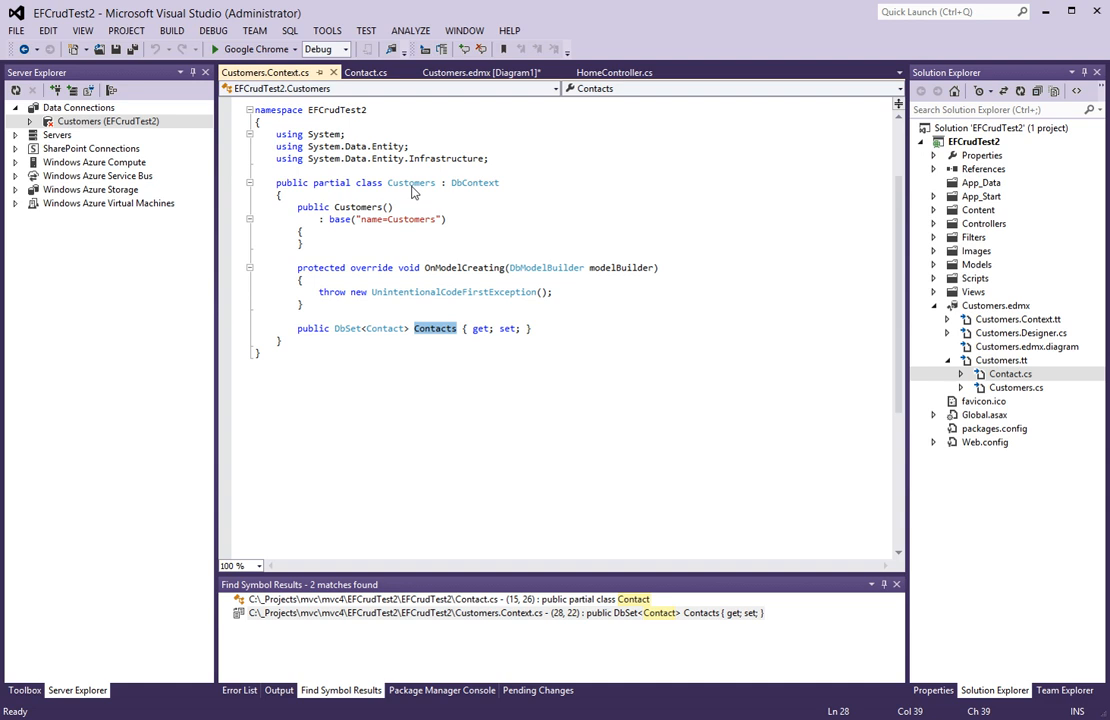
pyautogui.doubleClick(412, 184)
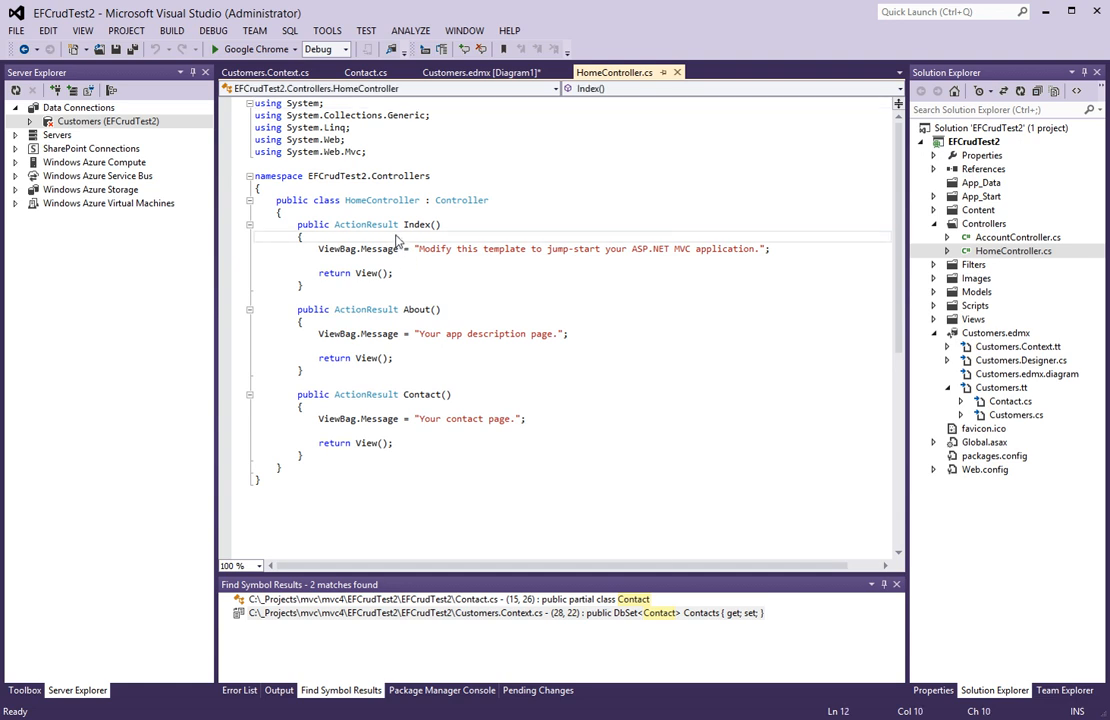
# Open _Layout.cshtml and point the Contact menu link at the Contact controller's Index action.
pyautogui.rightClick(400, 244)
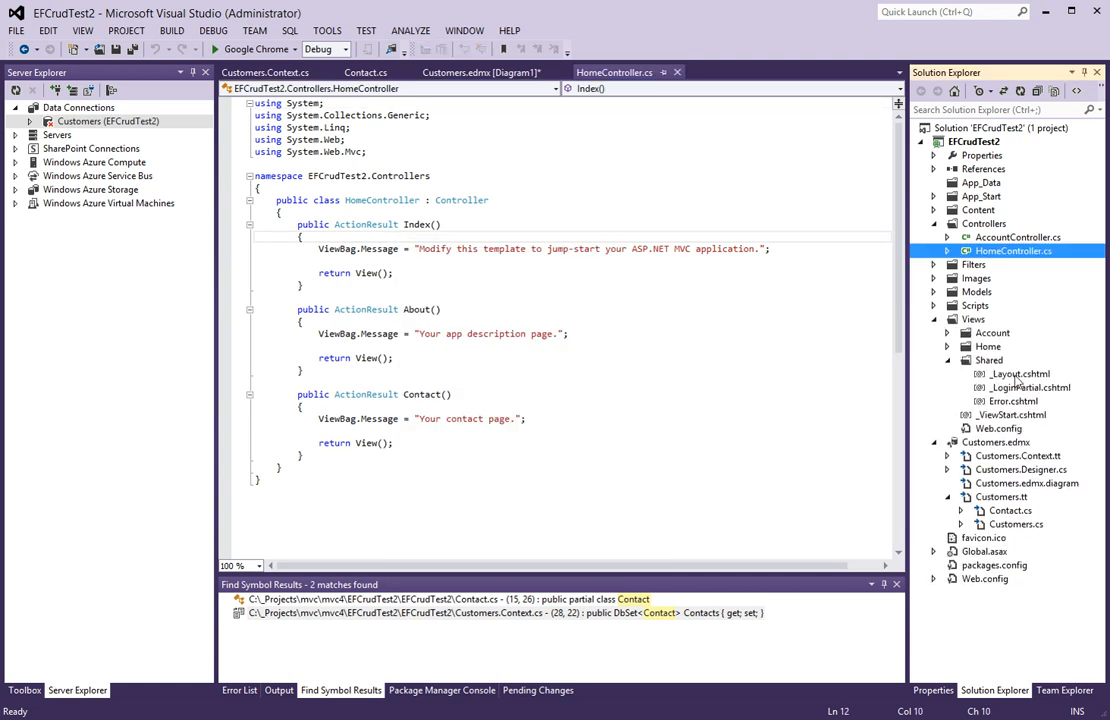
pyautogui.doubleClick(1006, 374)
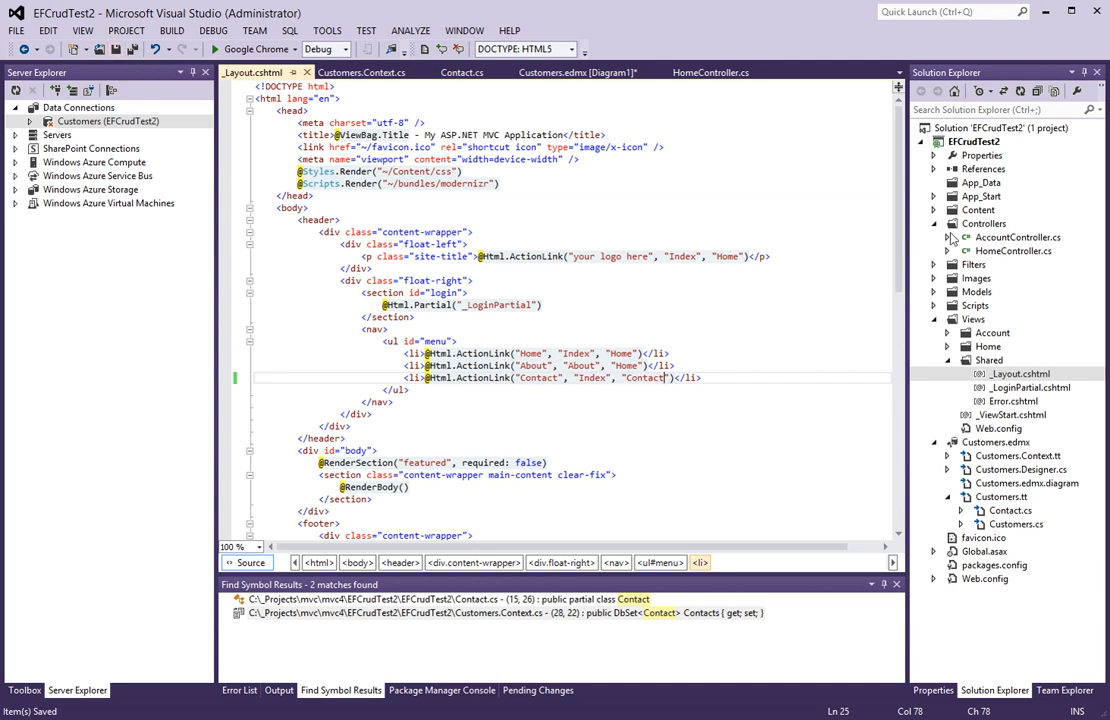
# Start adding a ContactController using the Entity Framework read/write controller template.
pyautogui.rightClick(984, 224)
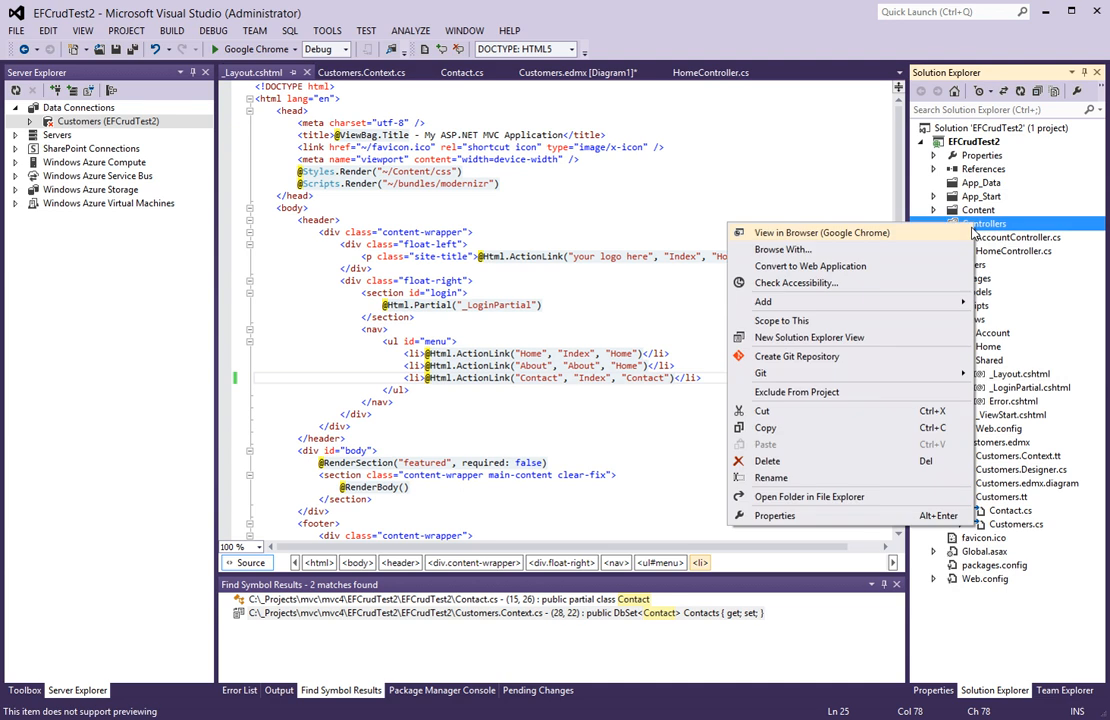
pyautogui.moveTo(762, 300)
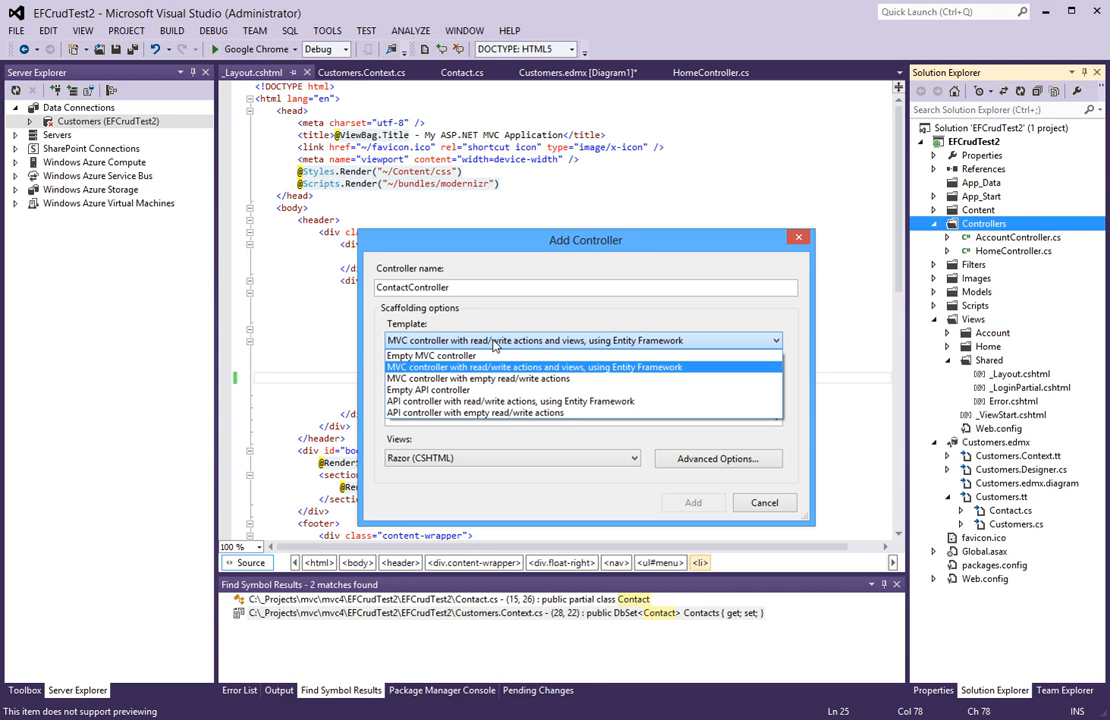
pyautogui.moveTo(500, 366)
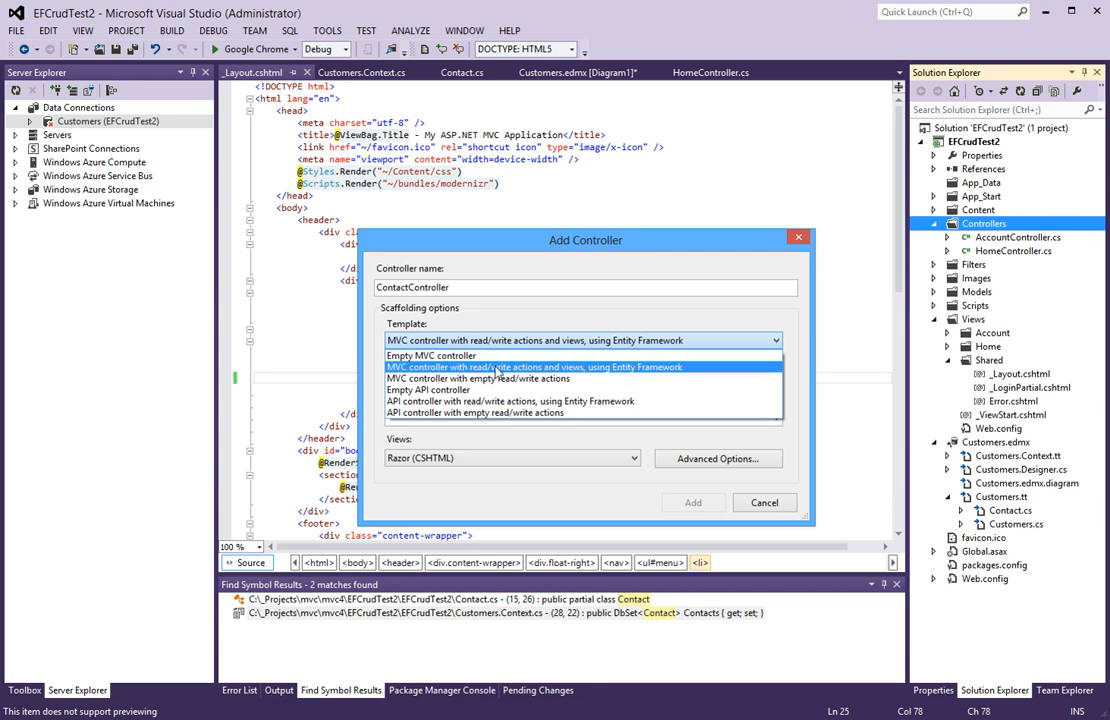
pyautogui.moveTo(612, 372)
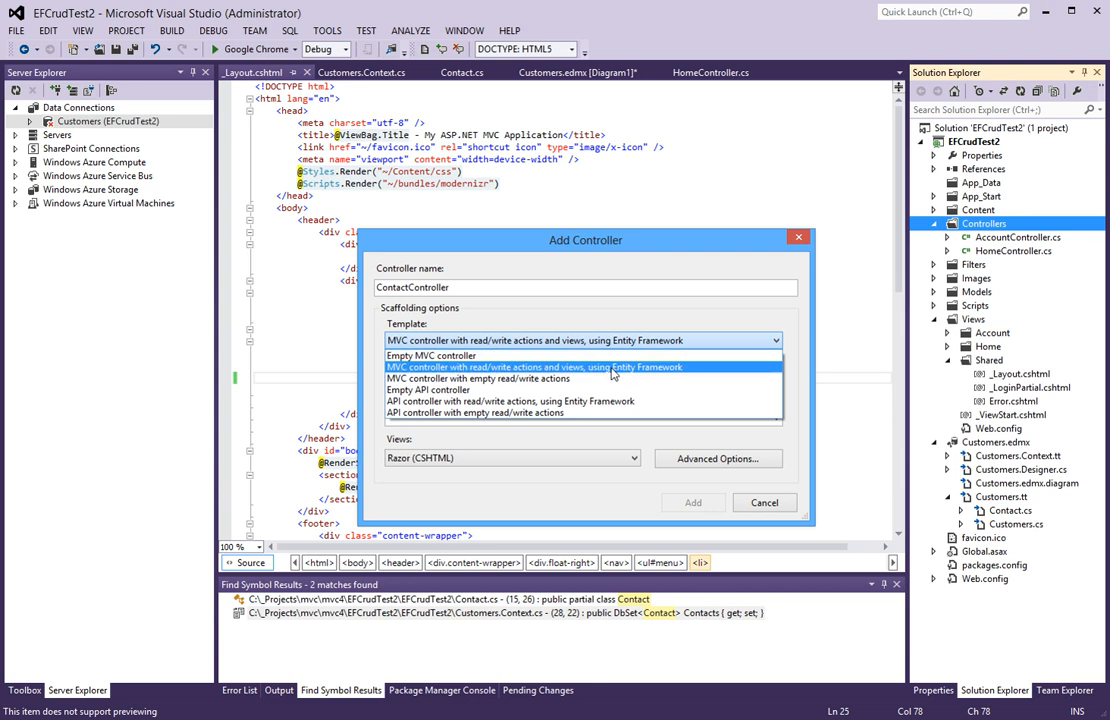
pyautogui.click(584, 366)
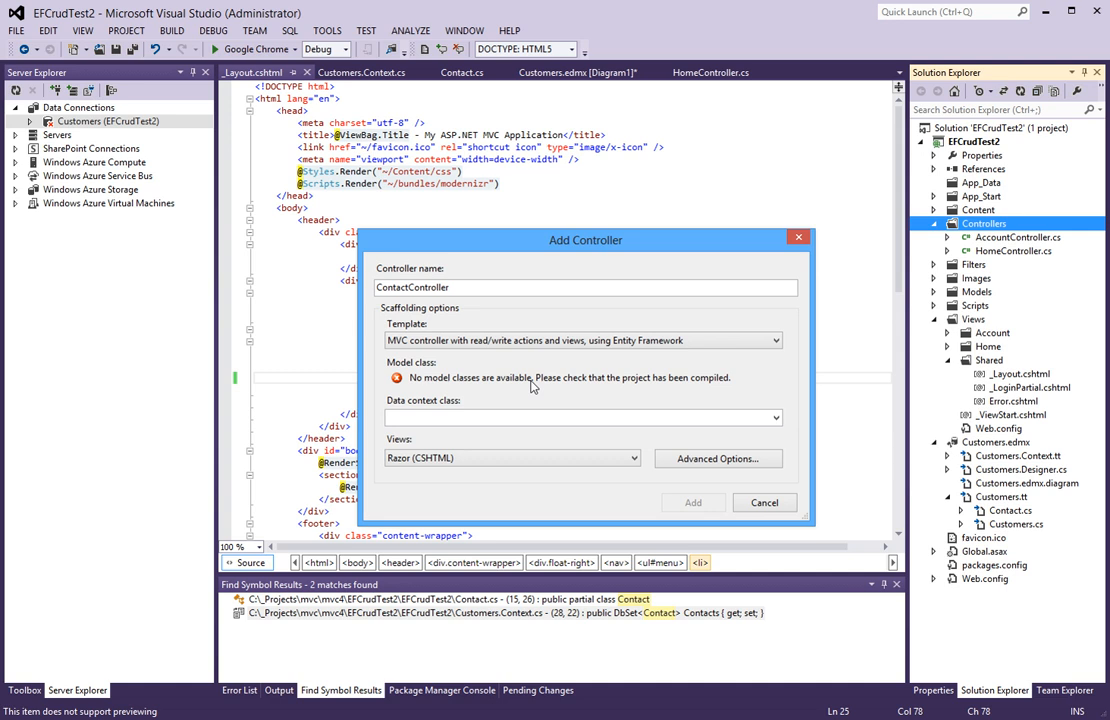
pyautogui.moveTo(748, 496)
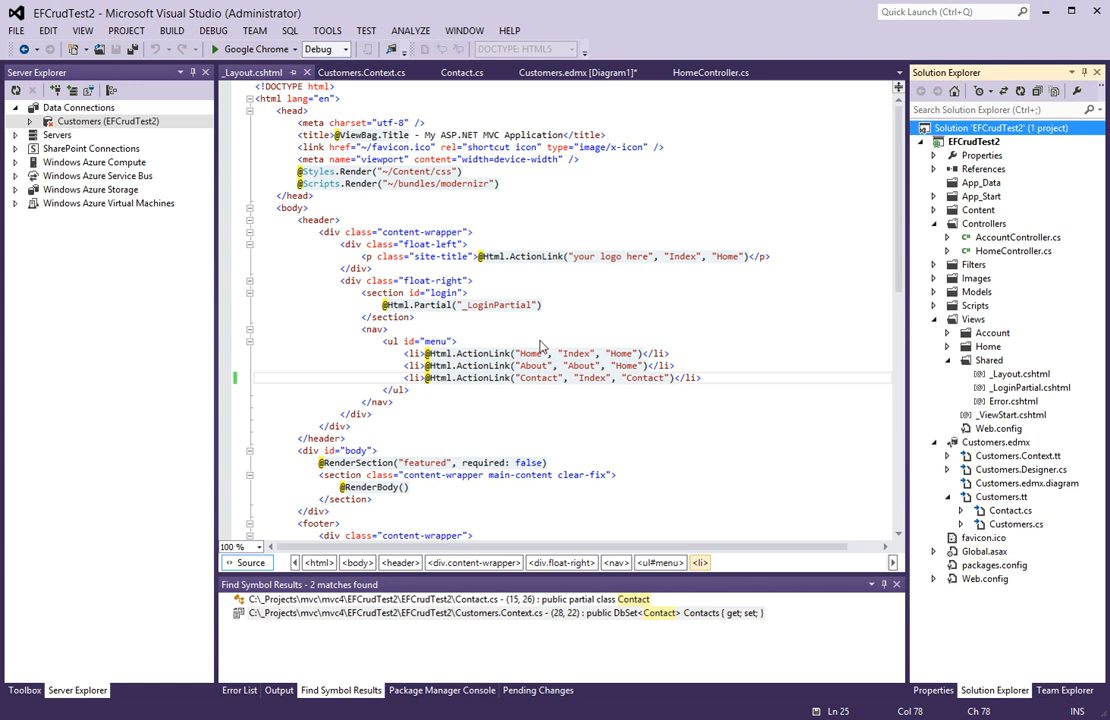
pyautogui.moveTo(524, 332)
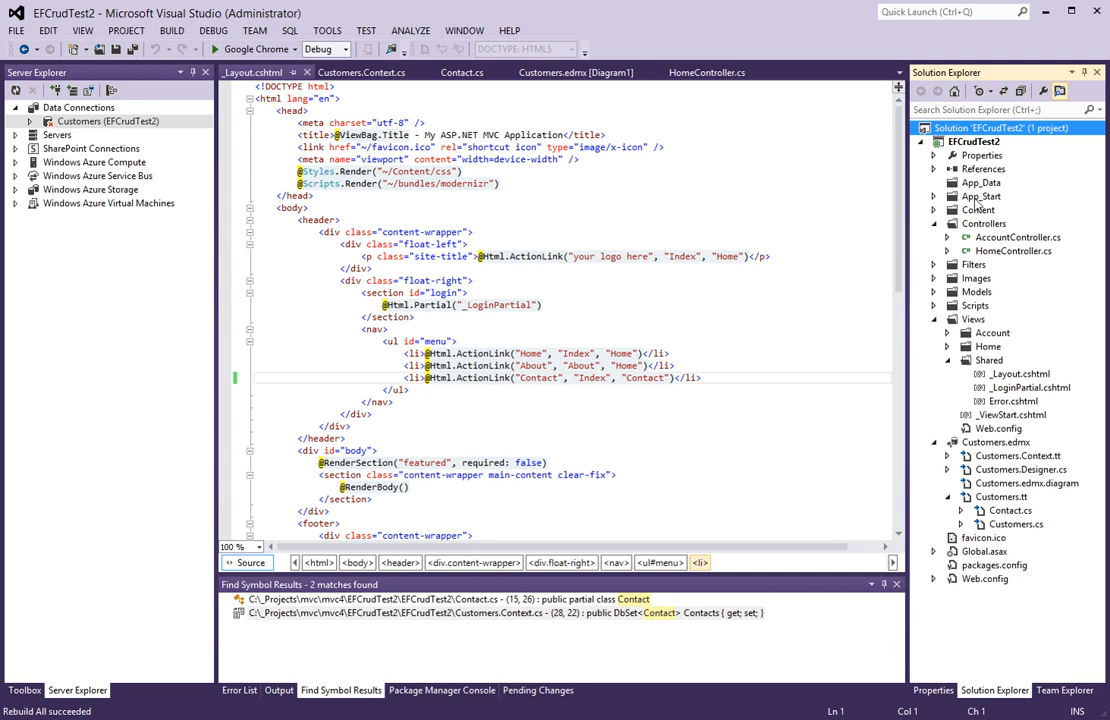
# Scaffold ContactController from the Contact model and Customers data context, generating its views.
pyautogui.rightClick(984, 224)
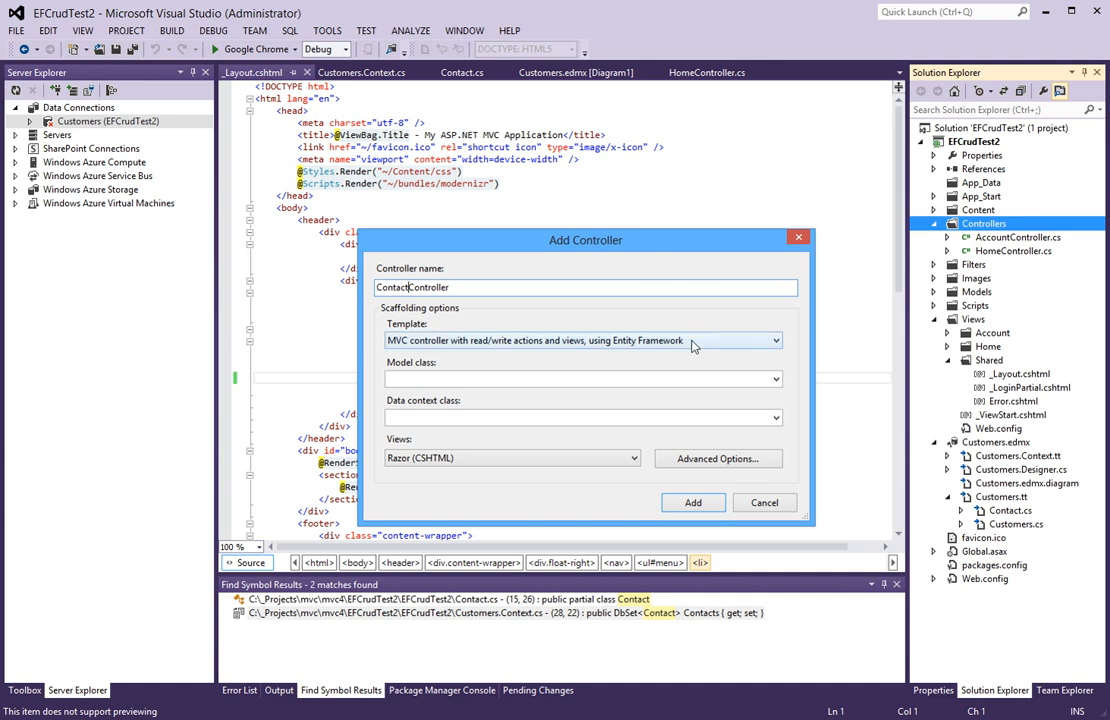
pyautogui.click(776, 340)
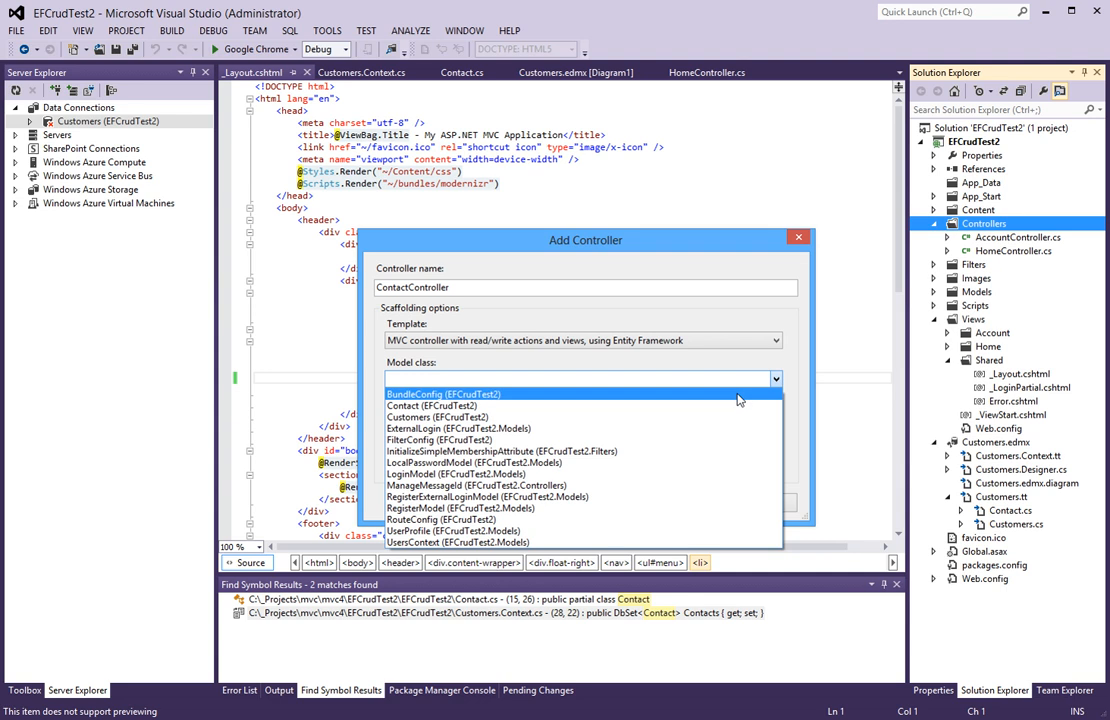
pyautogui.moveTo(726, 408)
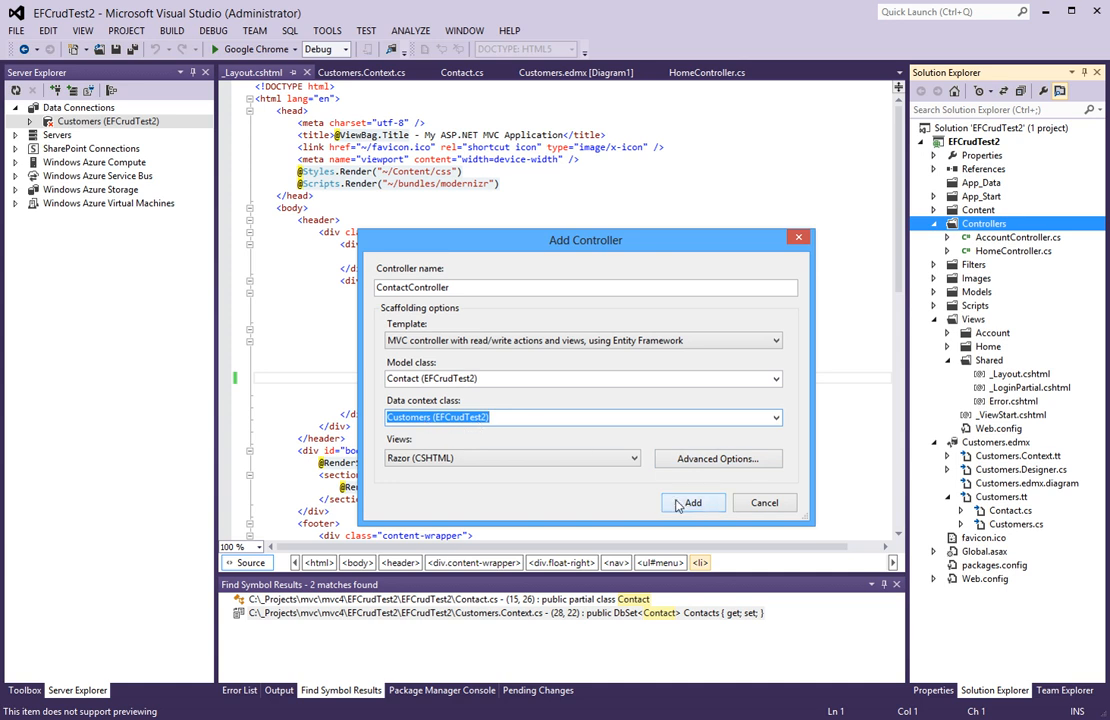
pyautogui.click(692, 502)
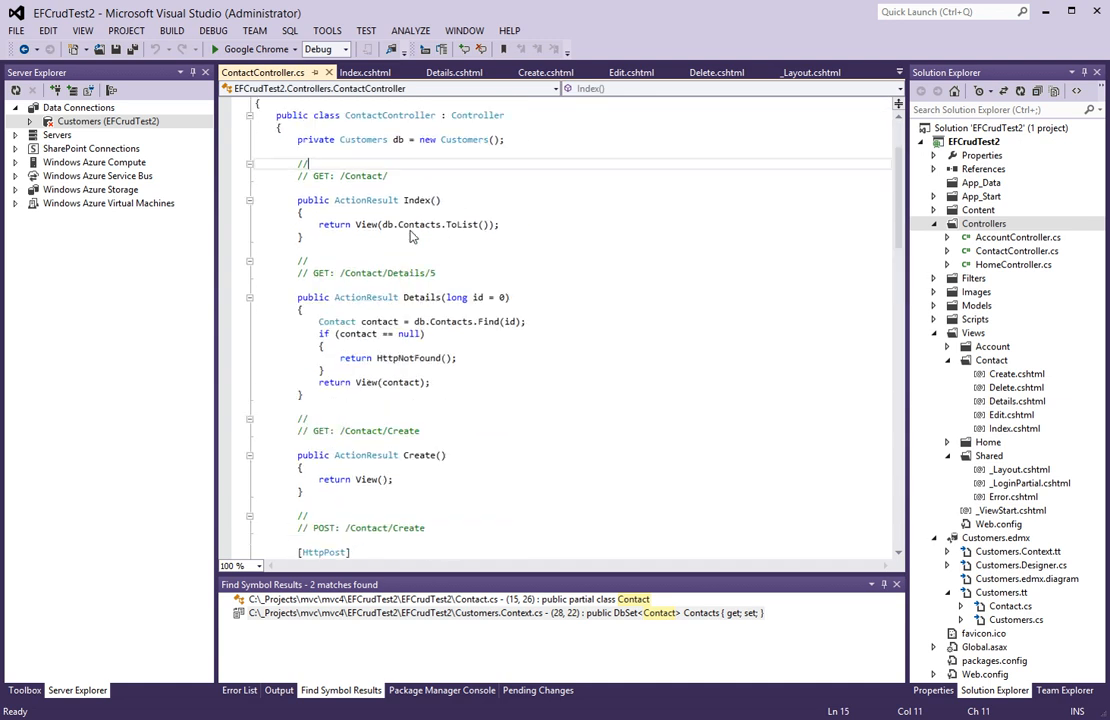
pyautogui.click(580, 88)
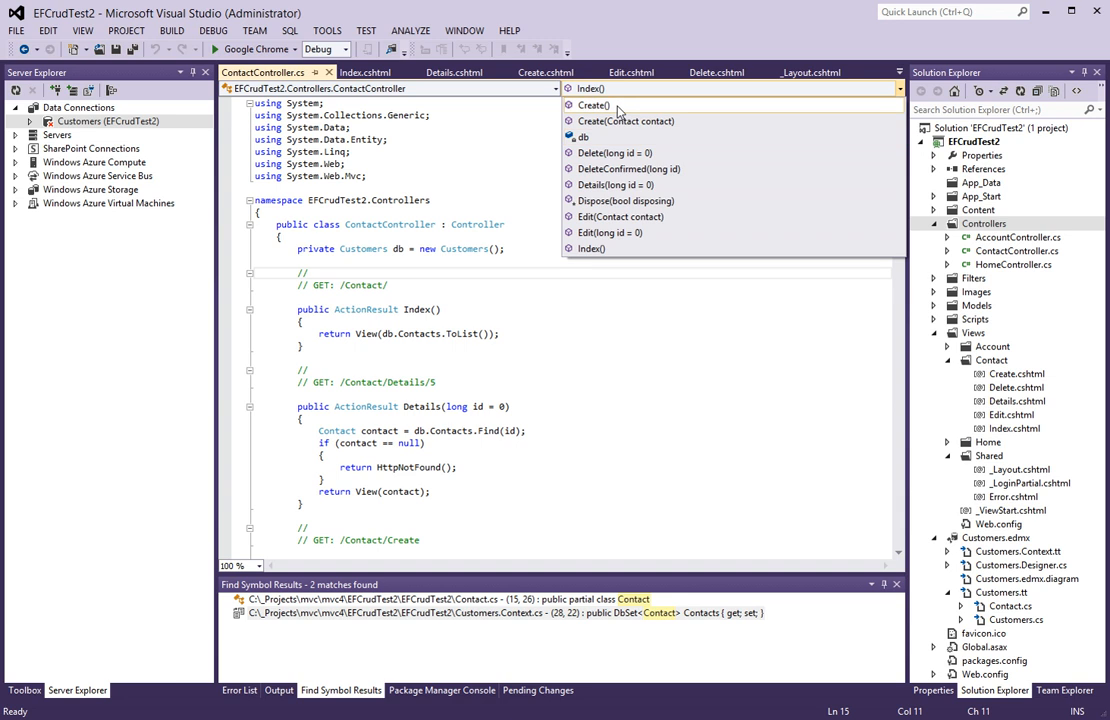
pyautogui.moveTo(610, 122)
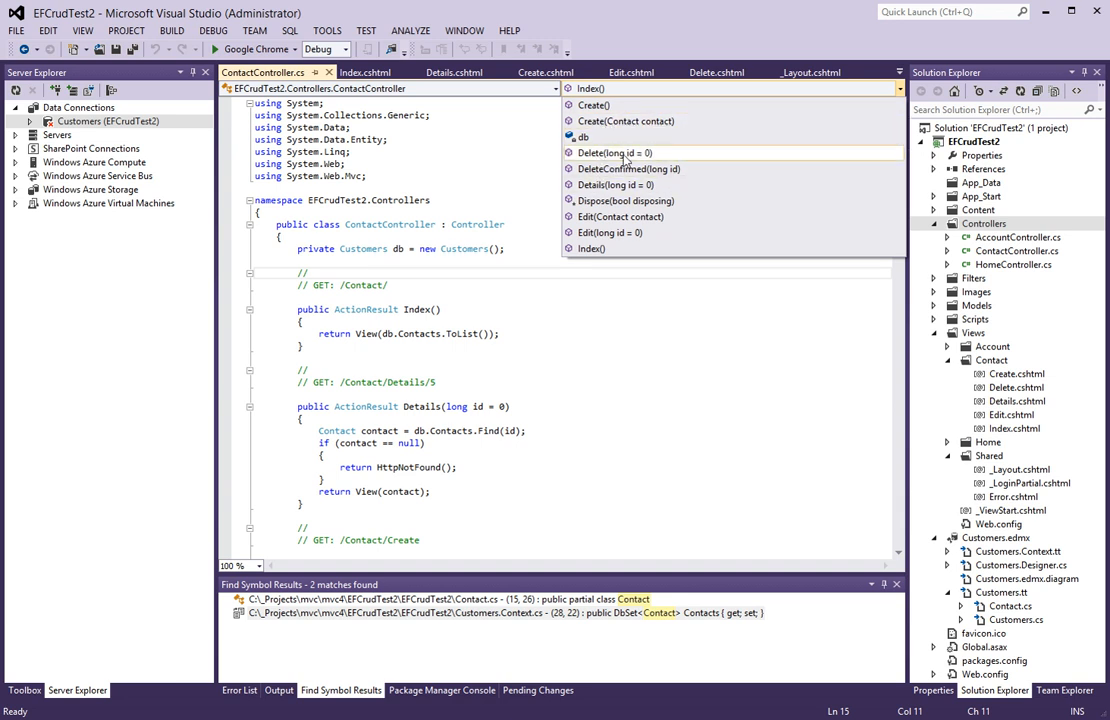
pyautogui.moveTo(628, 168)
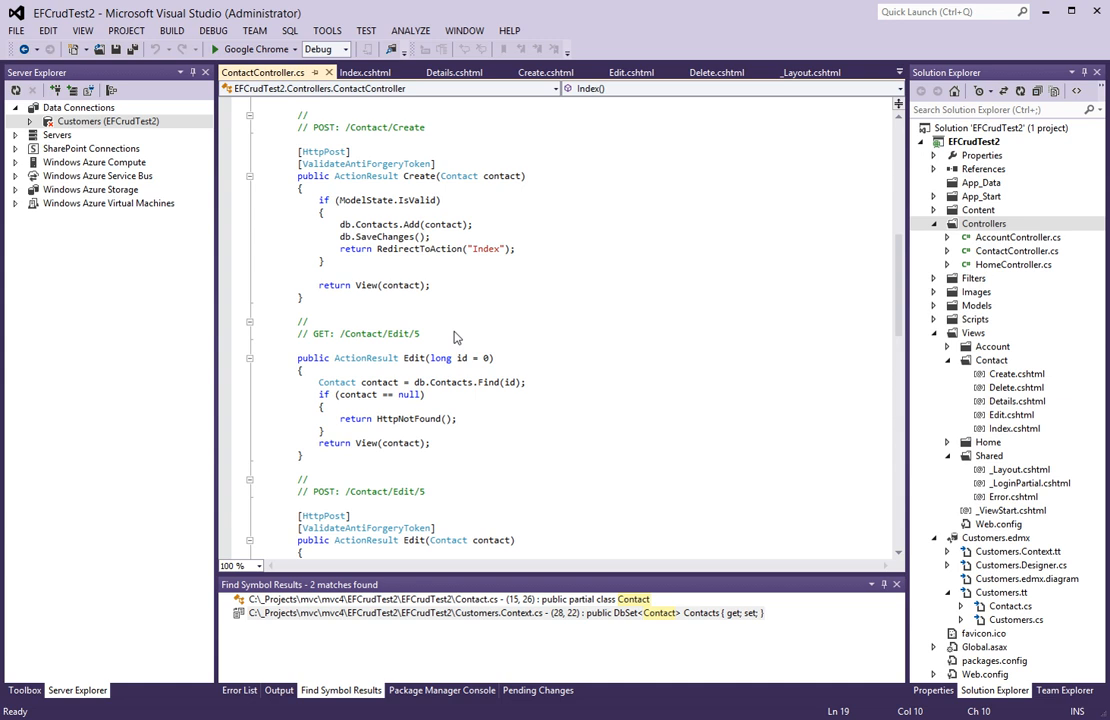
pyautogui.scroll(-3)
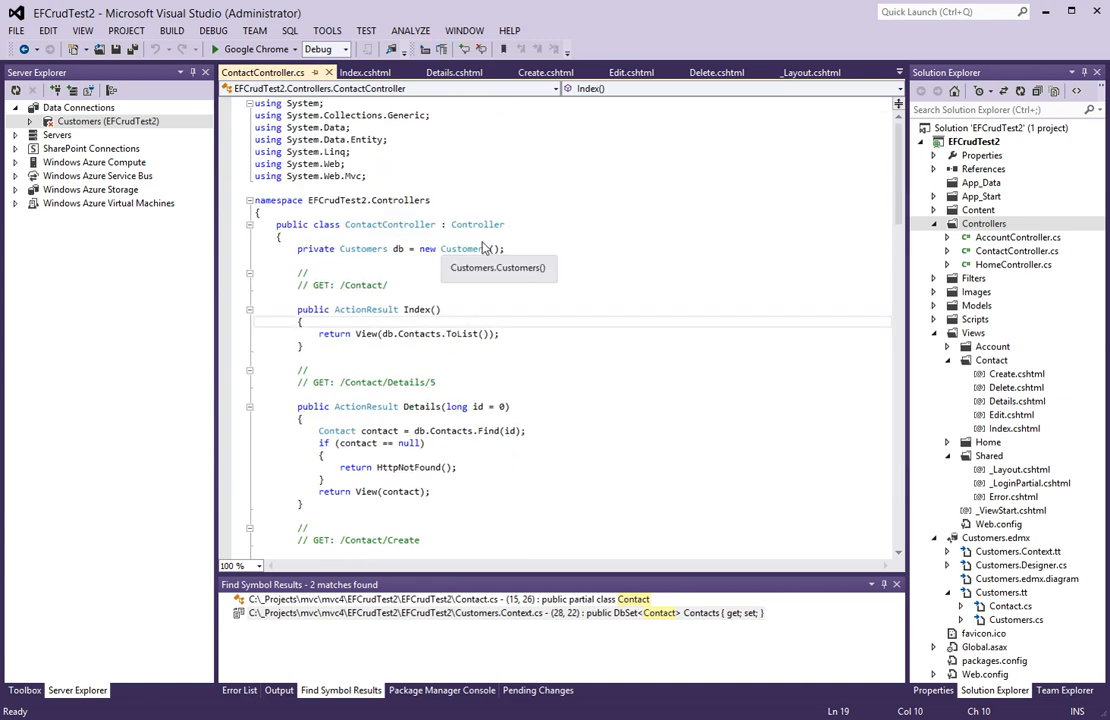
pyautogui.moveTo(452, 384)
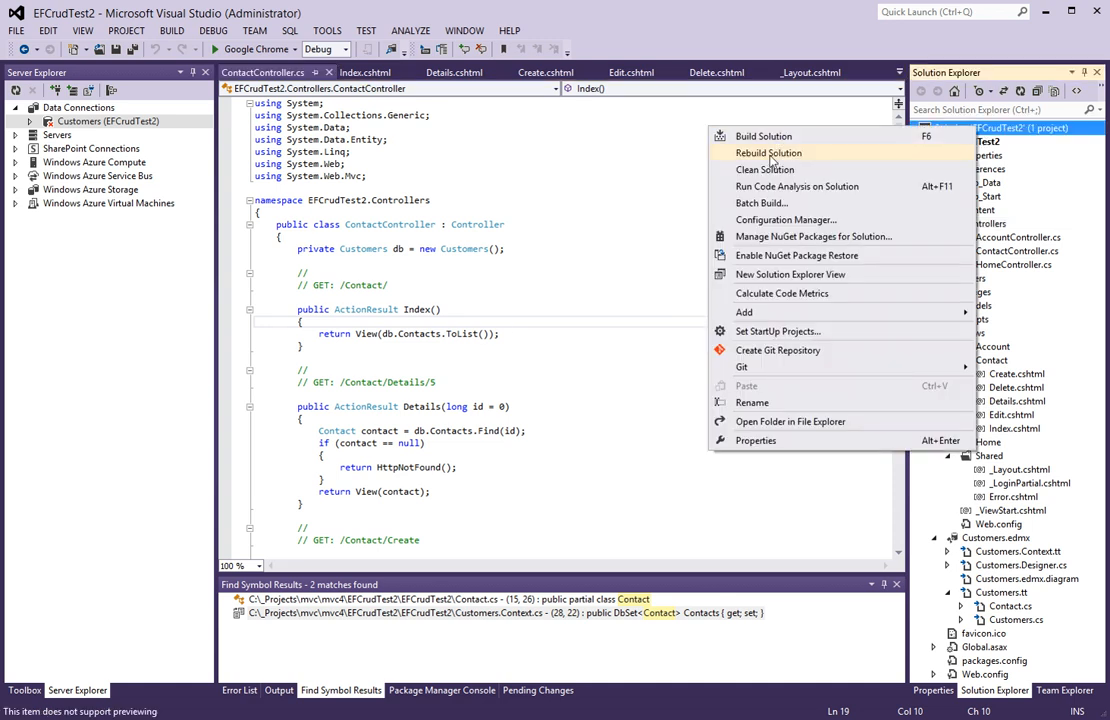
# Rebuild the solution and run the app in Chrome, navigating to the Contact list.
pyautogui.click(768, 152)
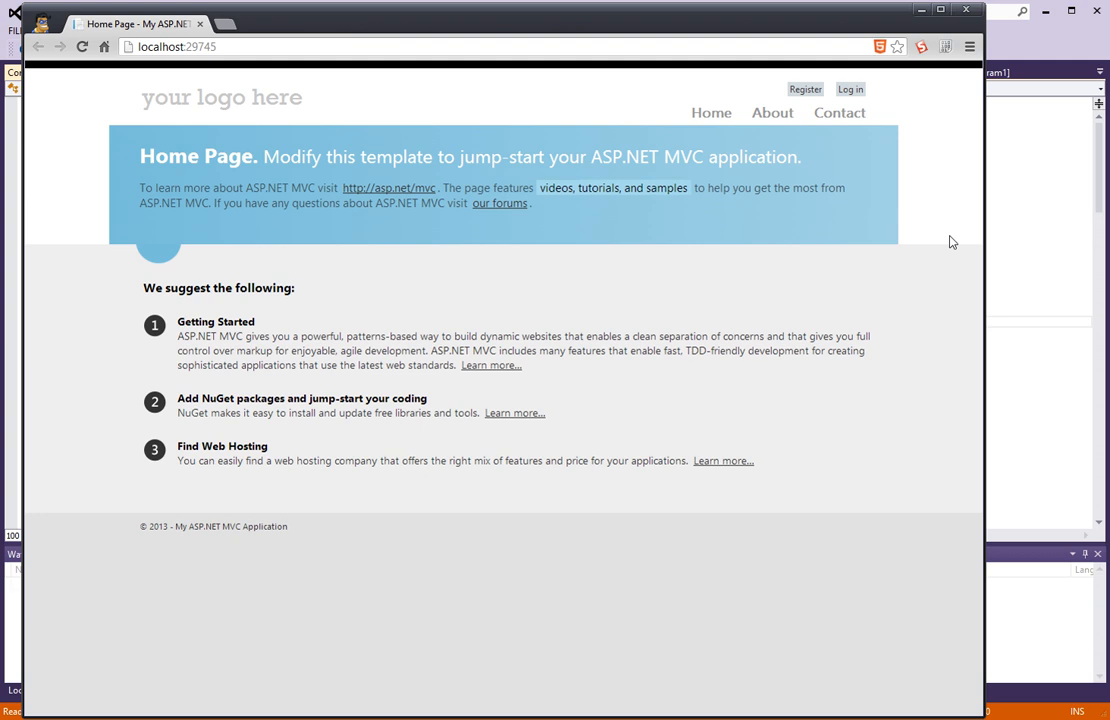
pyautogui.moveTo(840, 112)
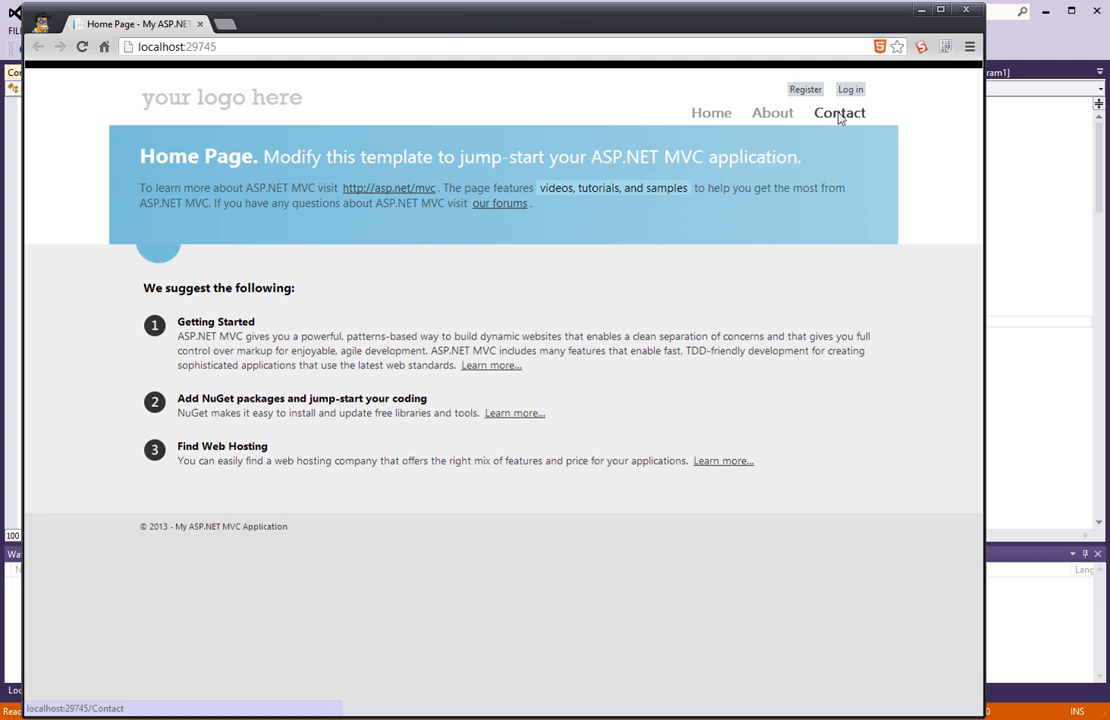
pyautogui.click(840, 112)
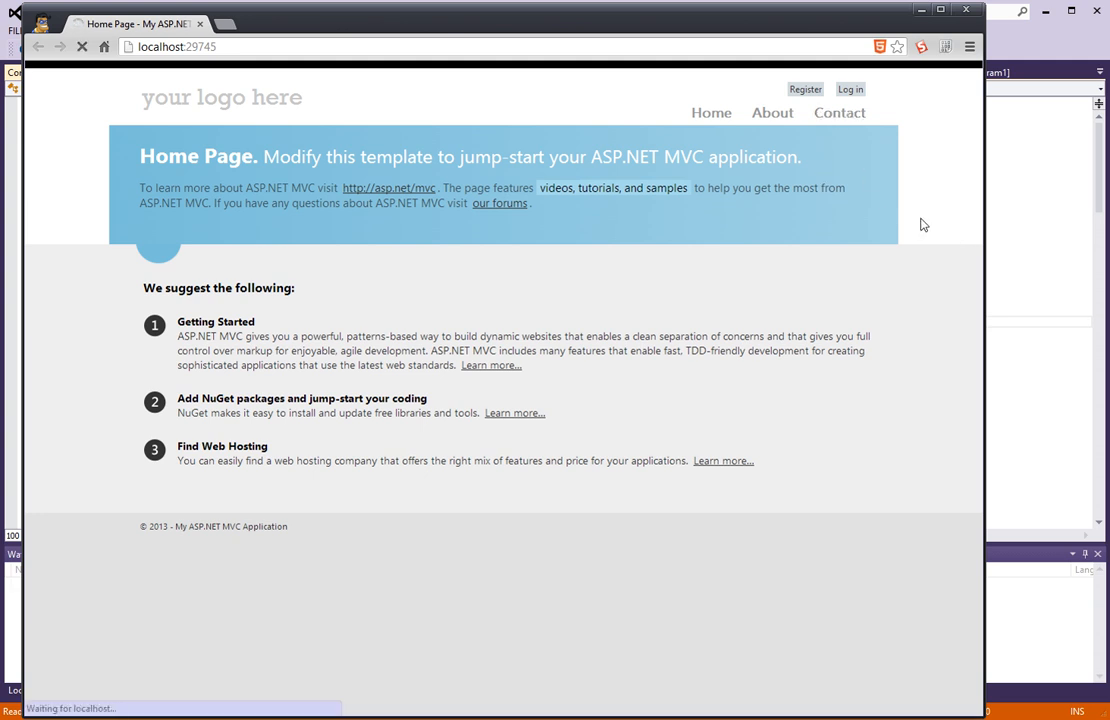
pyautogui.click(840, 112)
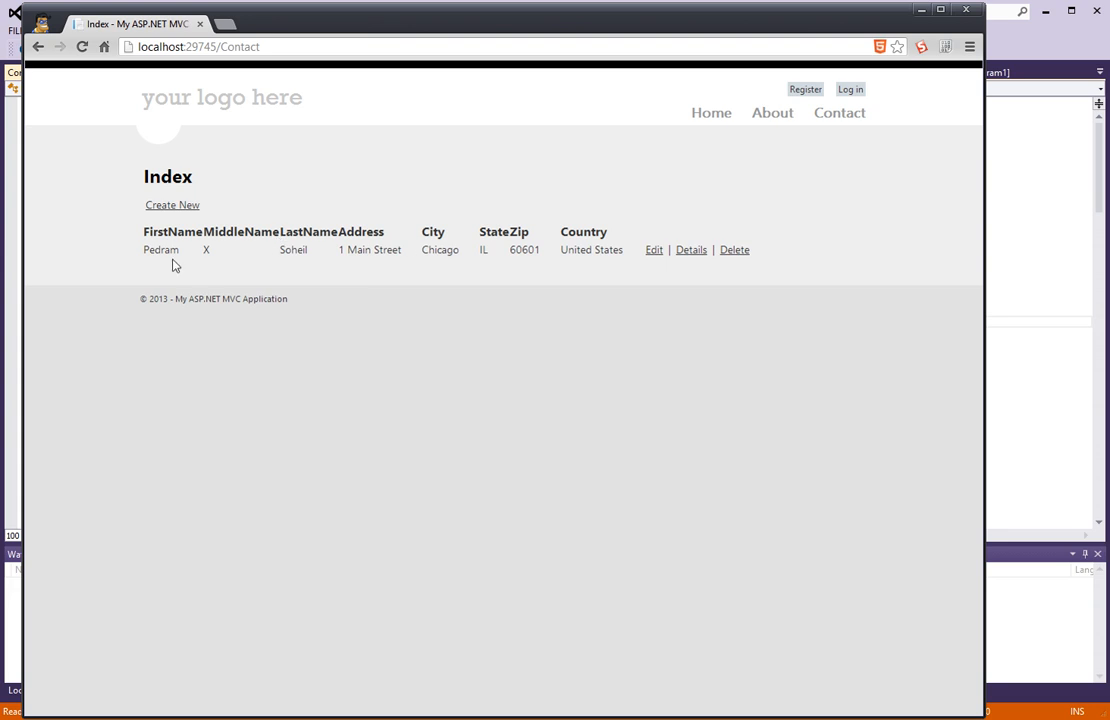
pyautogui.moveTo(656, 244)
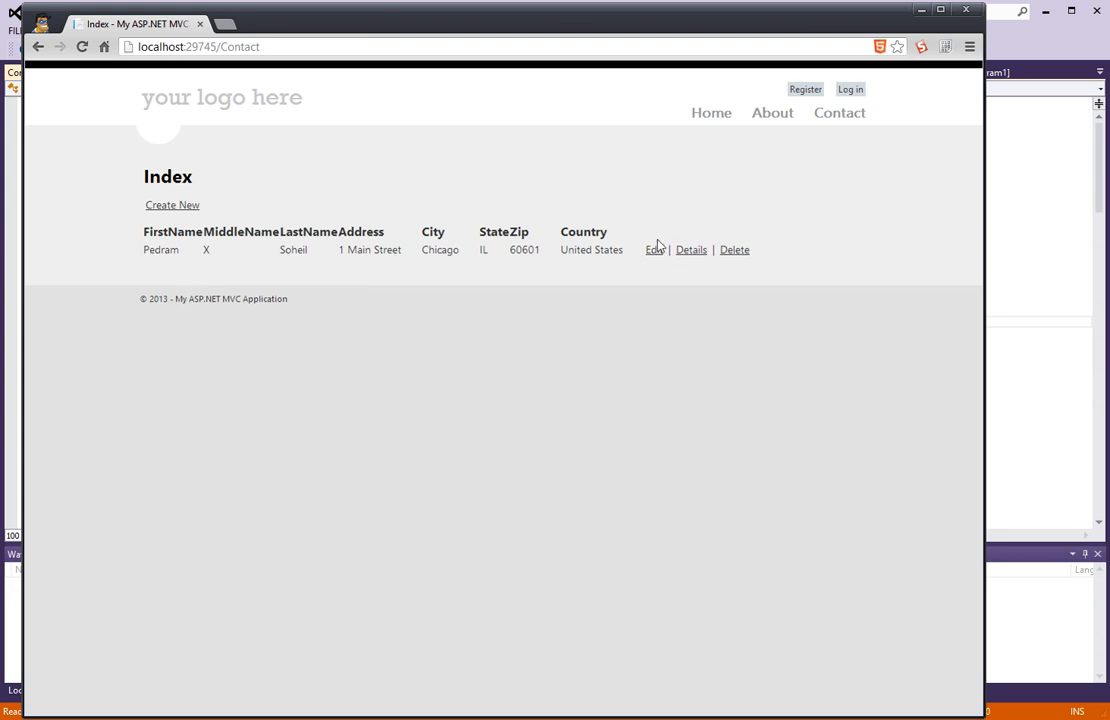
pyautogui.moveTo(716, 242)
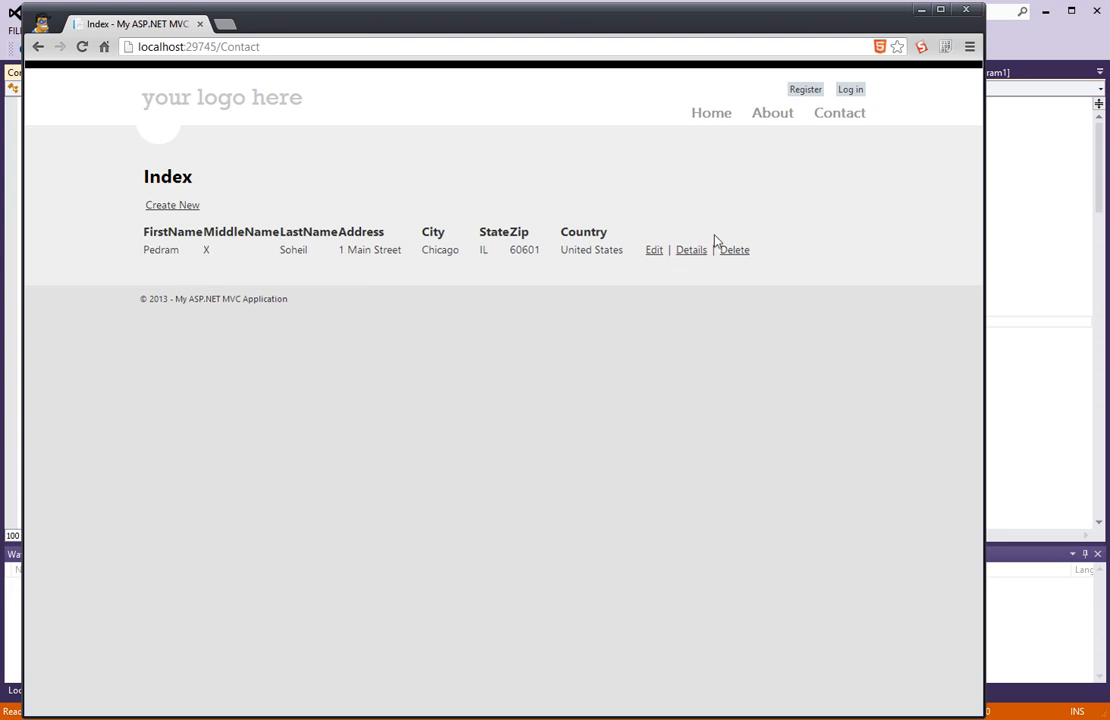
# Create a contact with every field empty, then delete that empty row and confirm.
pyautogui.click(172, 204)
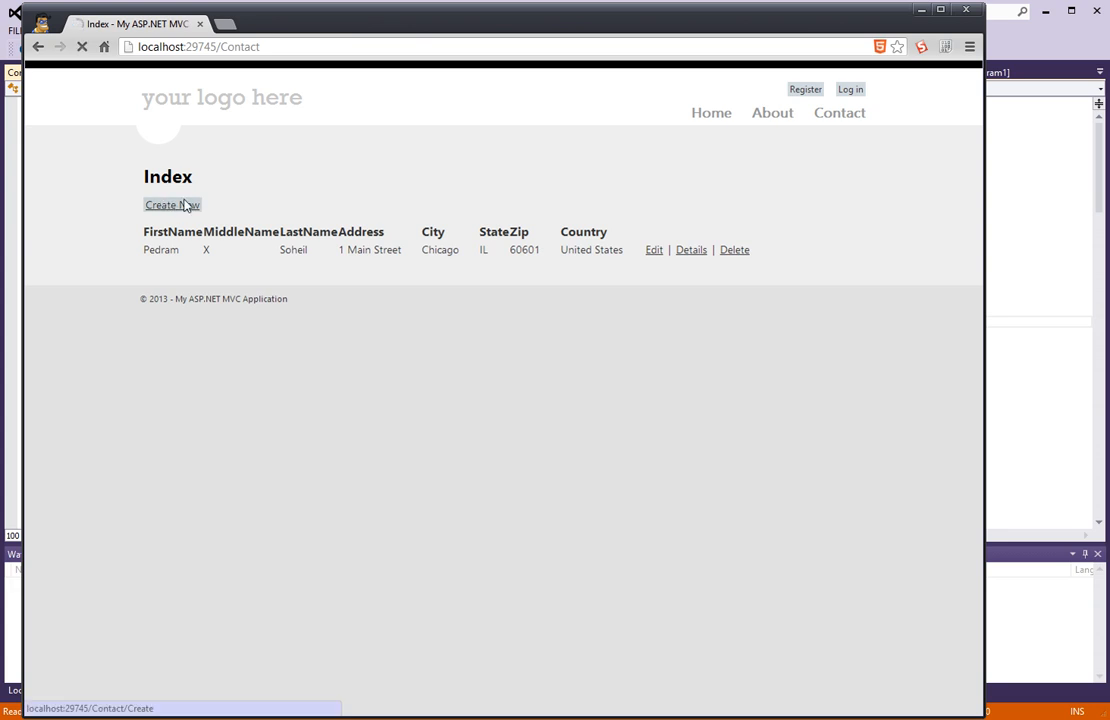
pyautogui.click(172, 204)
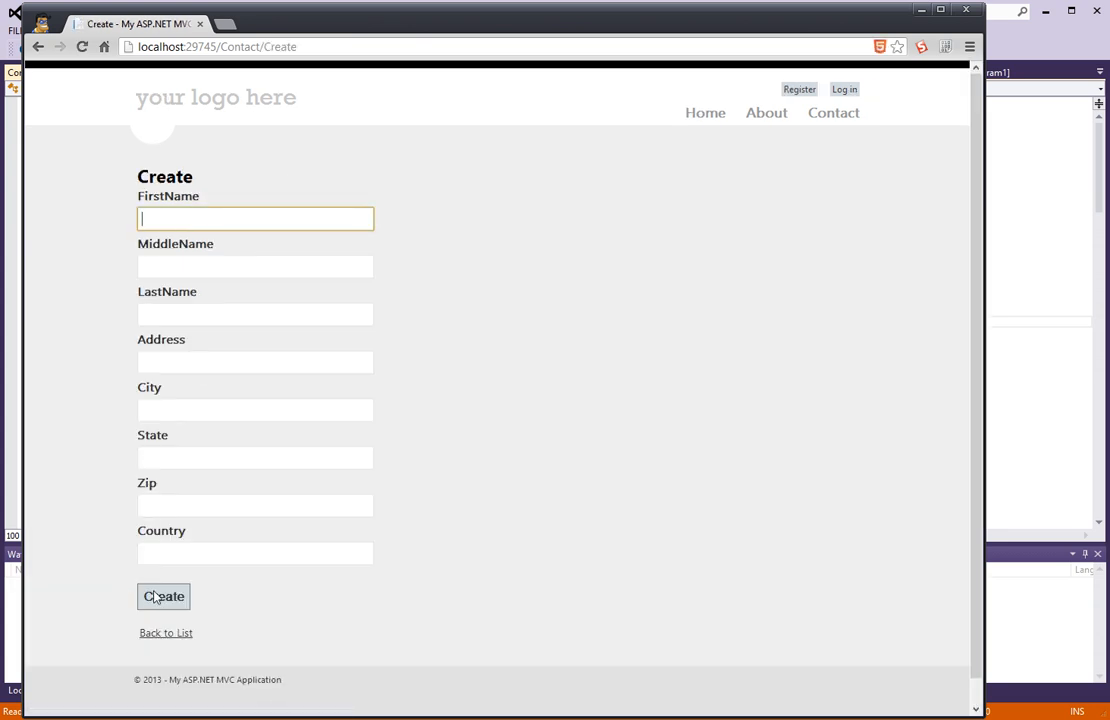
pyautogui.click(164, 596)
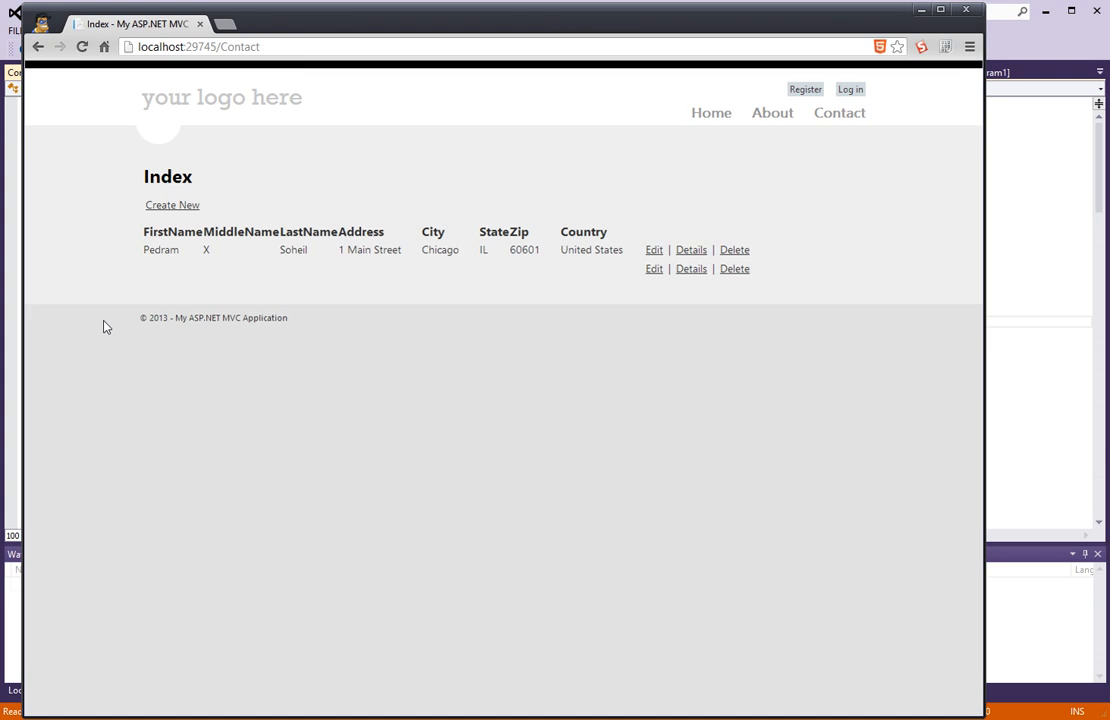
pyautogui.click(734, 268)
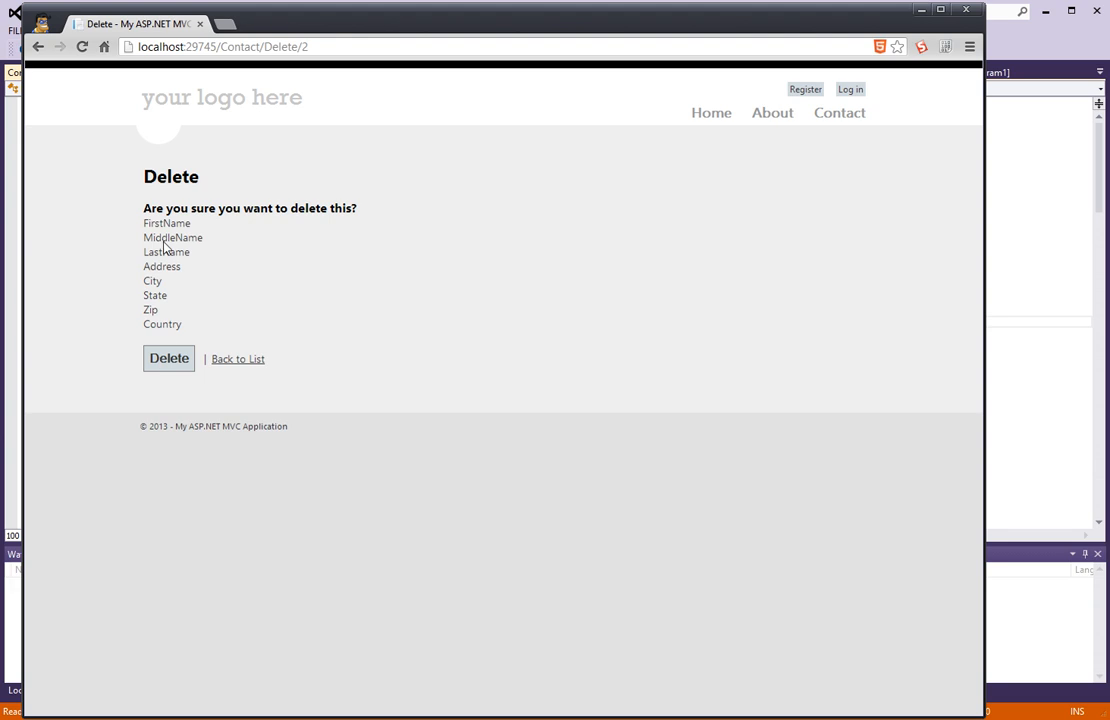
pyautogui.click(168, 358)
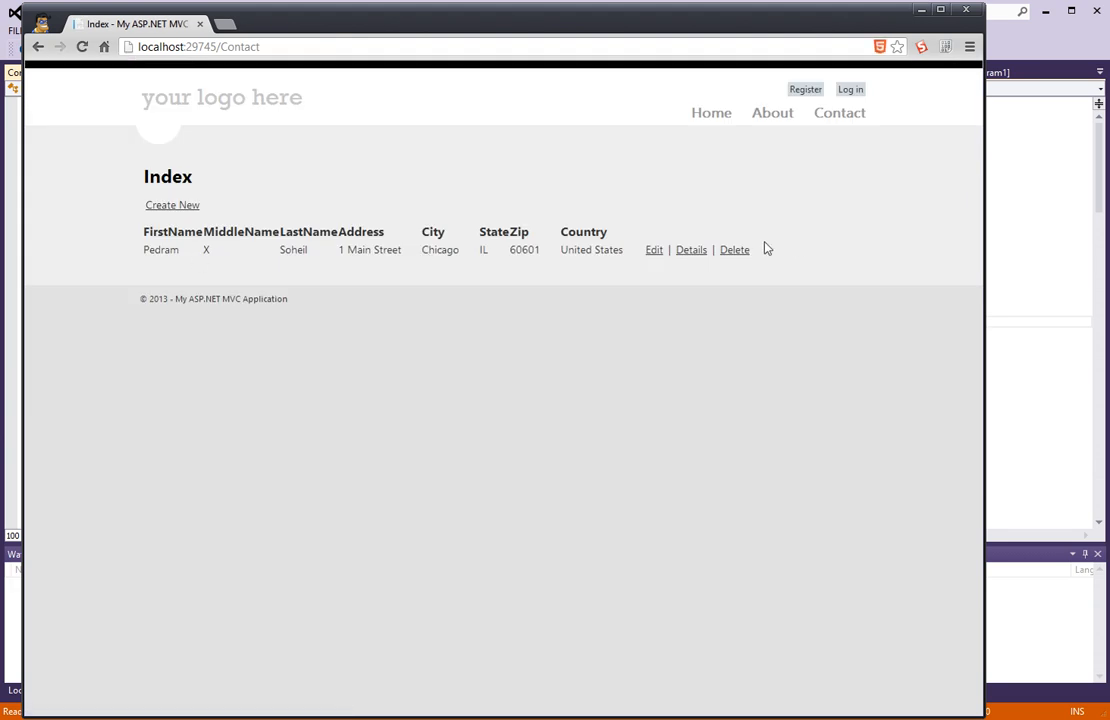
# Create a new contact John R Doe at 1 Main Street, Chicago, IL 60601, United States.
pyautogui.click(172, 204)
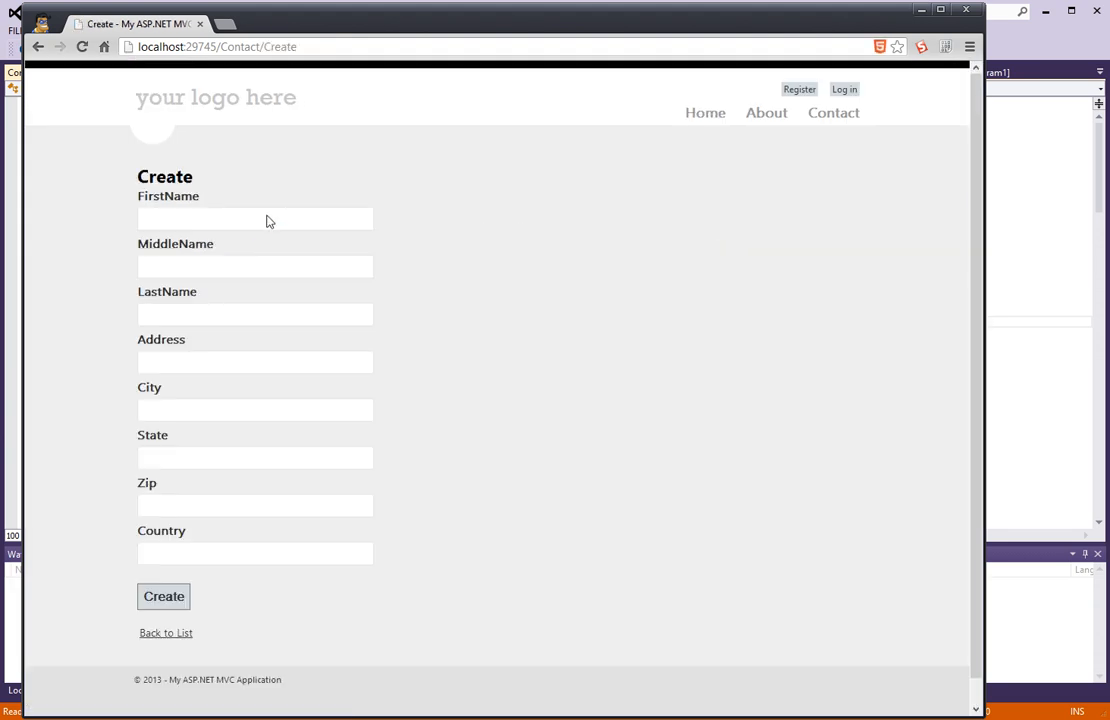
pyautogui.click(268, 218)
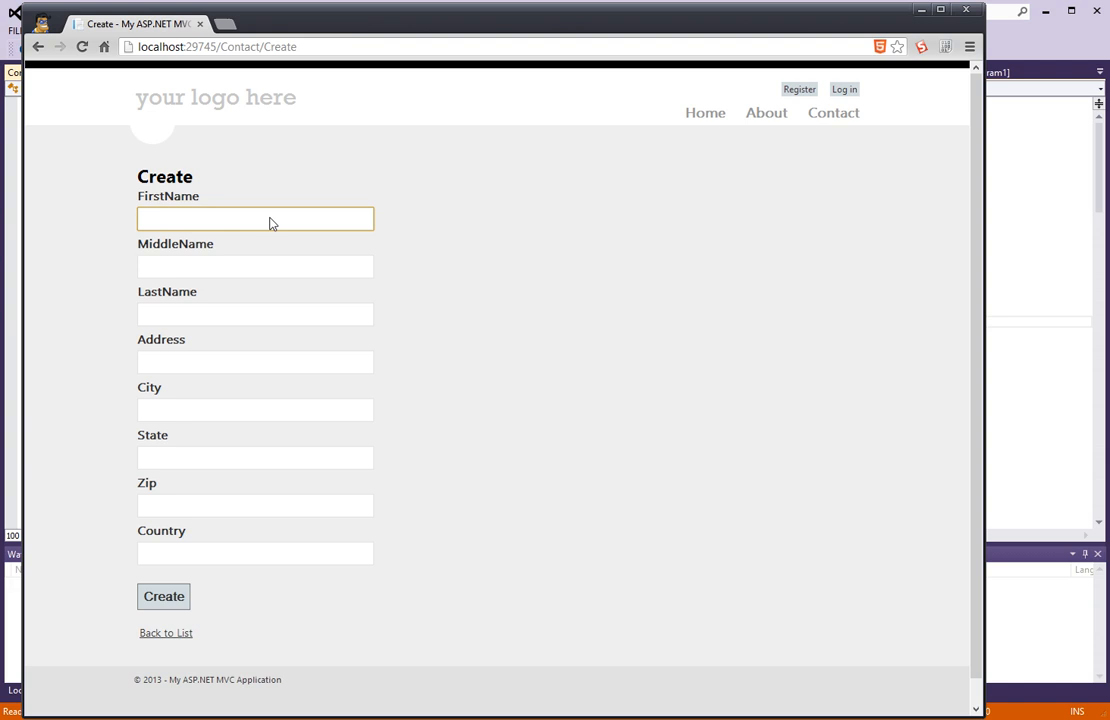
pyautogui.write('John')
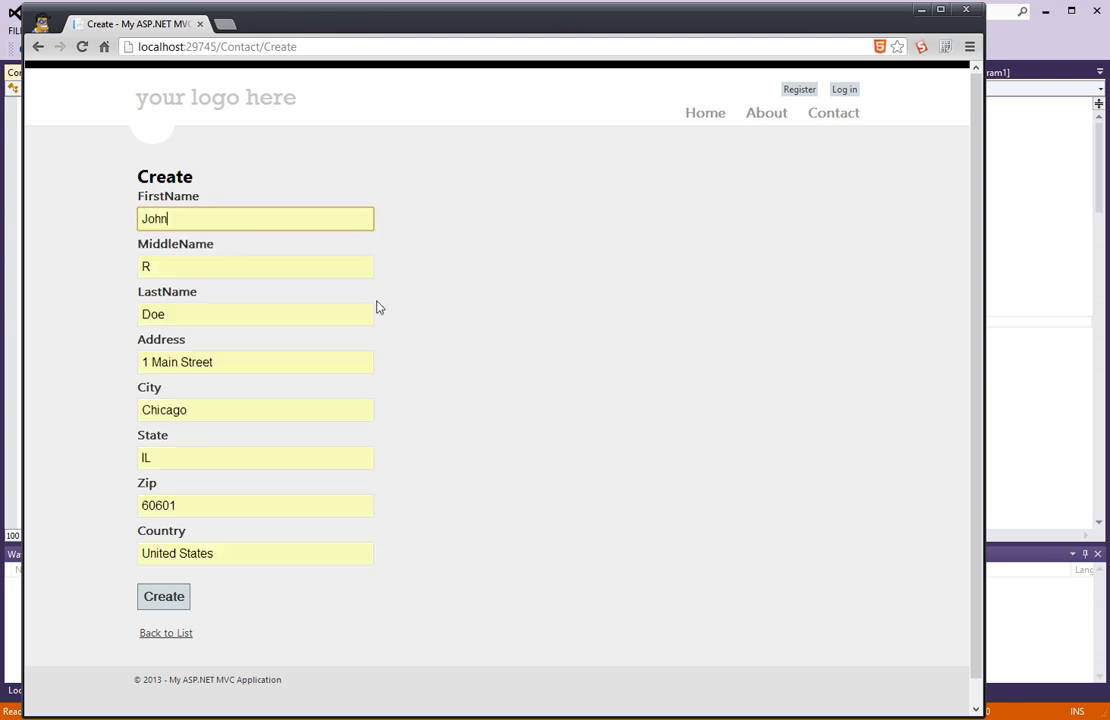
pyautogui.moveTo(164, 596)
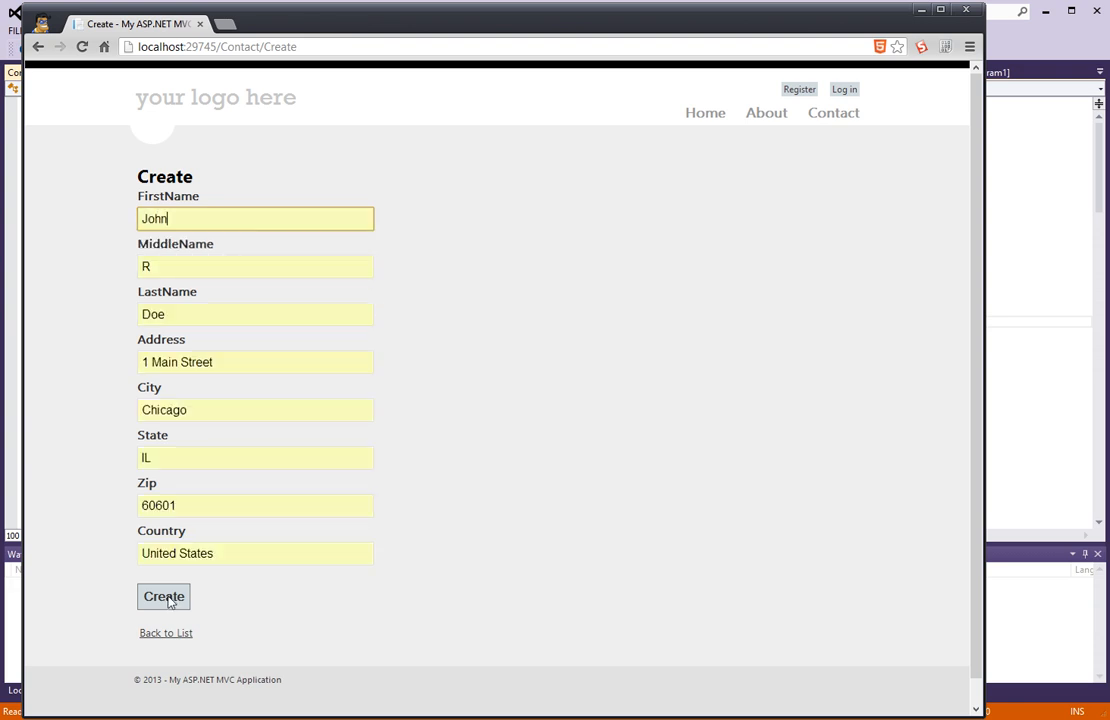
pyautogui.click(164, 596)
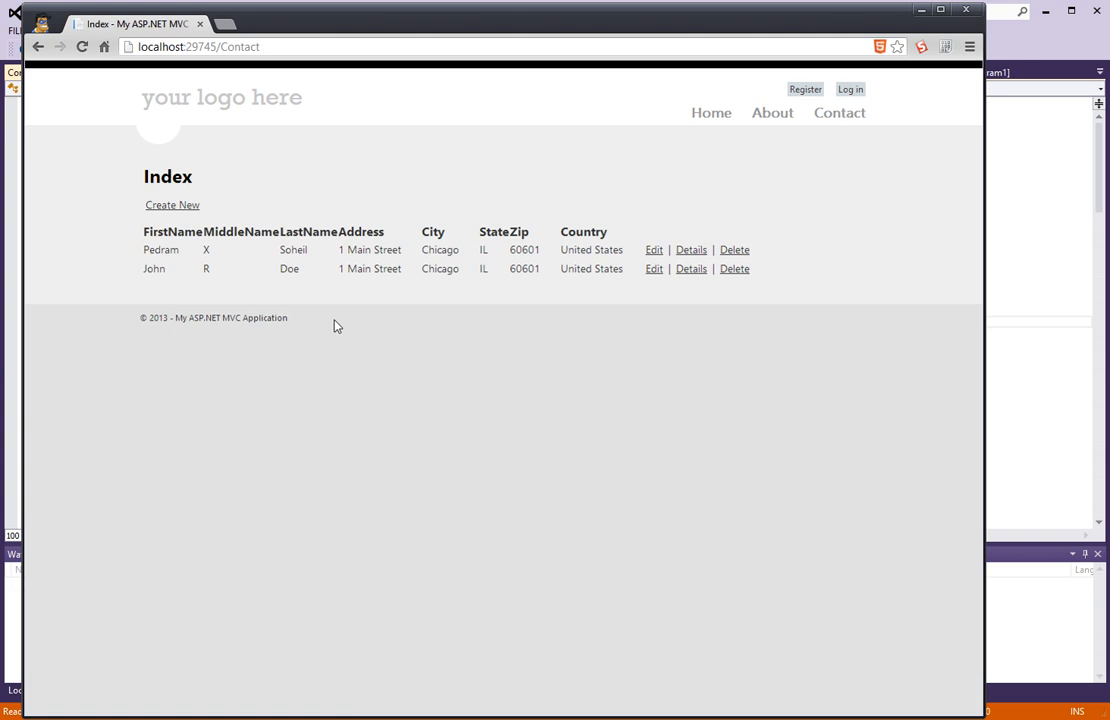
# Edit John's contact to Johnny Robert Doebert, 2 Main Street, Detroit, MI 84383 and save.
pyautogui.click(652, 268)
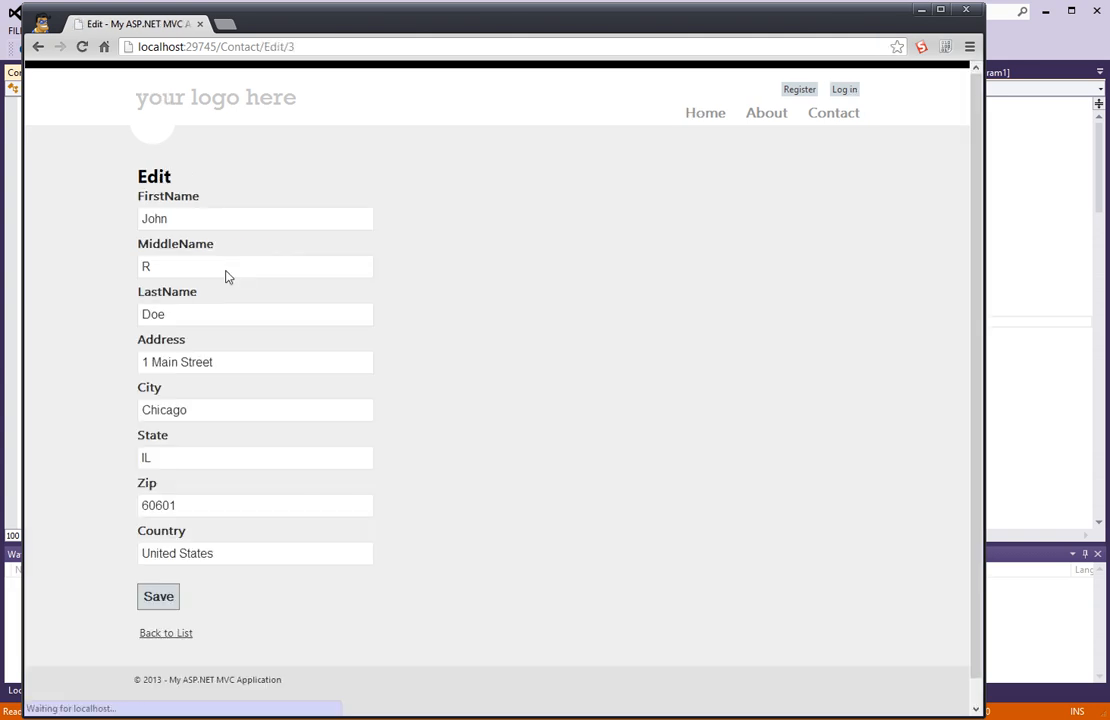
pyautogui.click(256, 218)
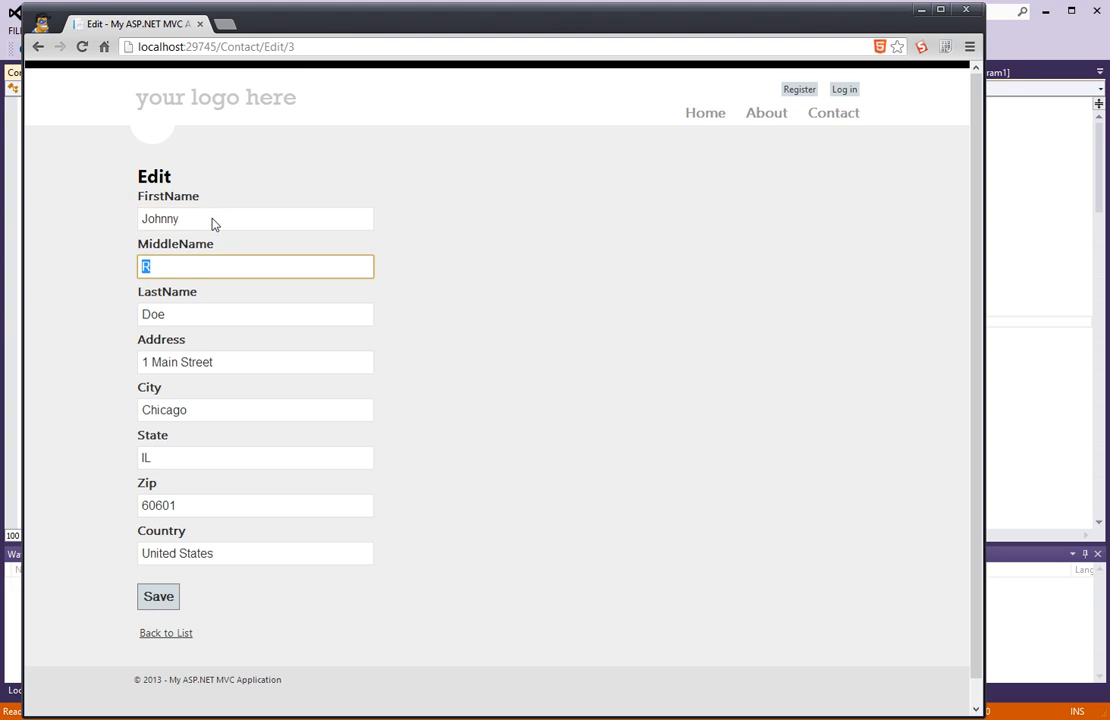
pyautogui.write('Robert')
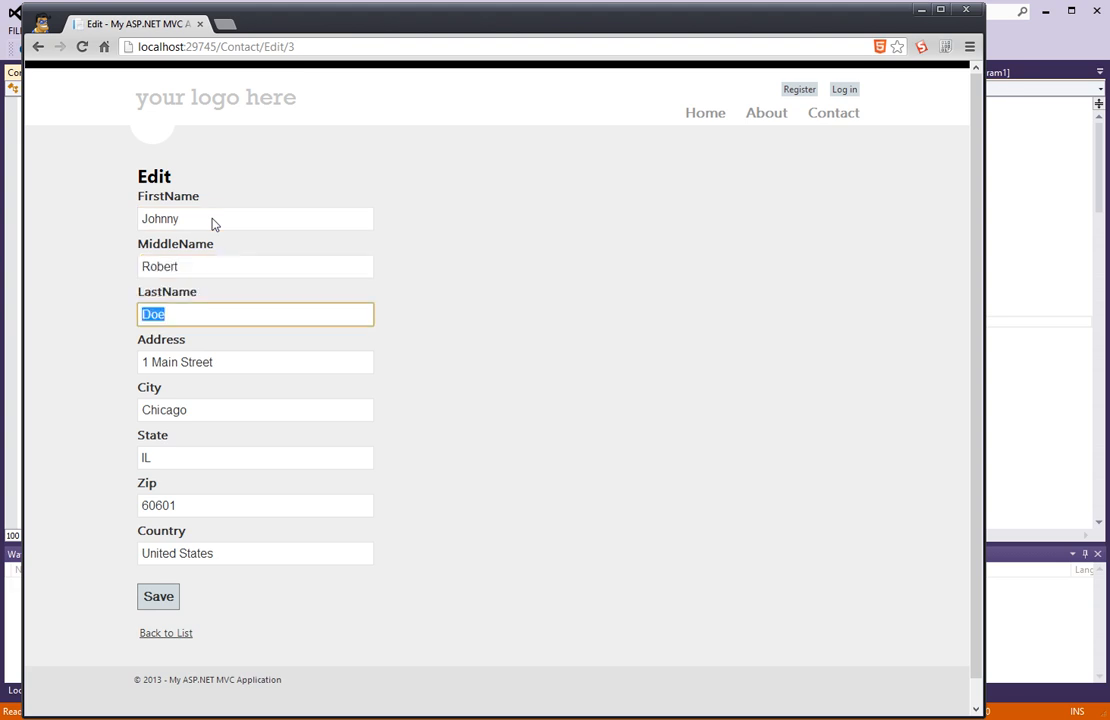
pyautogui.write('Doebert')
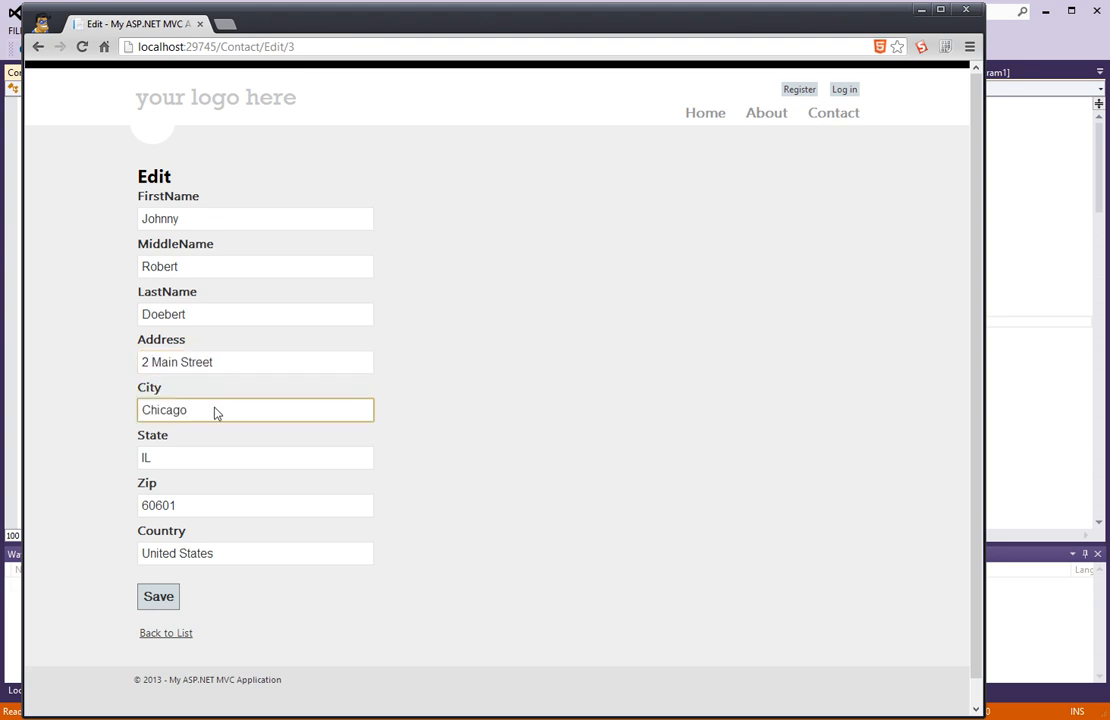
pyautogui.write('O')
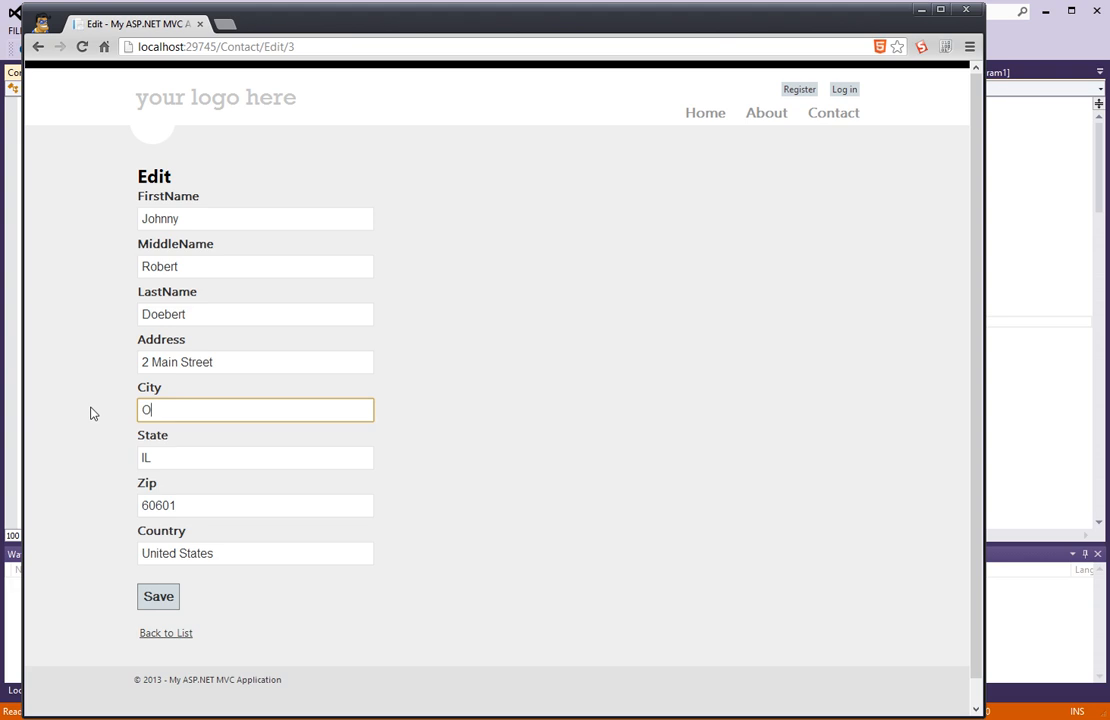
pyautogui.write('klahoma')
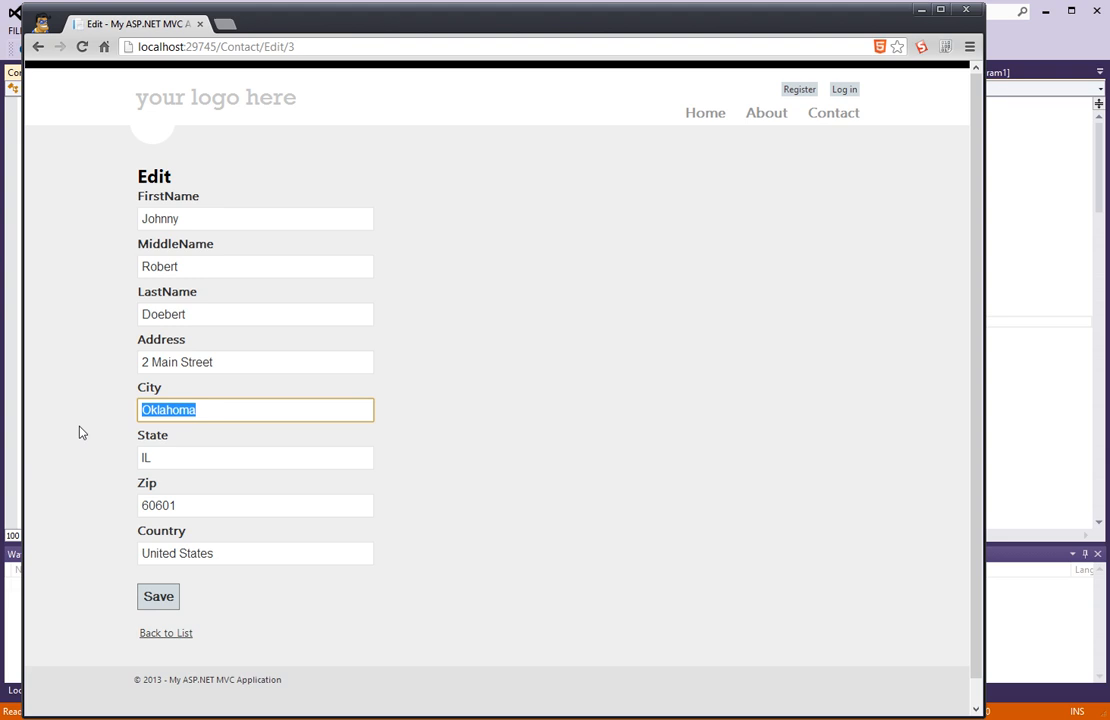
pyautogui.write('Detroit')
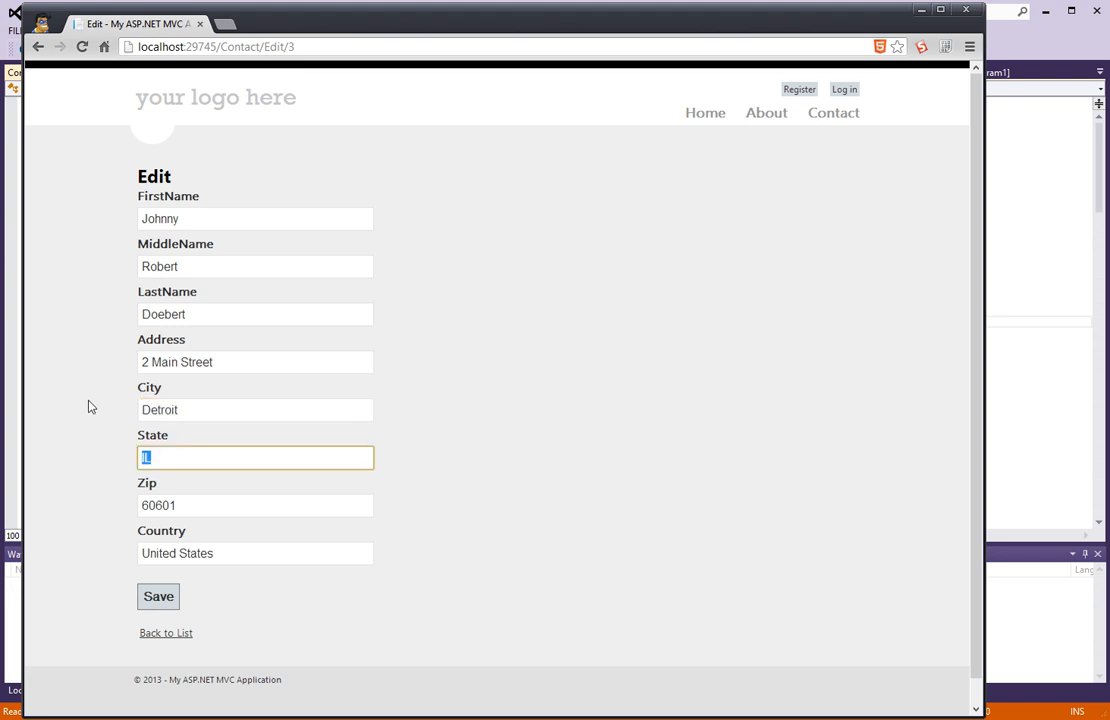
pyautogui.write('MI')
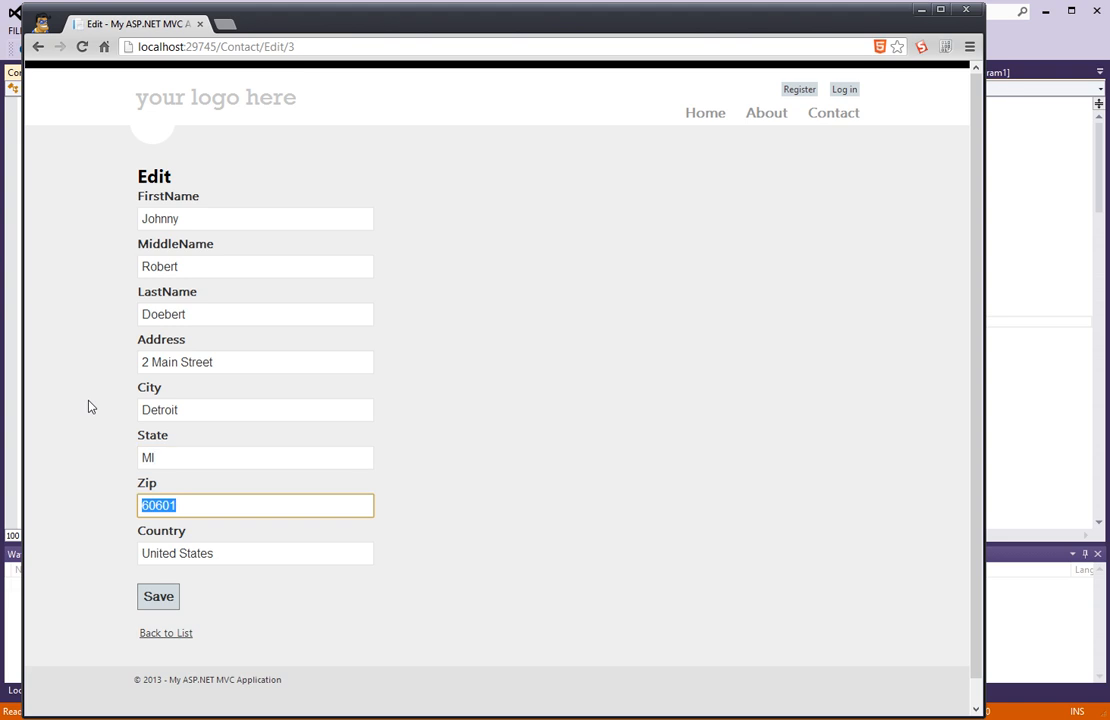
pyautogui.write('84383')
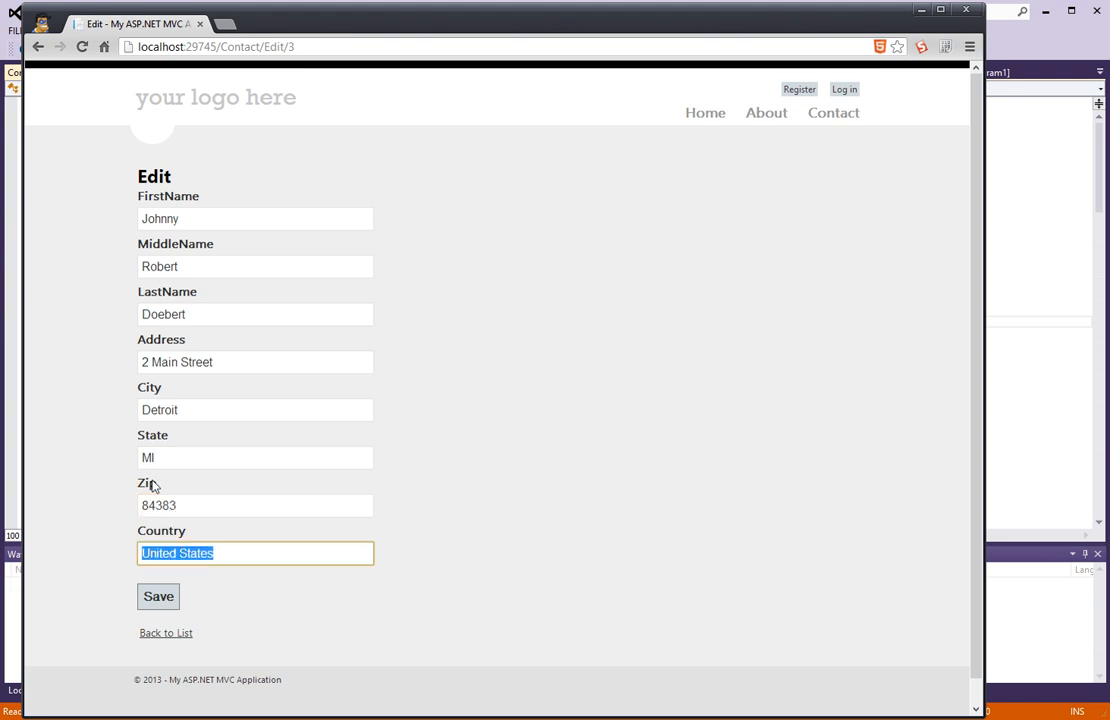
pyautogui.click(156, 596)
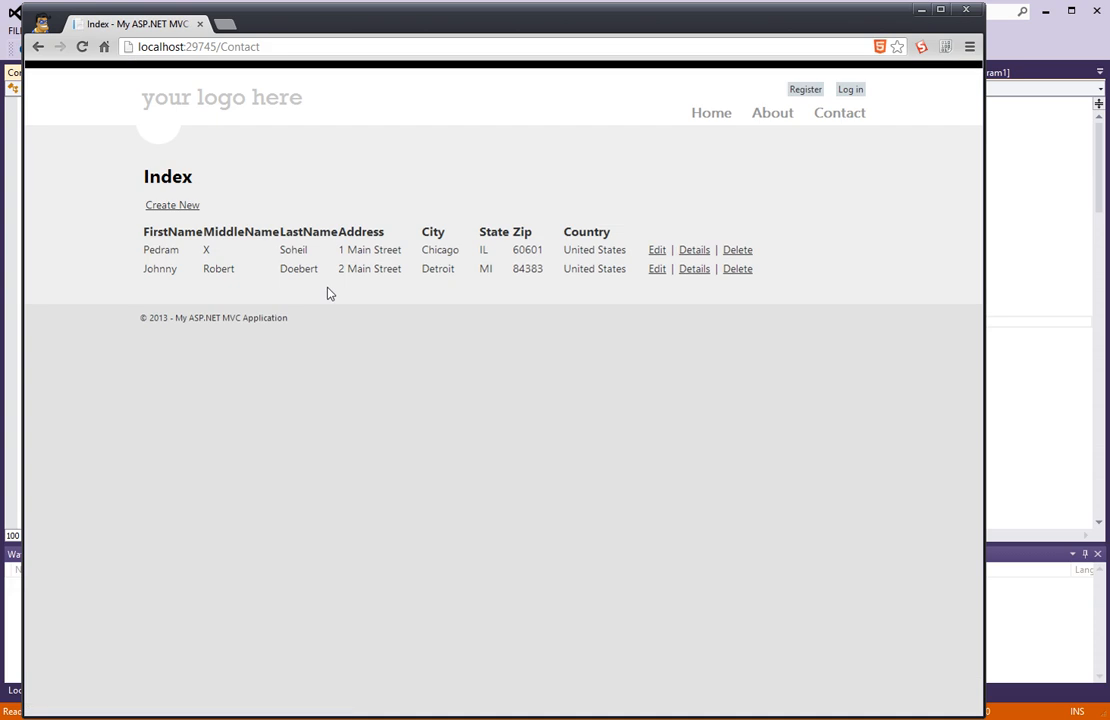
pyautogui.moveTo(240, 270)
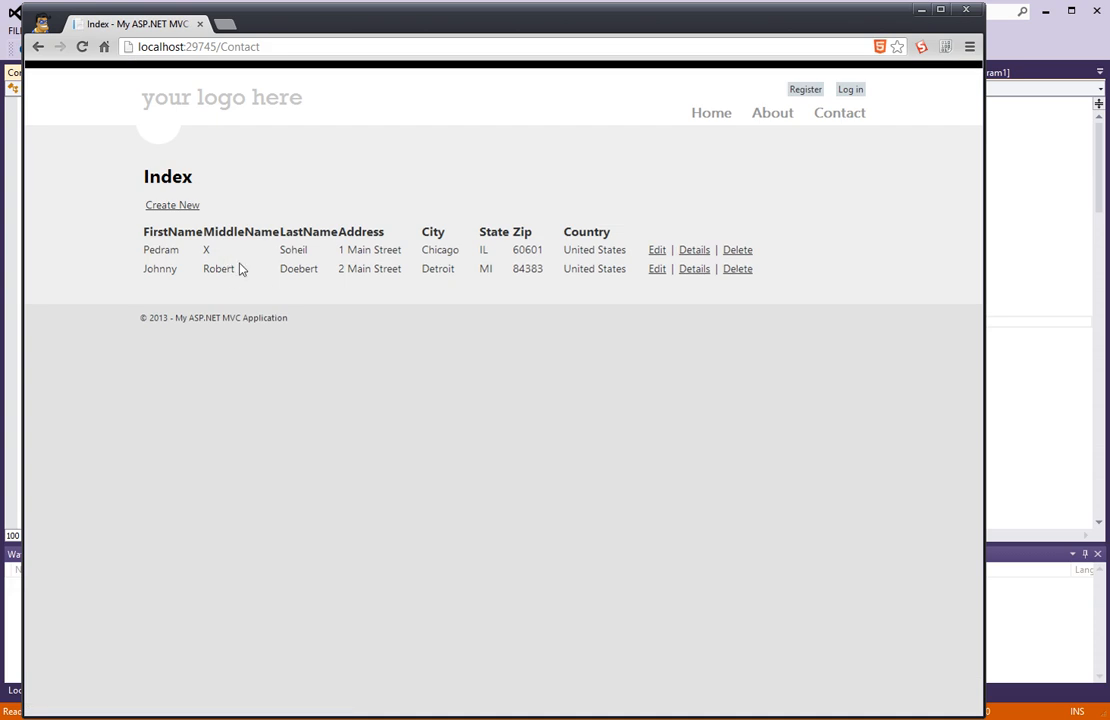
pyautogui.click(736, 268)
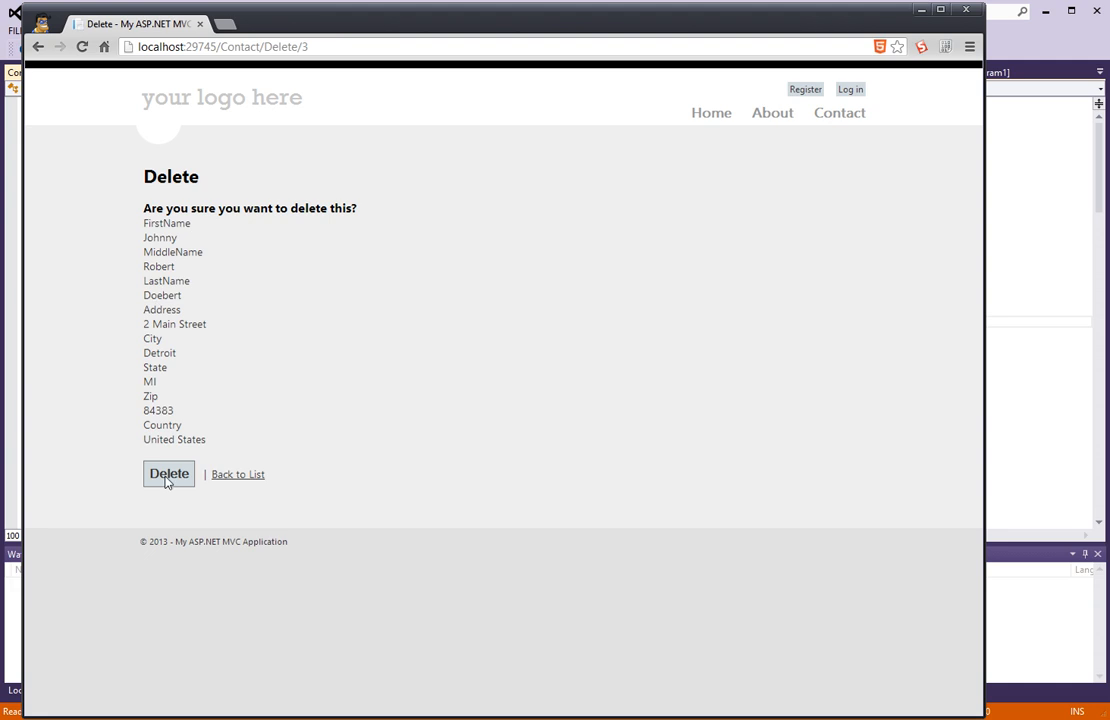
pyautogui.click(168, 474)
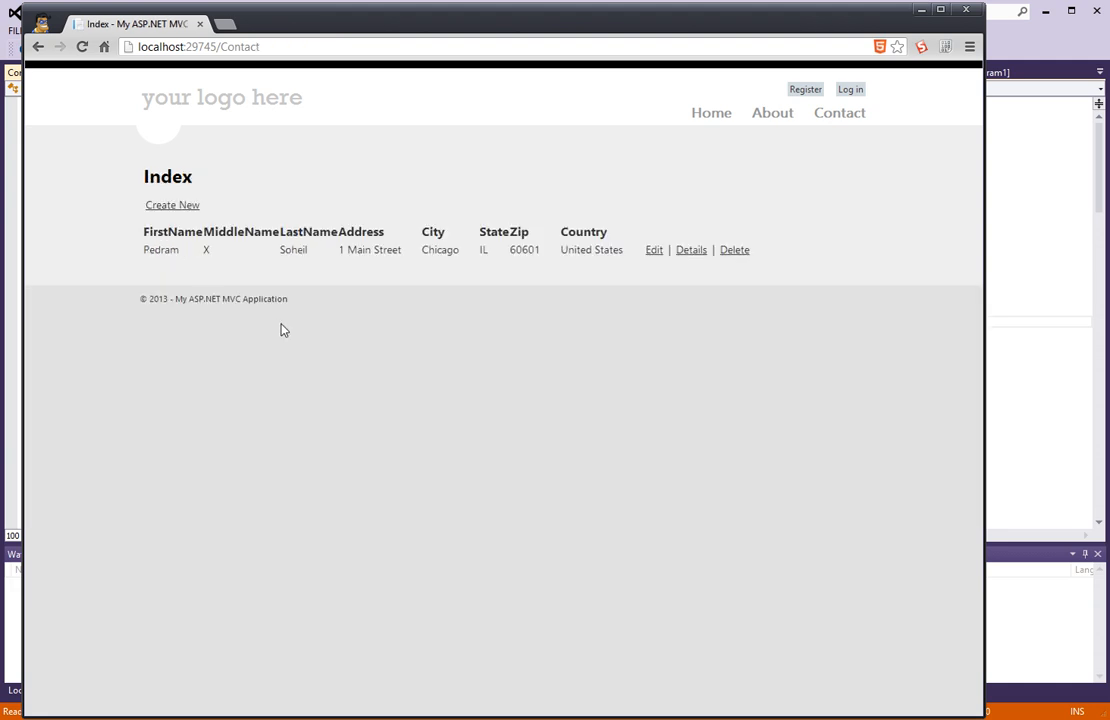
pyautogui.moveTo(404, 190)
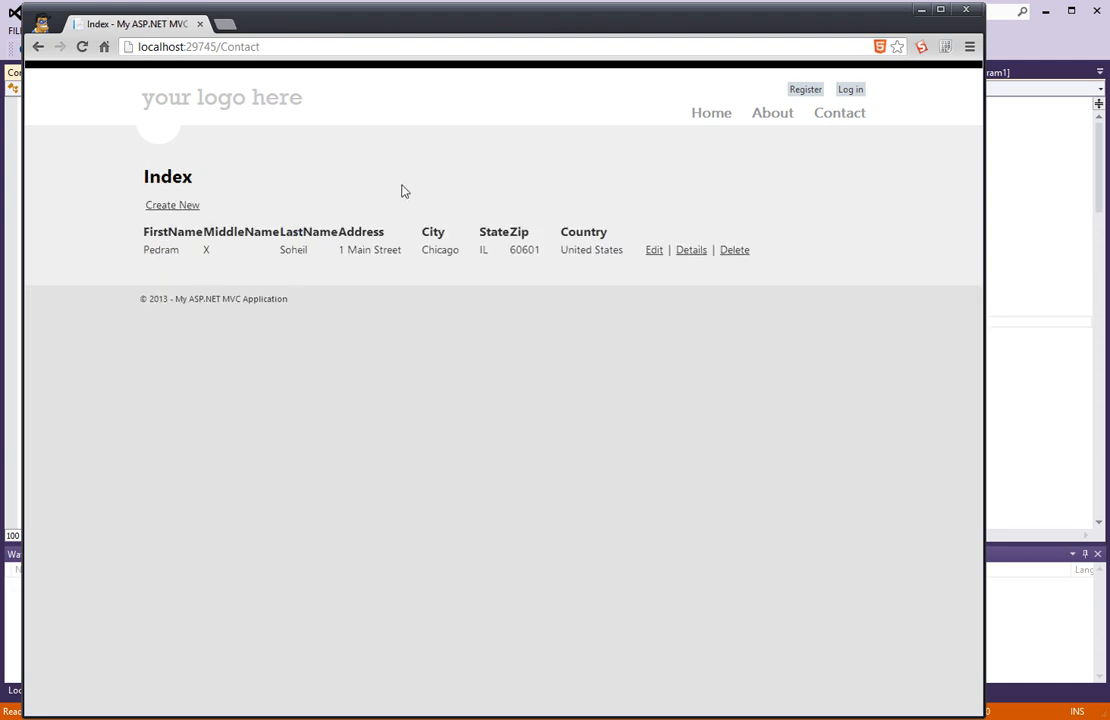
pyautogui.moveTo(408, 190)
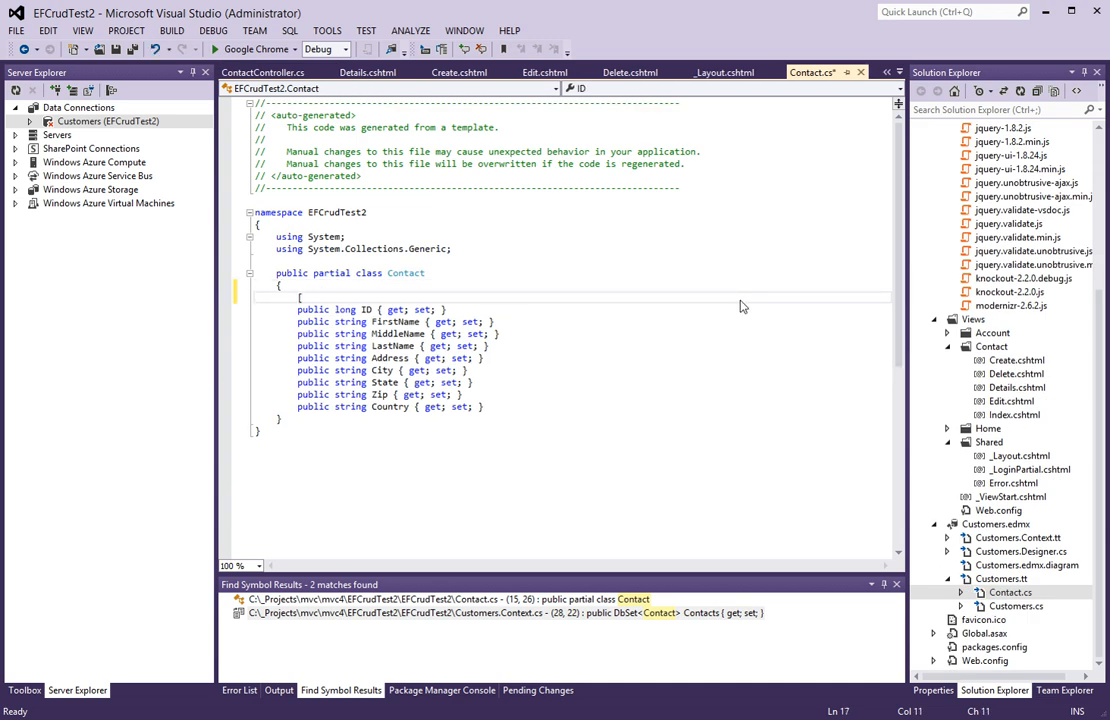
# Mark ID, FirstName and LastName [Required] in Contact.cs and import System.ComponentModel.DataAnnotations.
pyautogui.write('[Required')
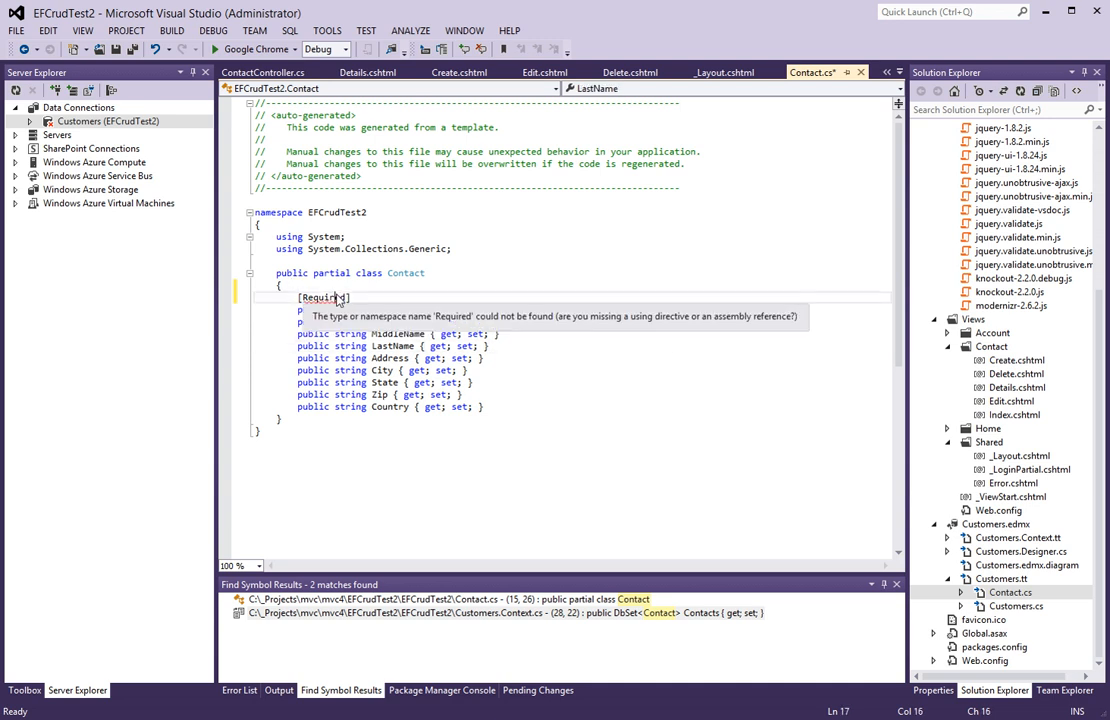
pyautogui.rightClick(322, 296)
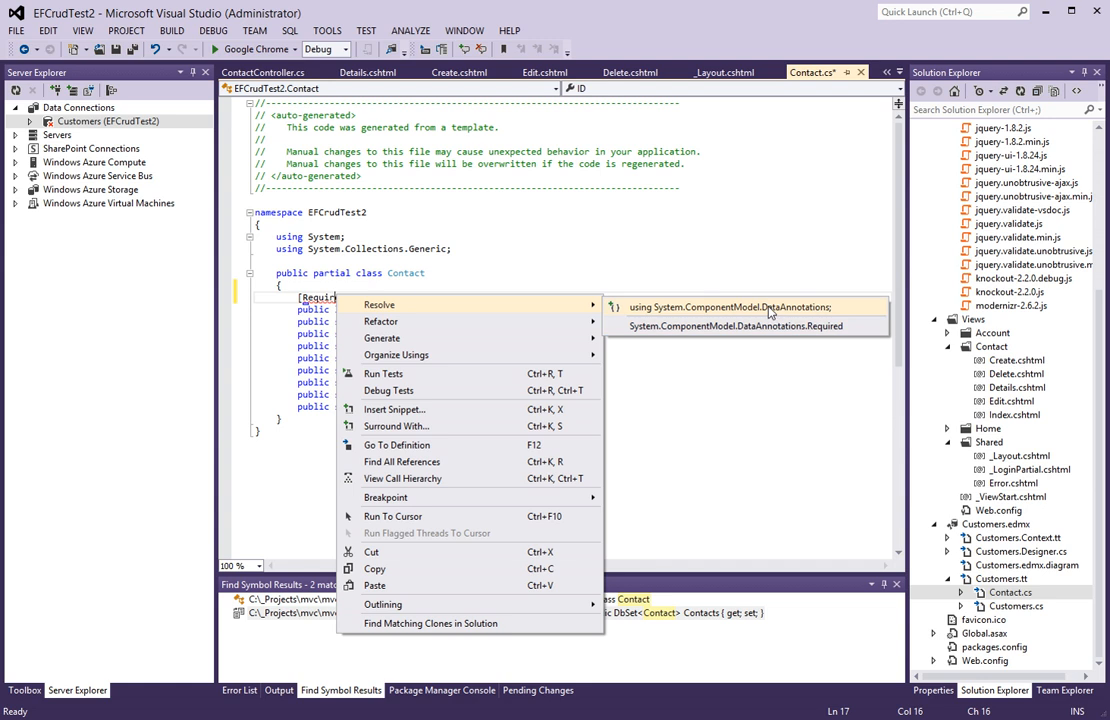
pyautogui.click(754, 308)
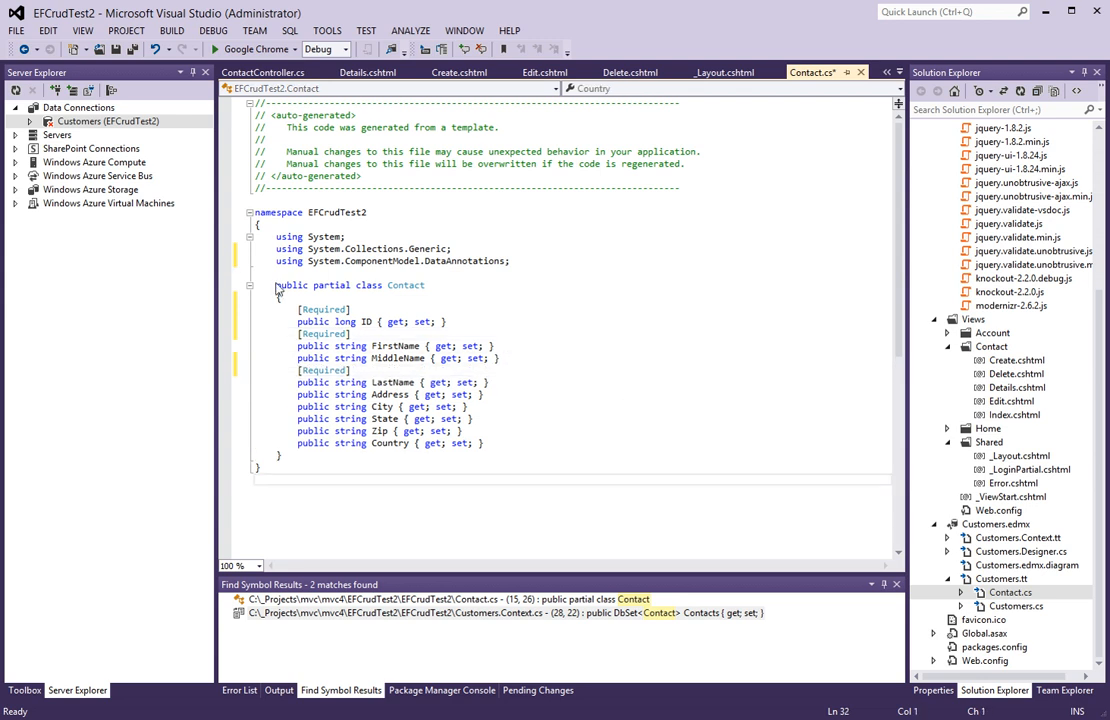
pyautogui.moveTo(112, 64)
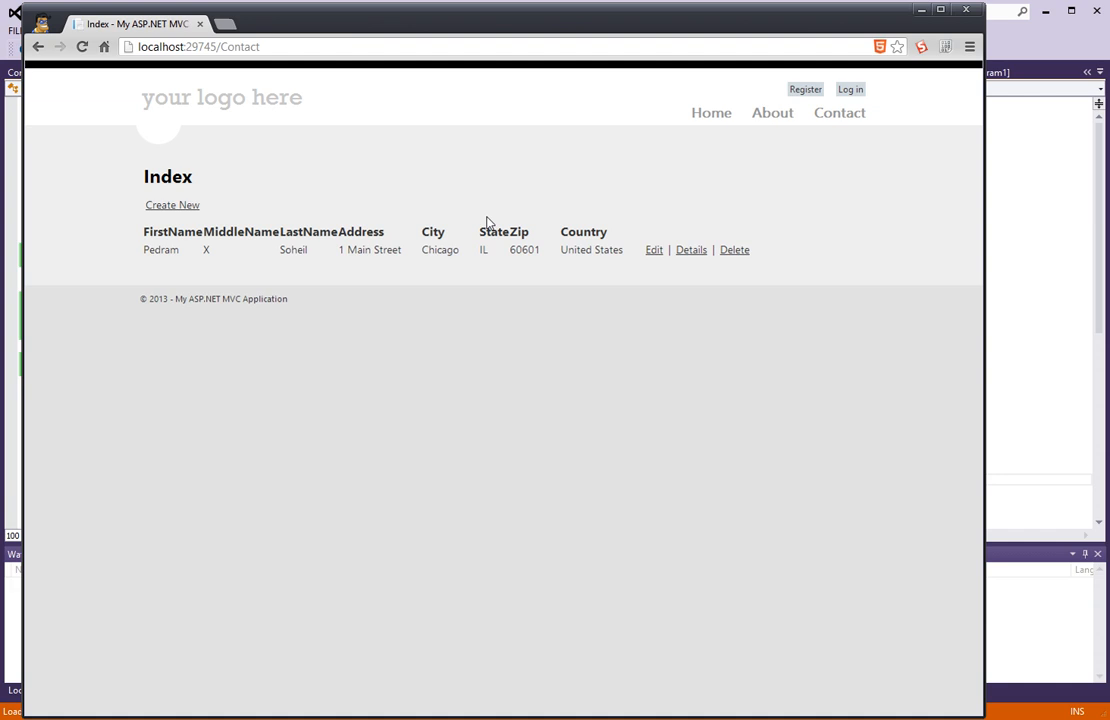
# Submit an empty Create form to see required-field errors, then fill in John R Doe and create it.
pyautogui.click(172, 204)
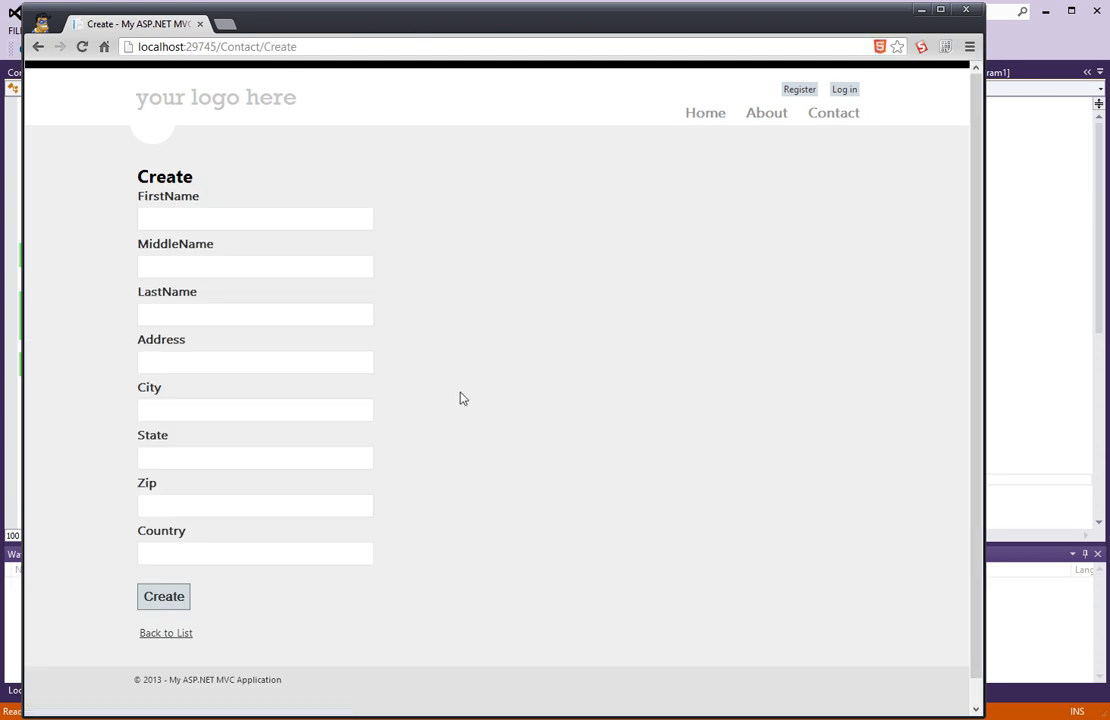
pyautogui.click(164, 596)
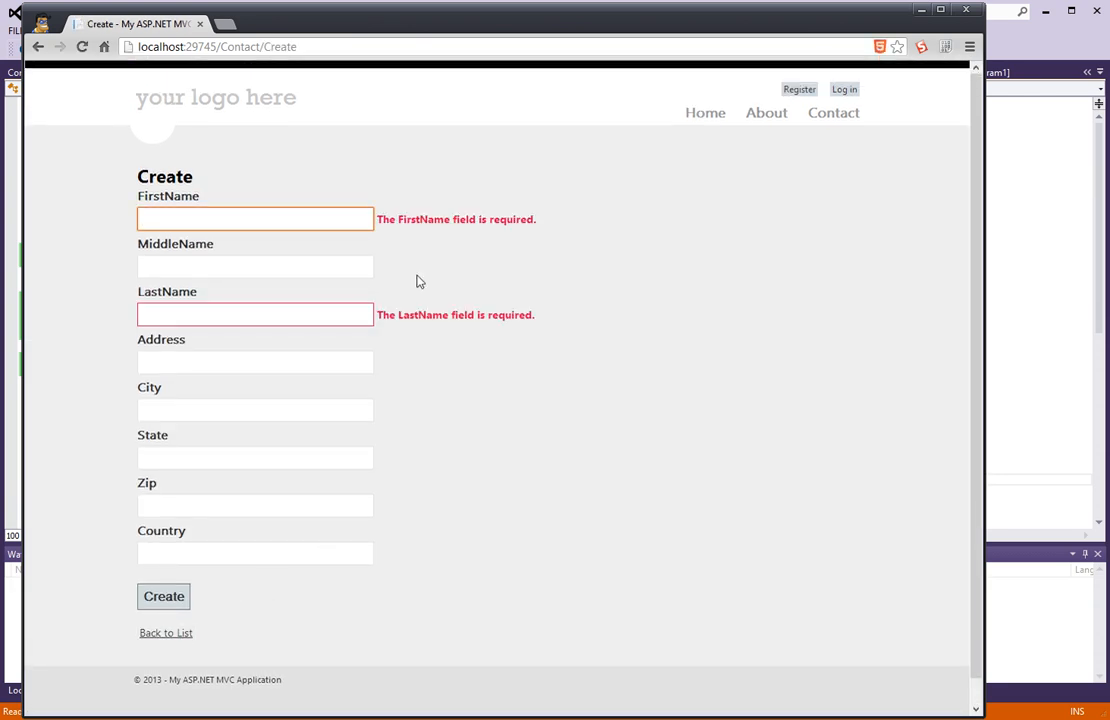
pyautogui.click(254, 218)
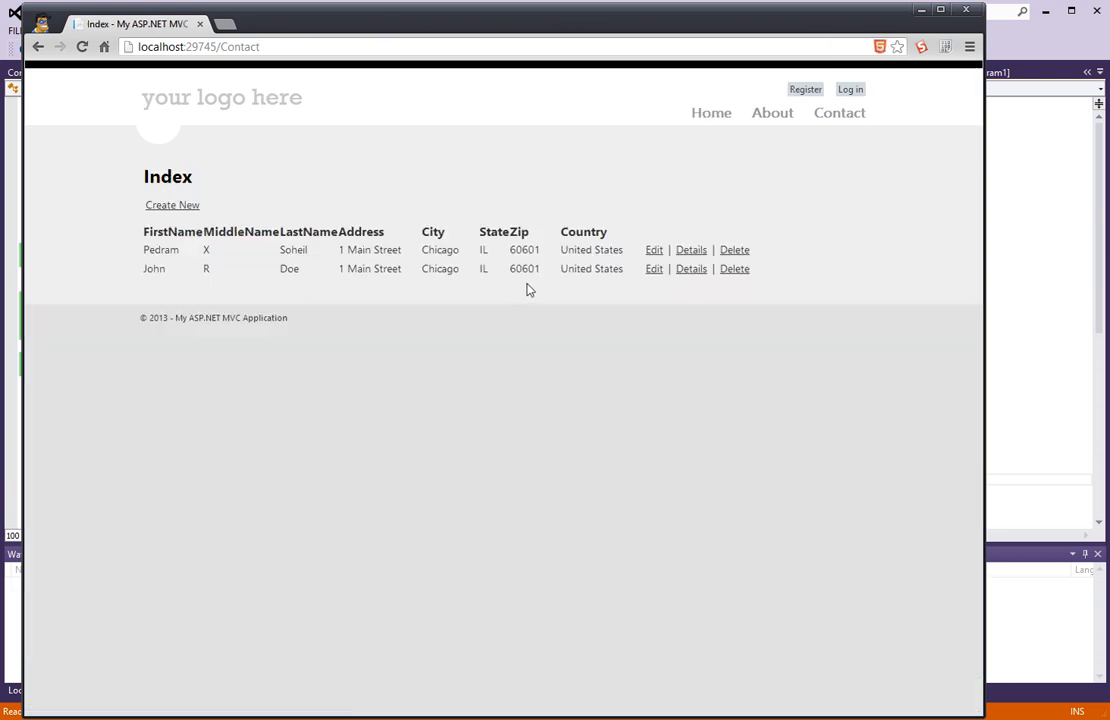
pyautogui.moveTo(196, 300)
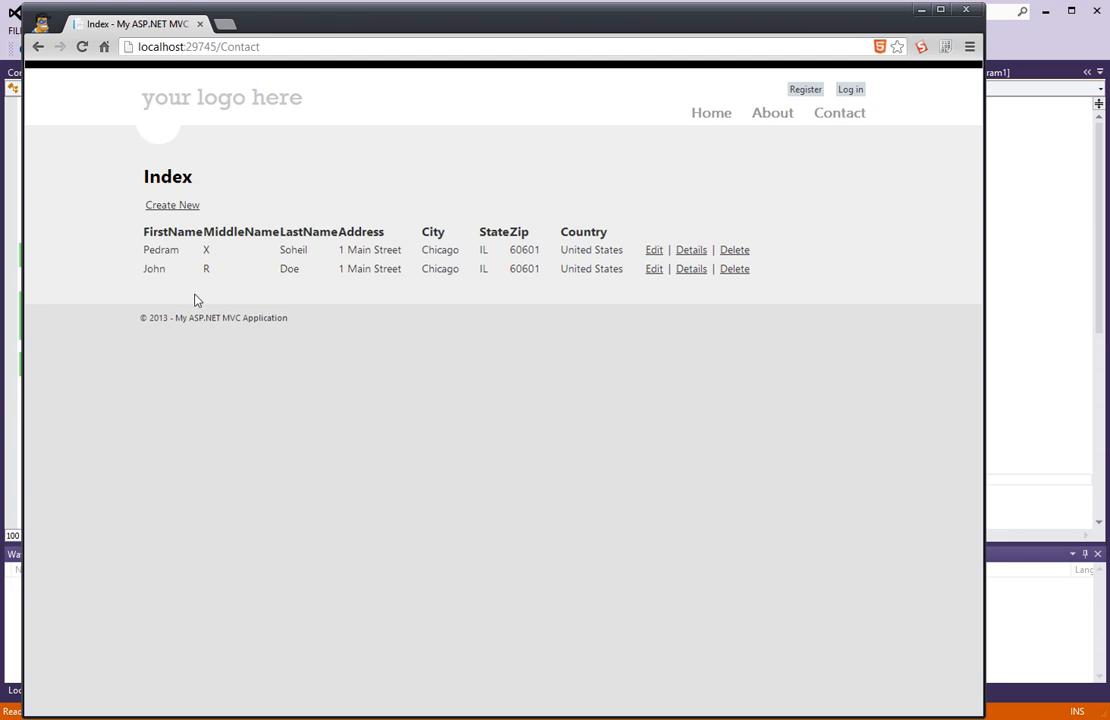
pyautogui.moveTo(468, 480)
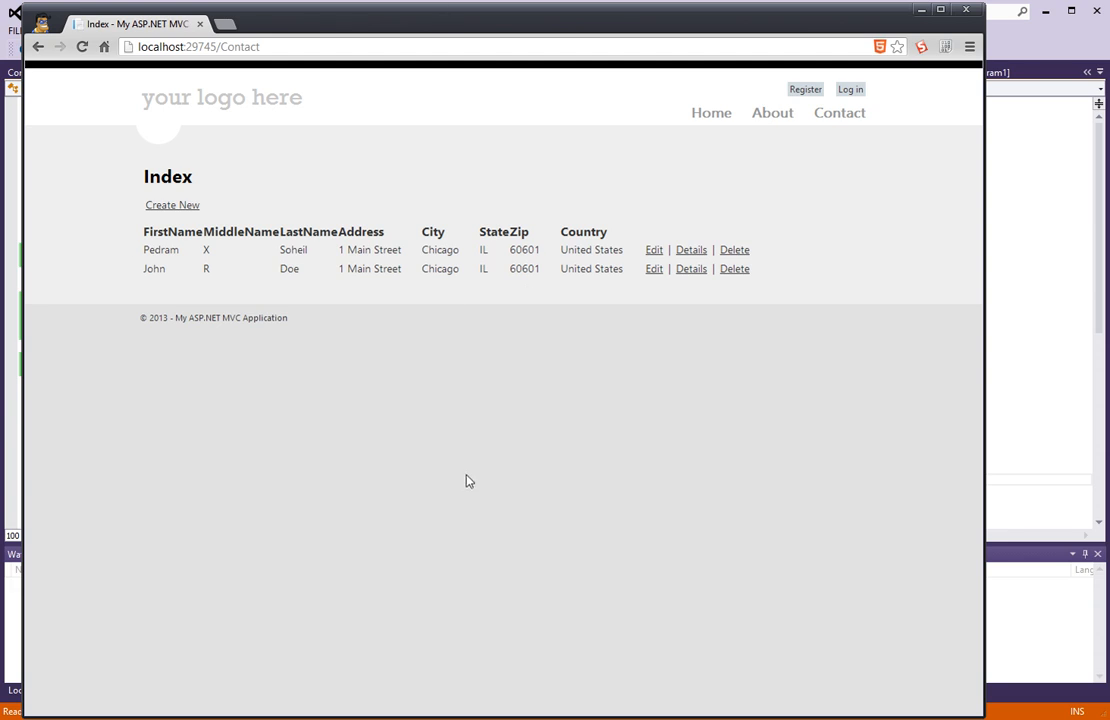
pyautogui.moveTo(418, 464)
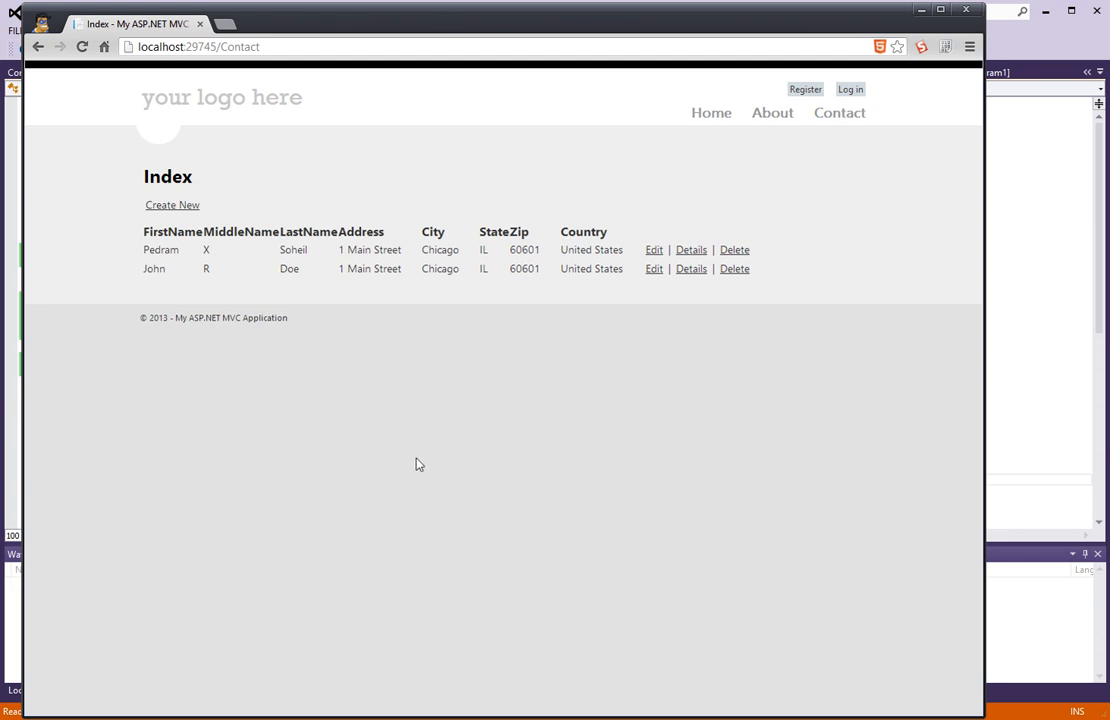